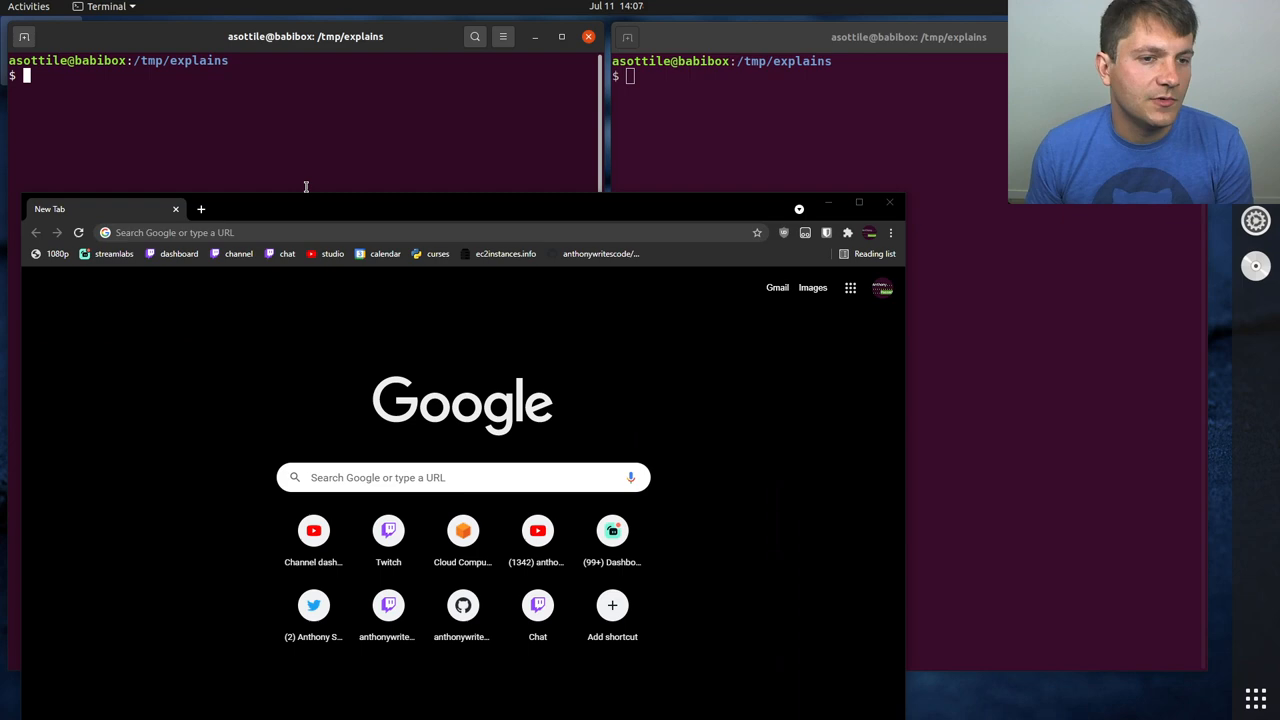
Search 'python 3 typing' and read the TYPE_CHECKING entry in the typing docs
type("python 3 typing")
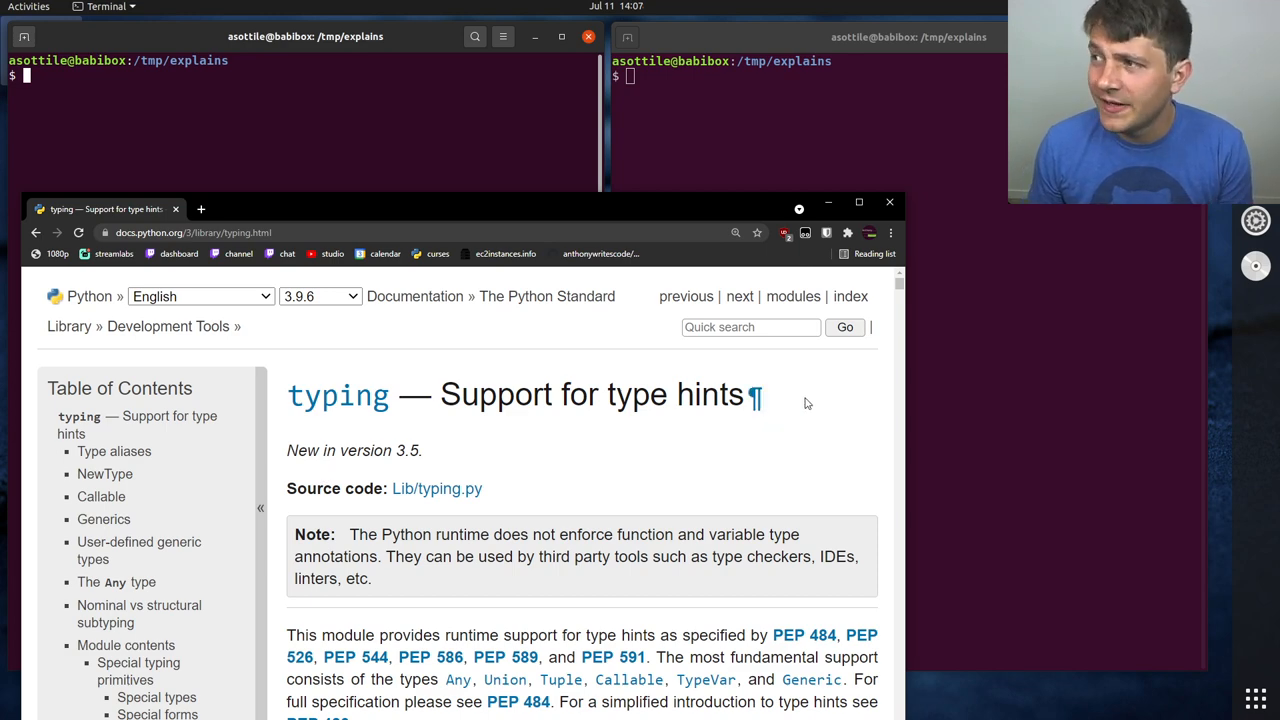
type("TYPIN")
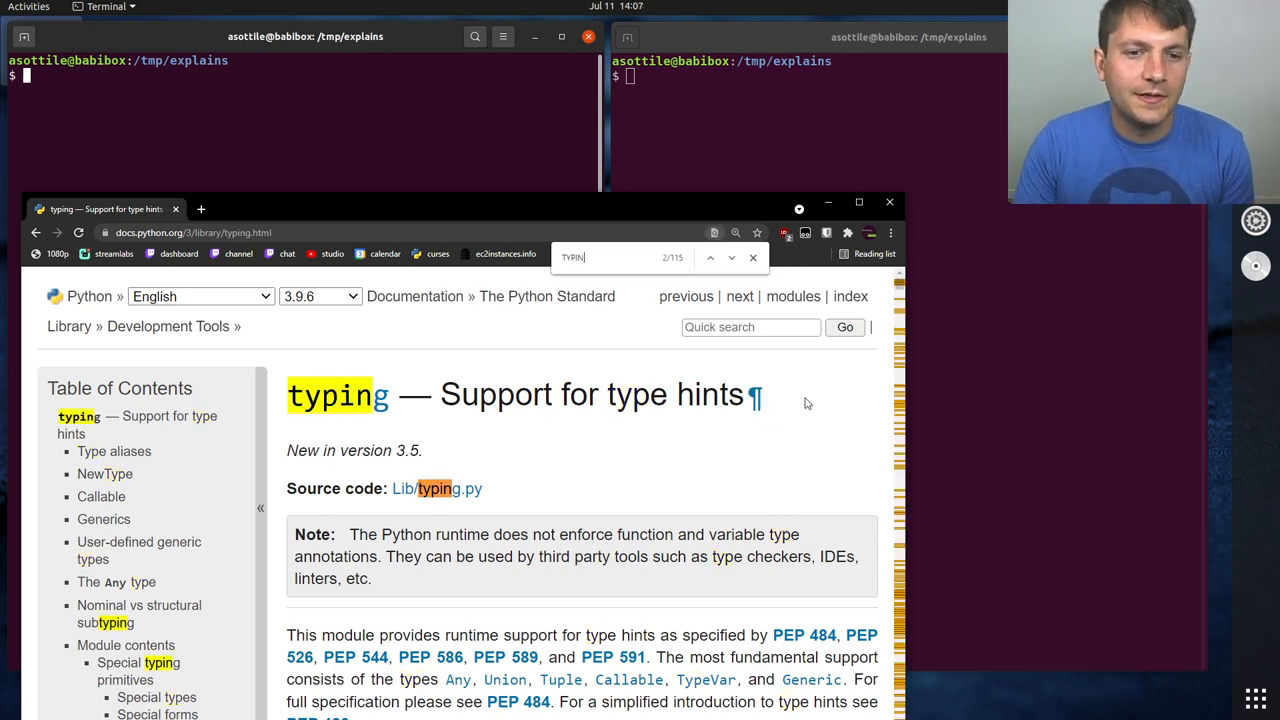
type("TYPE_CHECKING")
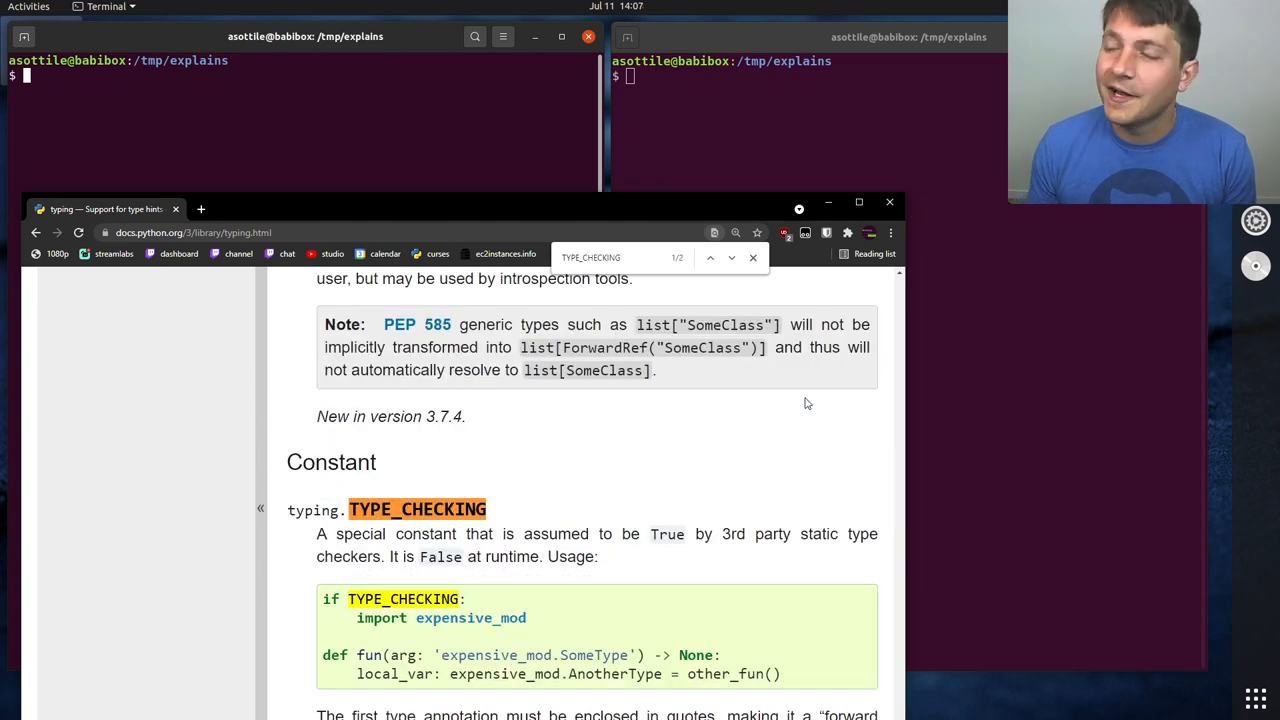
scroll("down", 3)
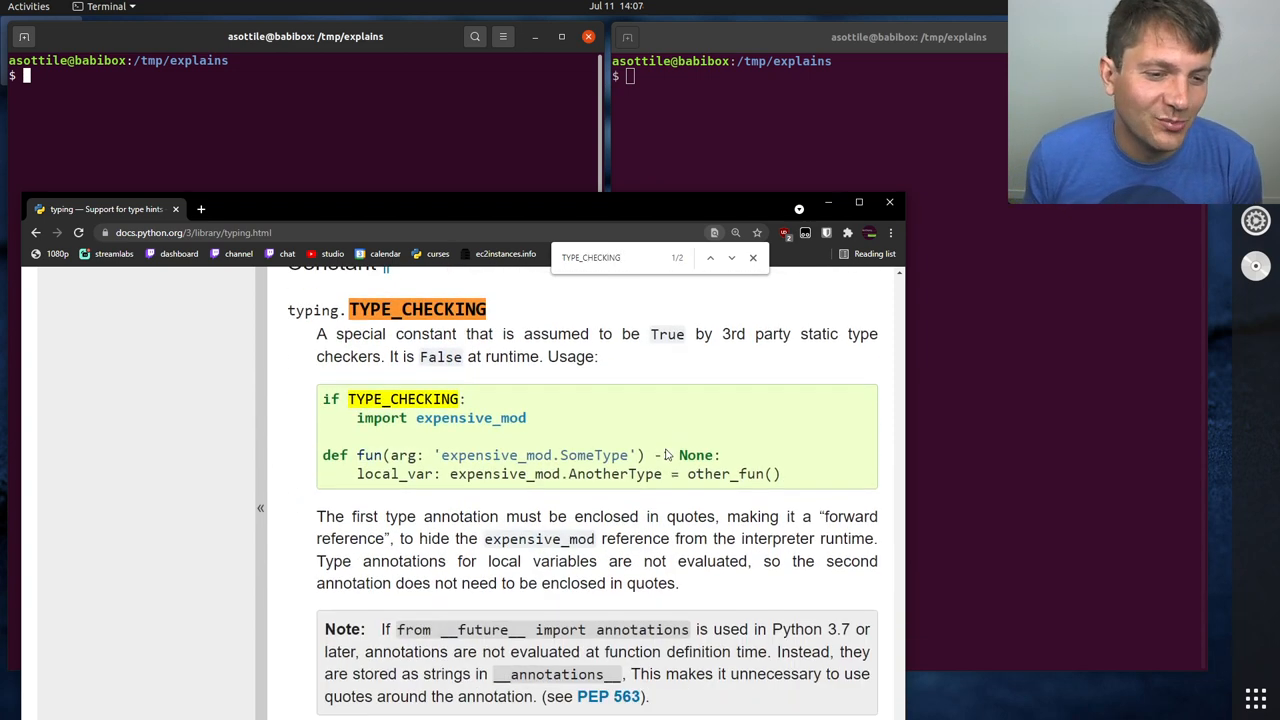
scroll("down", 3)
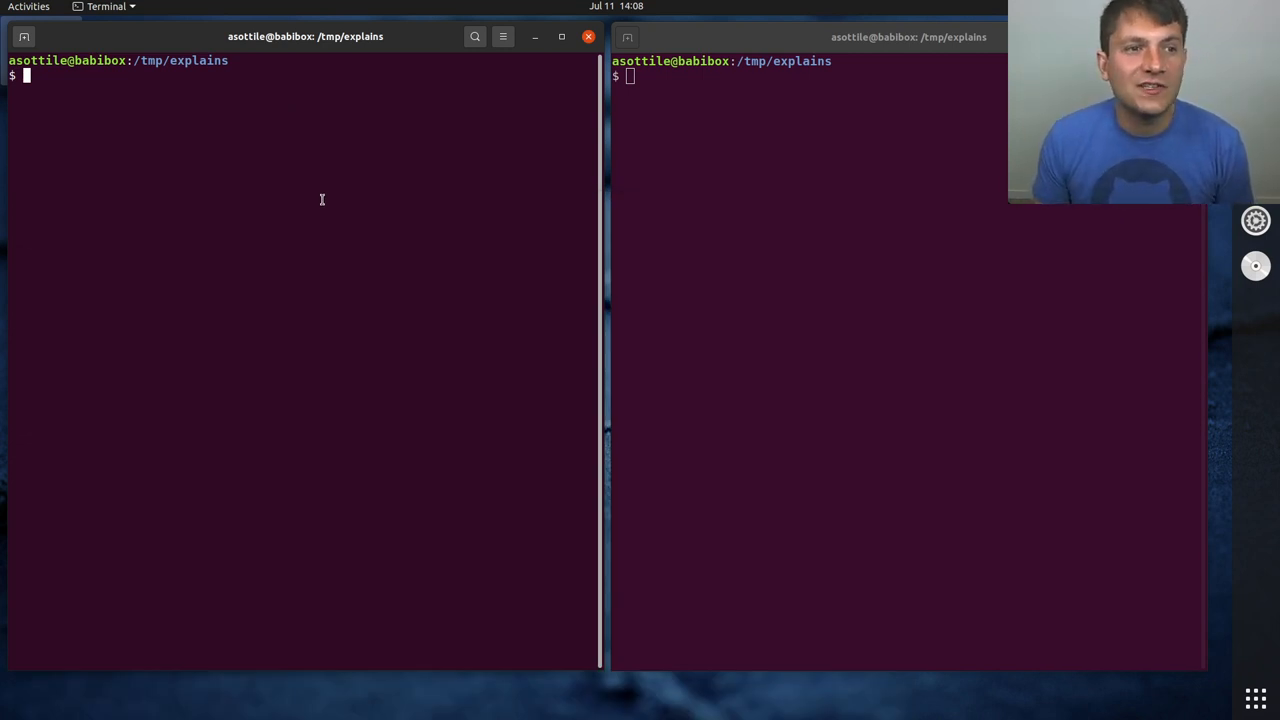
mouse_move(319, 326)
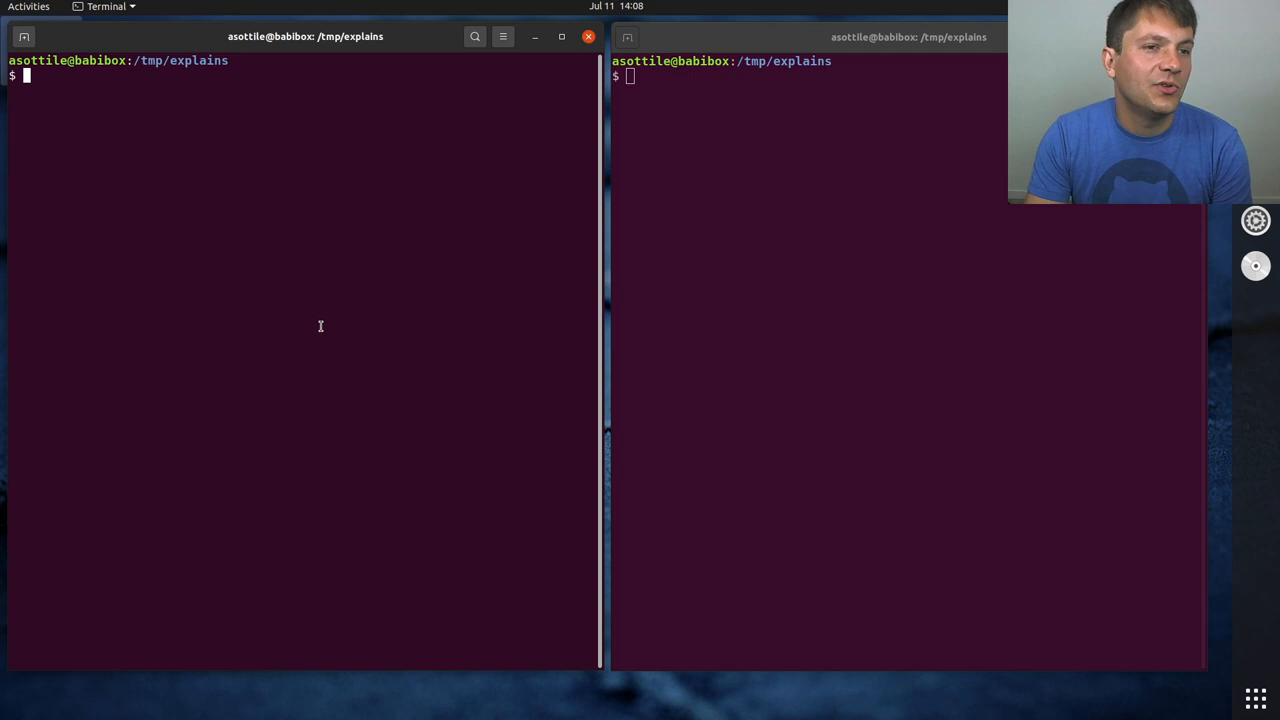
Create a.py with def f(b: B) -> None that prints 'hi'
type("touch")
type("d")
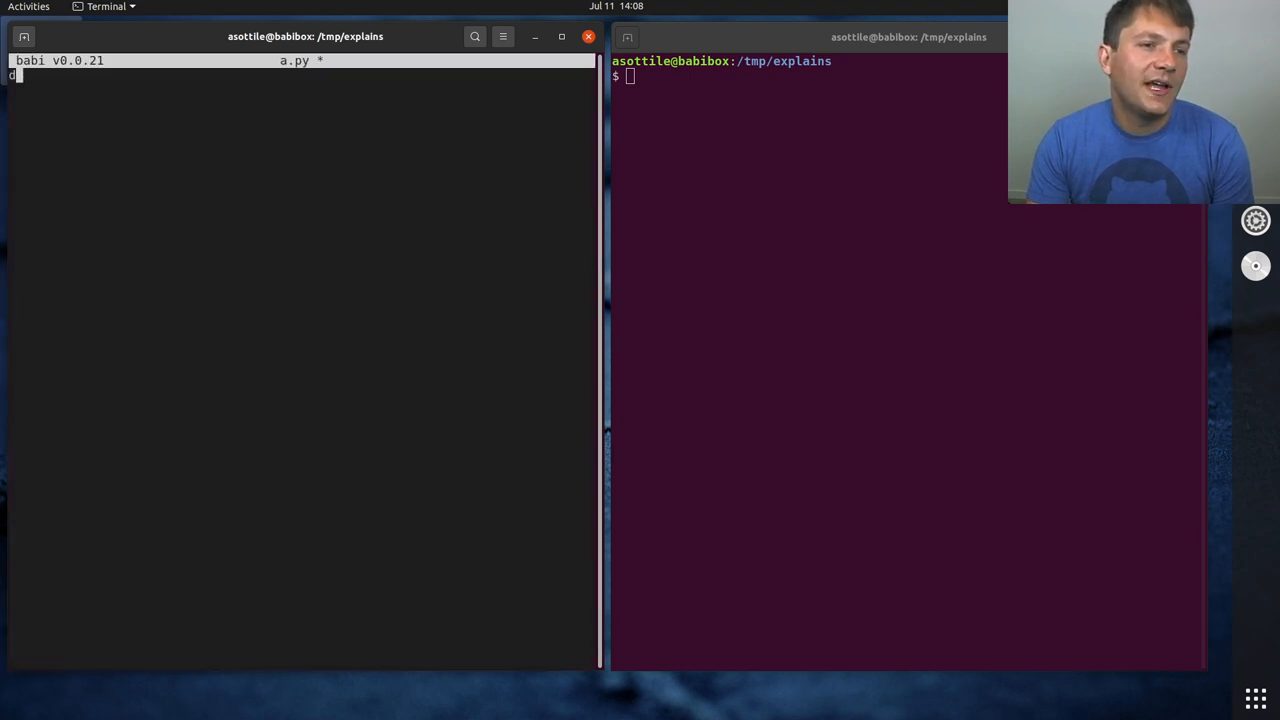
type("ef f(")
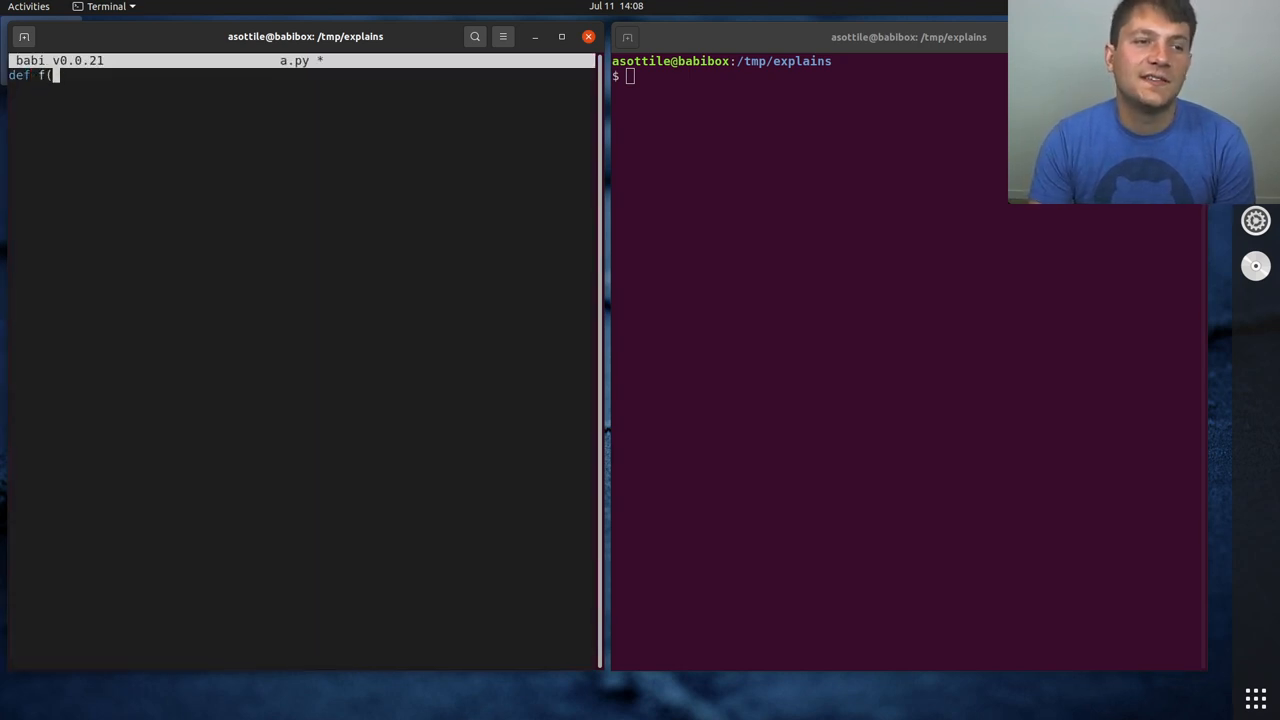
type("b: B)")
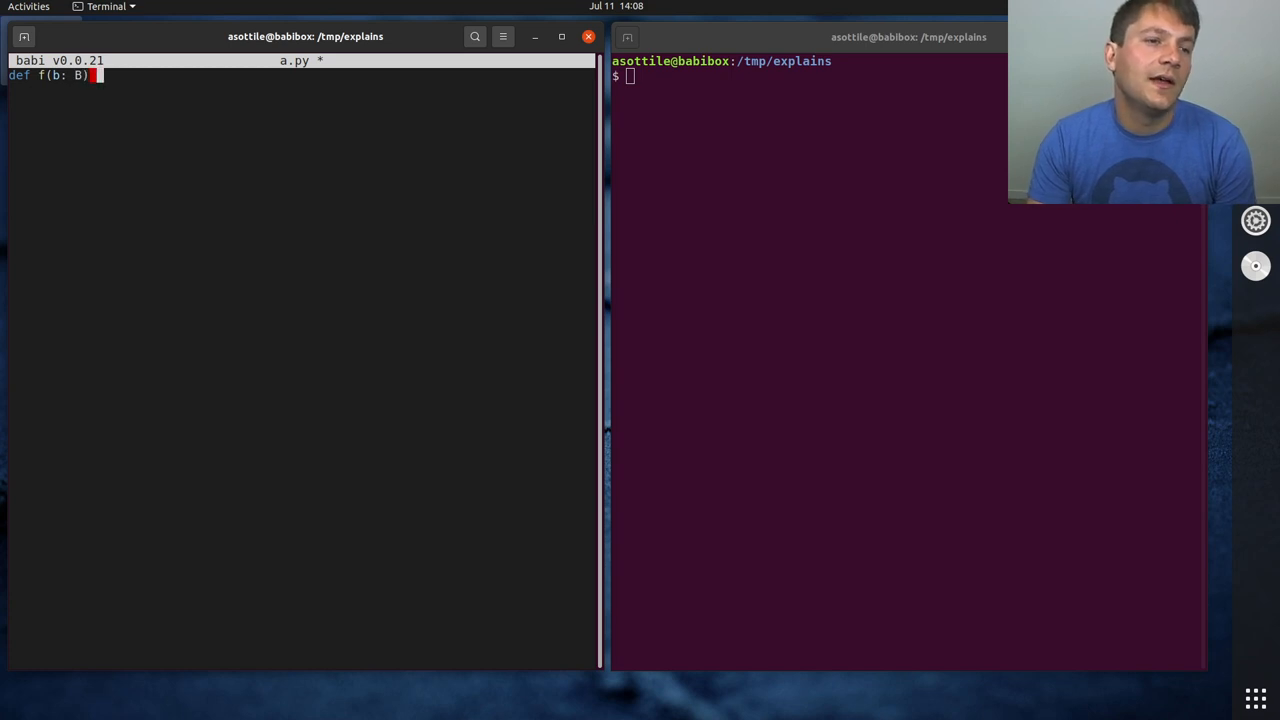
type("-> None:")
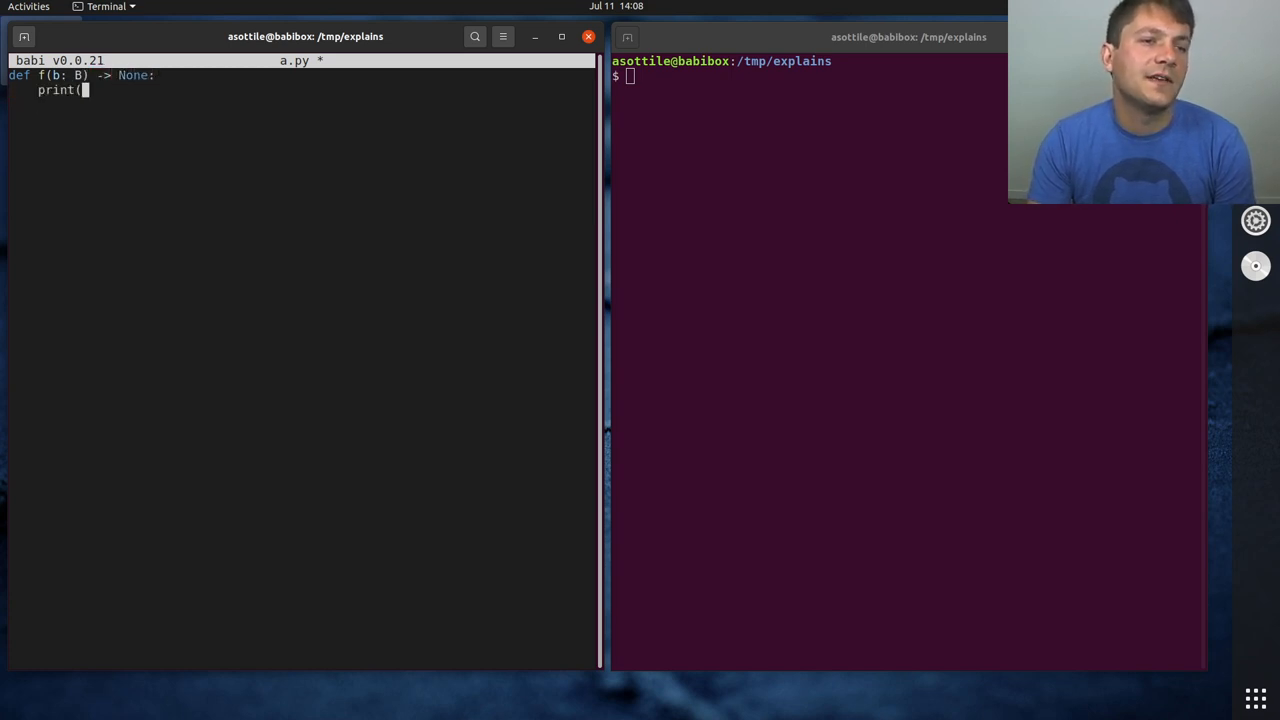
type("'")
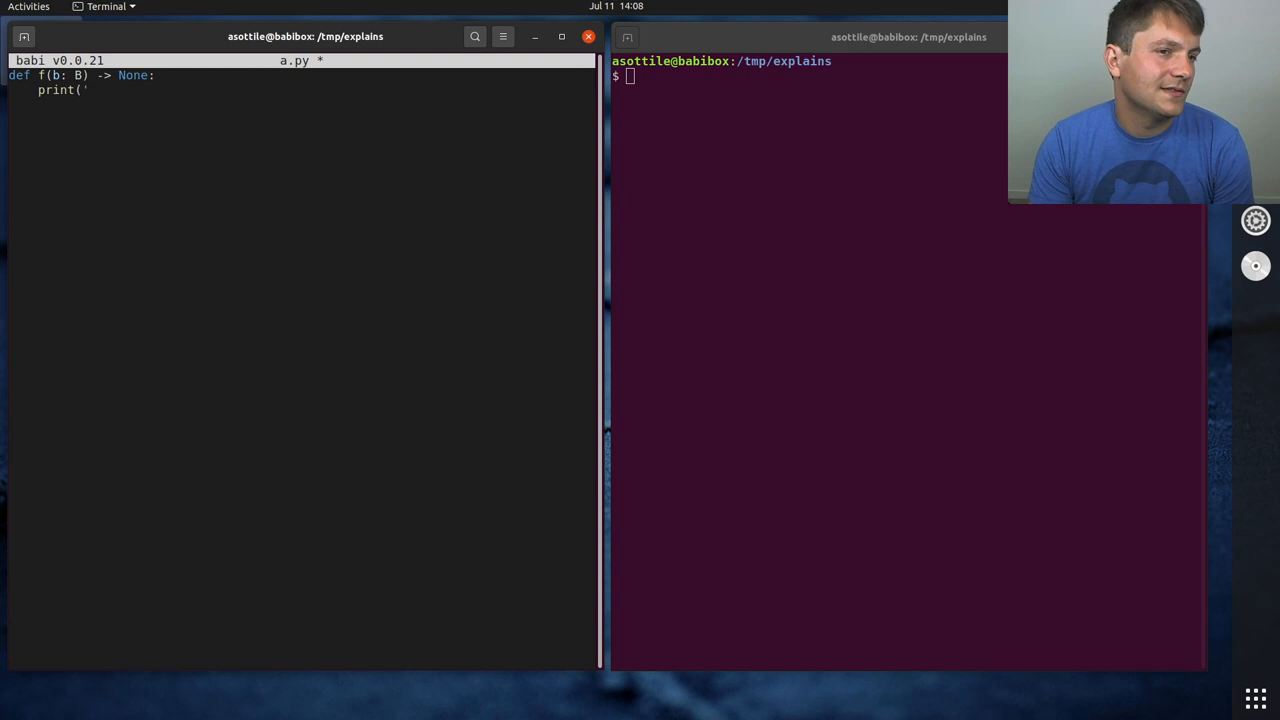
type("hi')")
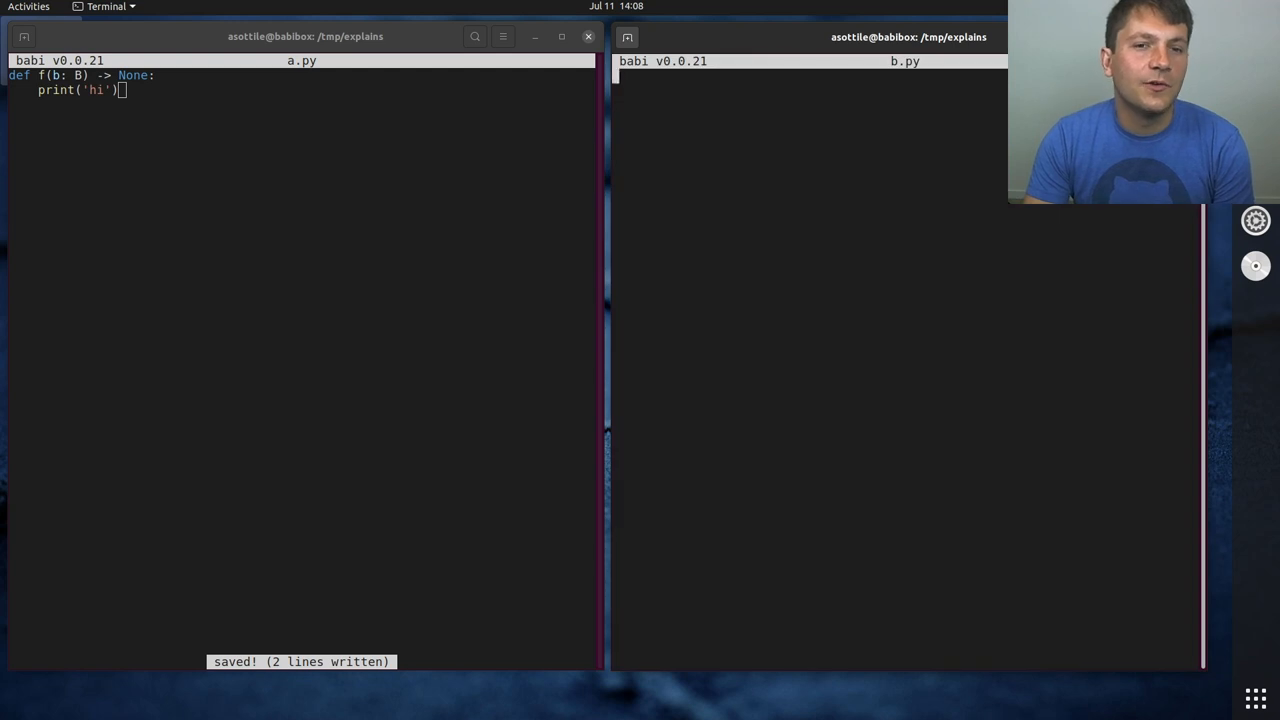
Define g() -> None in a.py printing 'hello hello world'
type("class C:")
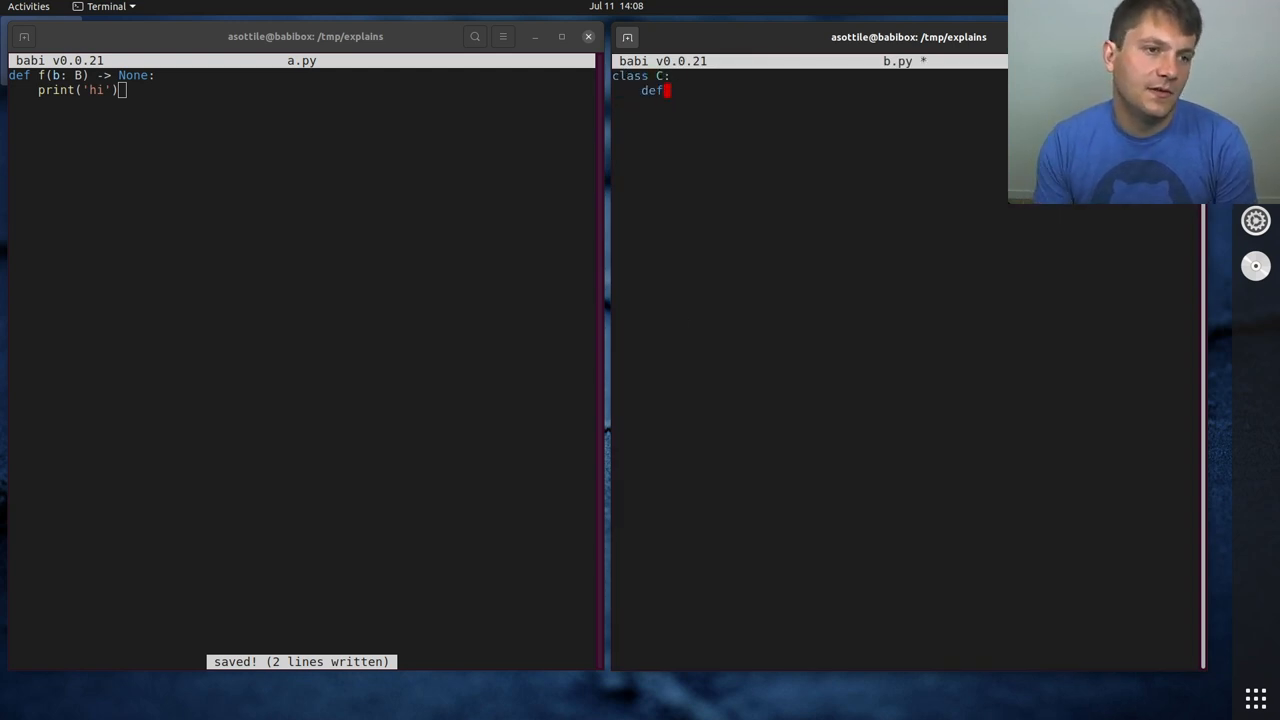
type("def")
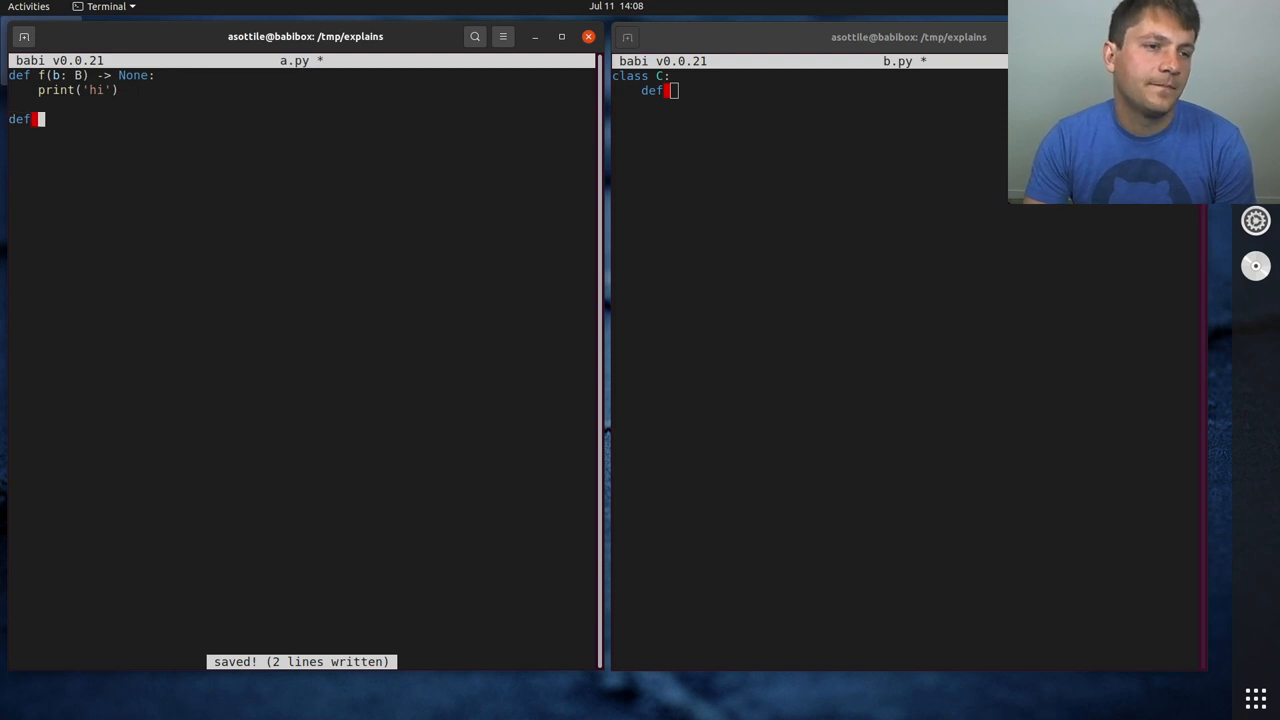
type("g() -> :")
type("print")
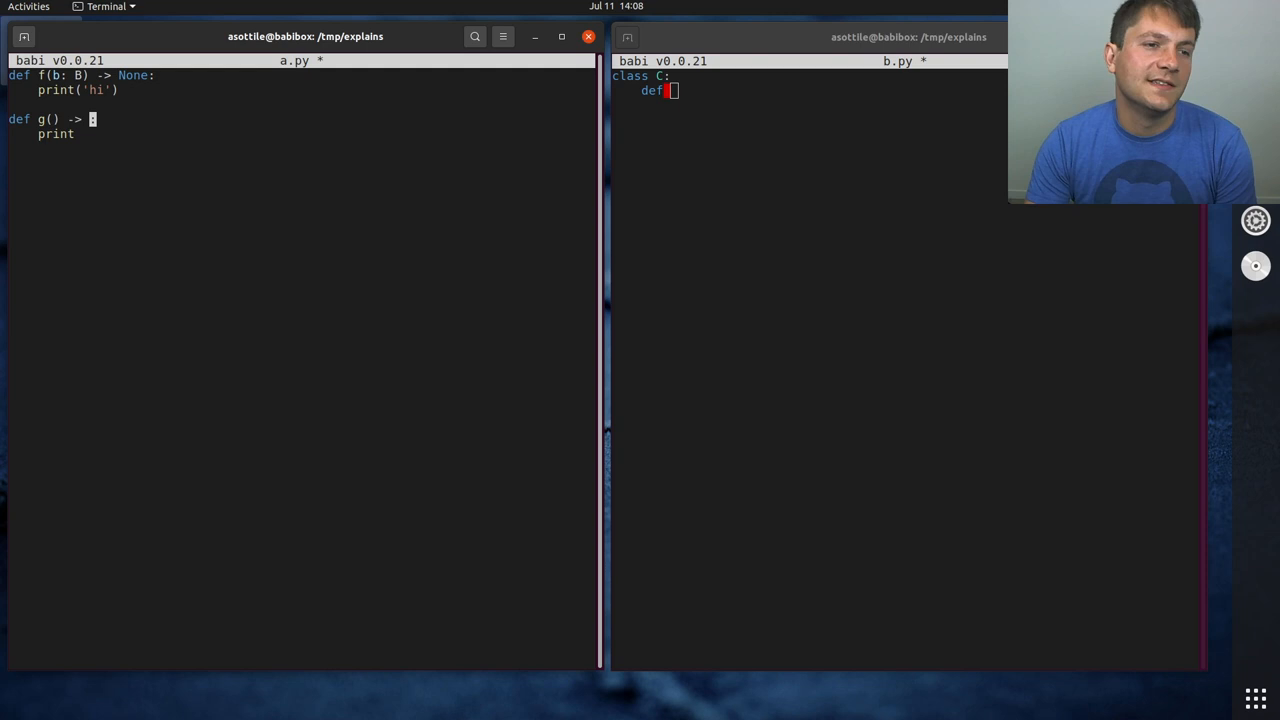
type("None:")
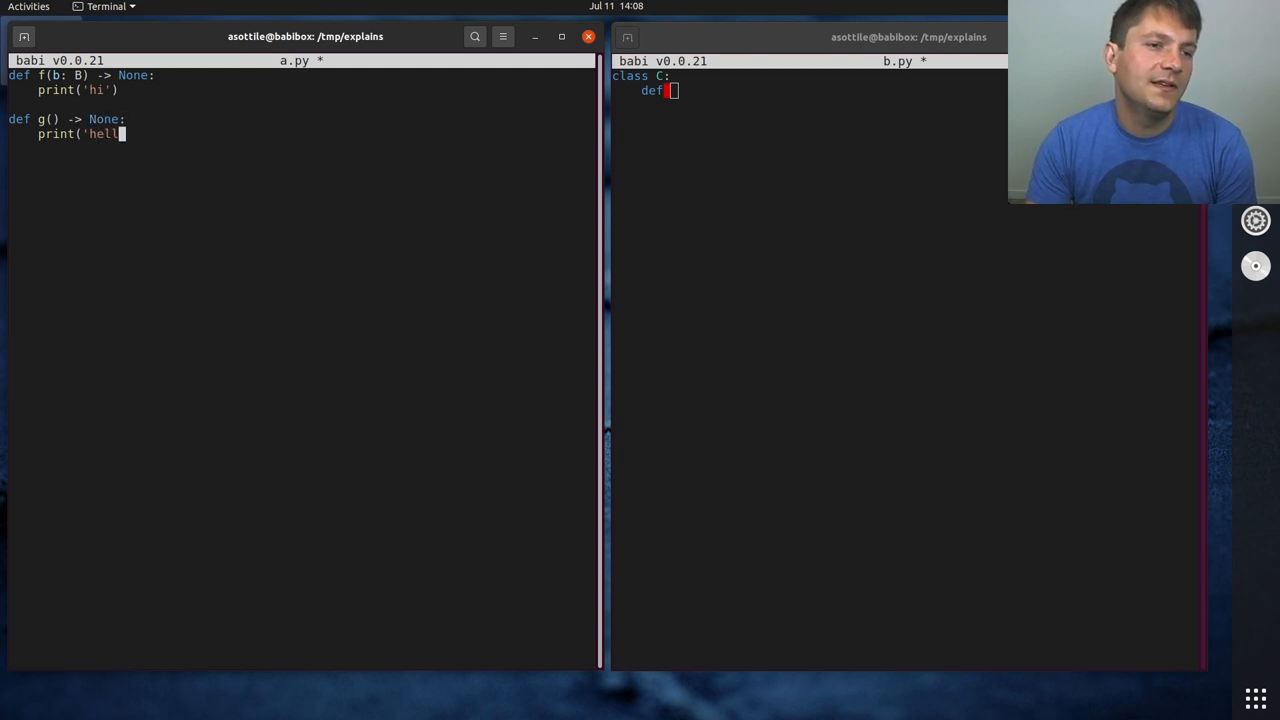
type("o hello world')")
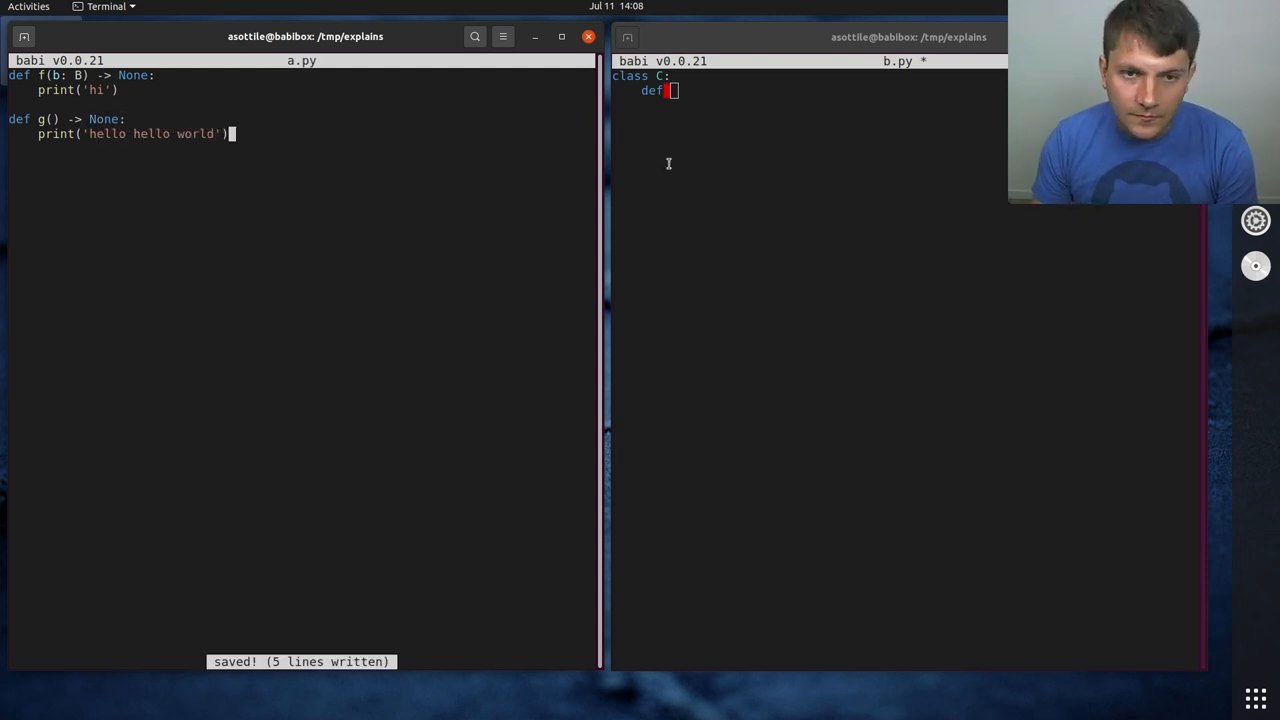
Give class C a say_hello() -> None method calling g, imported from a
type("say_hello(self):")
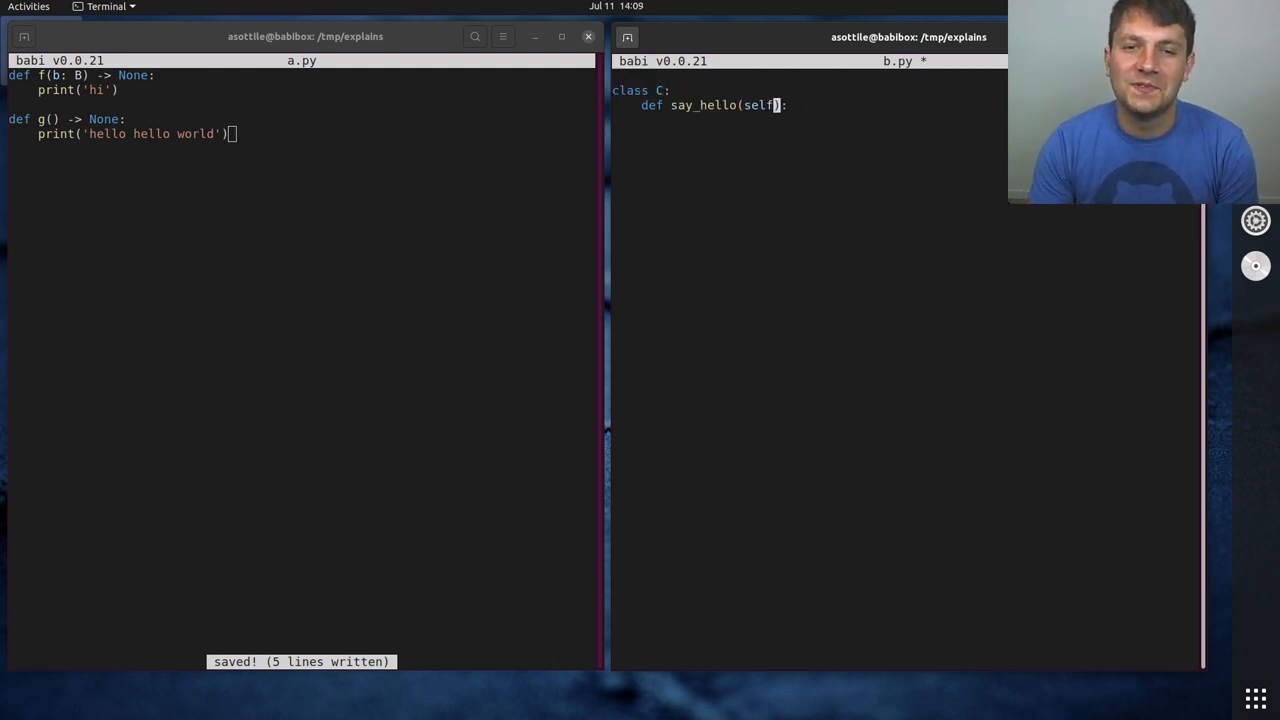
type("->")
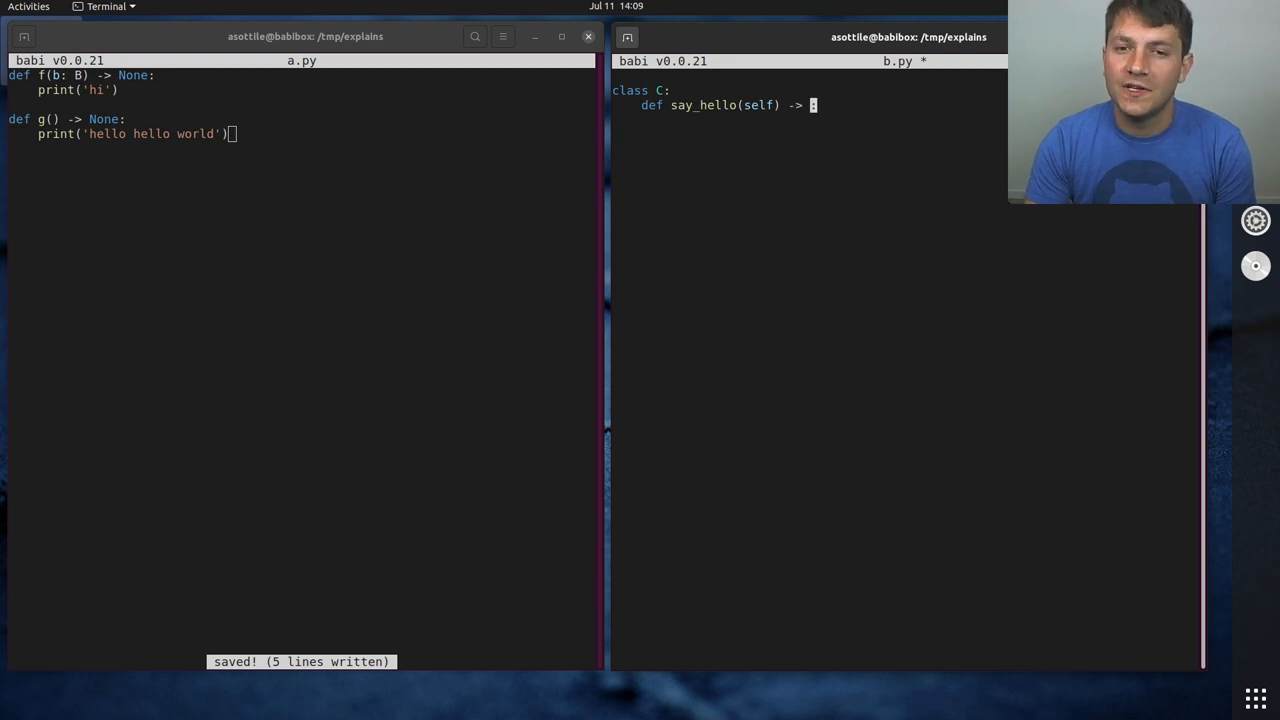
type("None:")
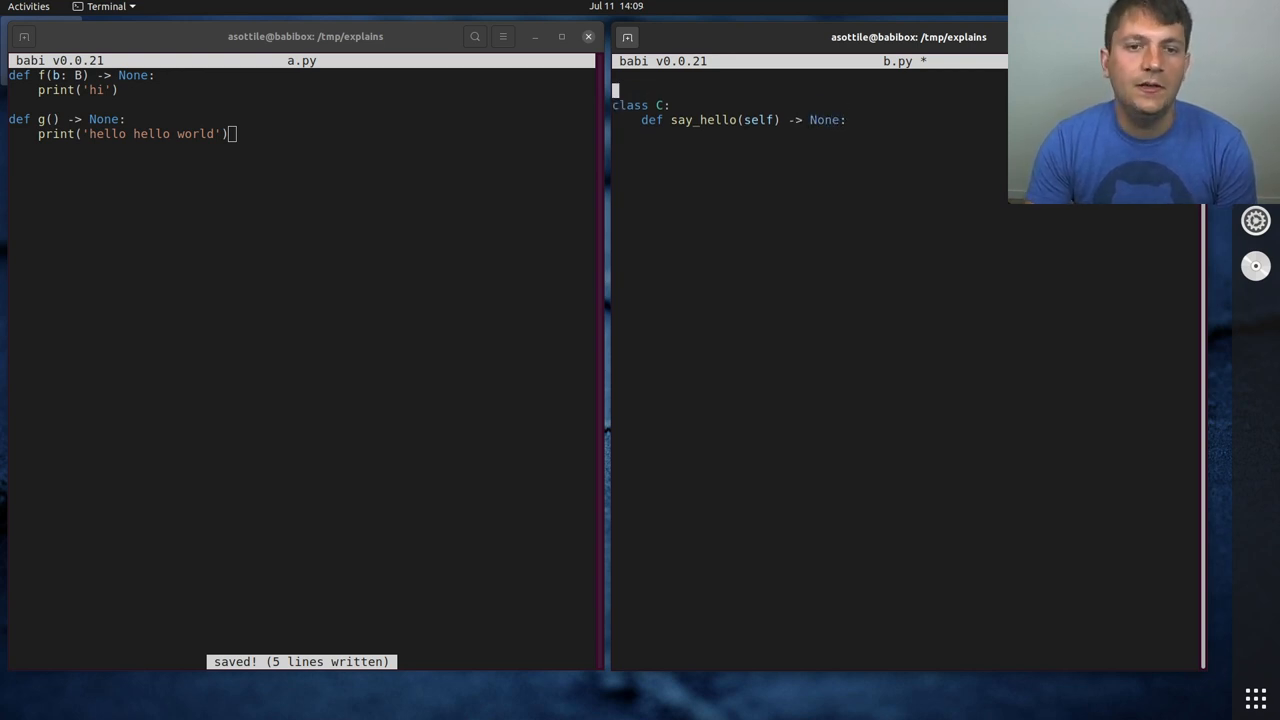
type("from a import g")
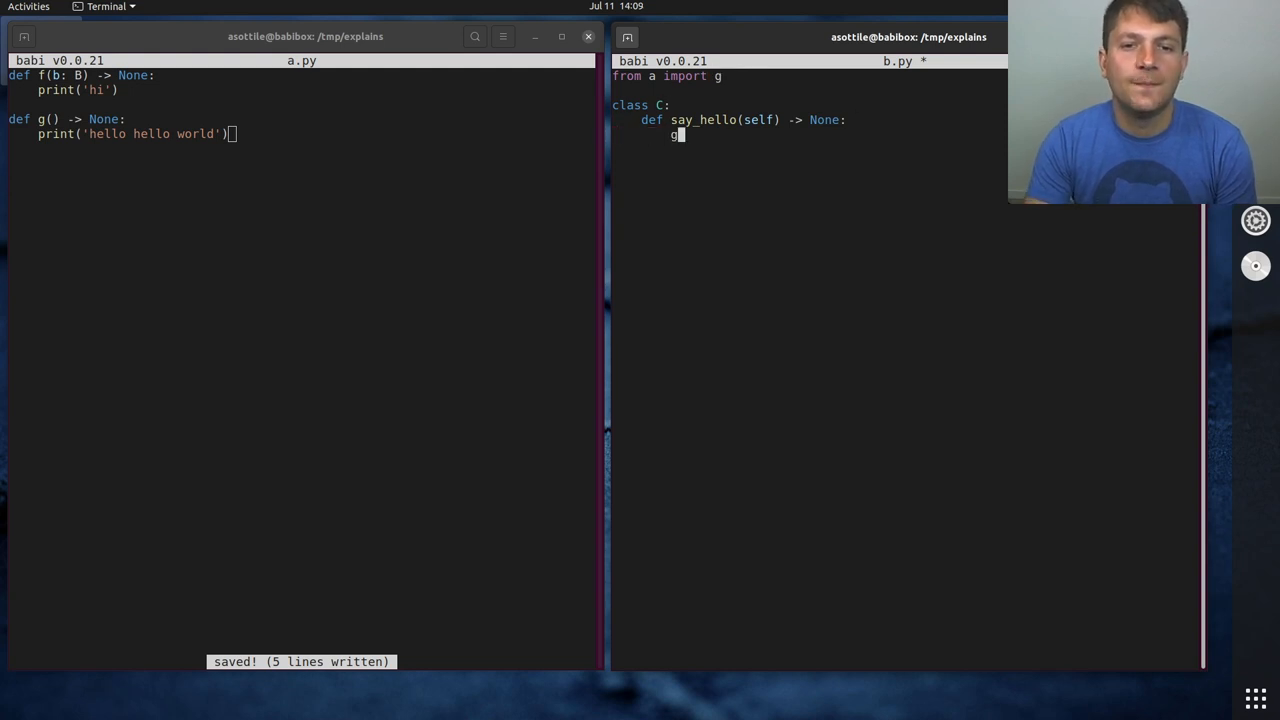
type("()")
left_click(301, 75)
type("from b import B")
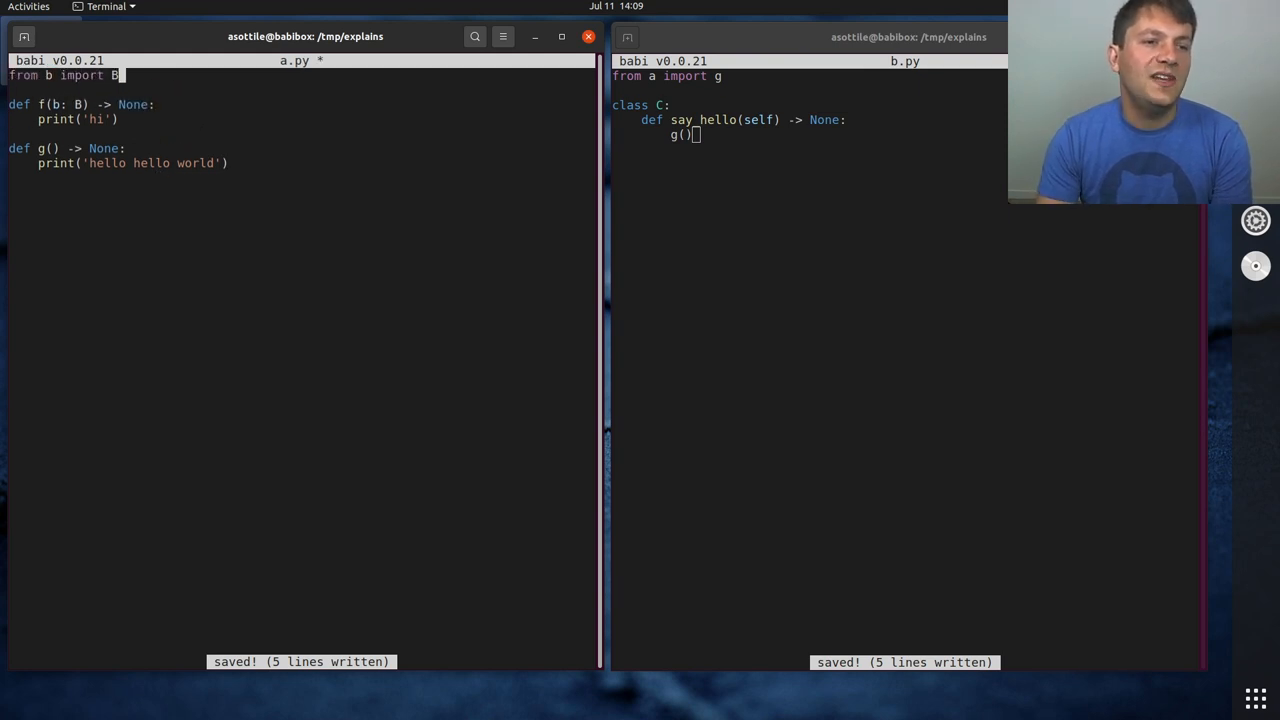
Save a.py's import of B and make f call b.say_hello()
key("ctrl+s")
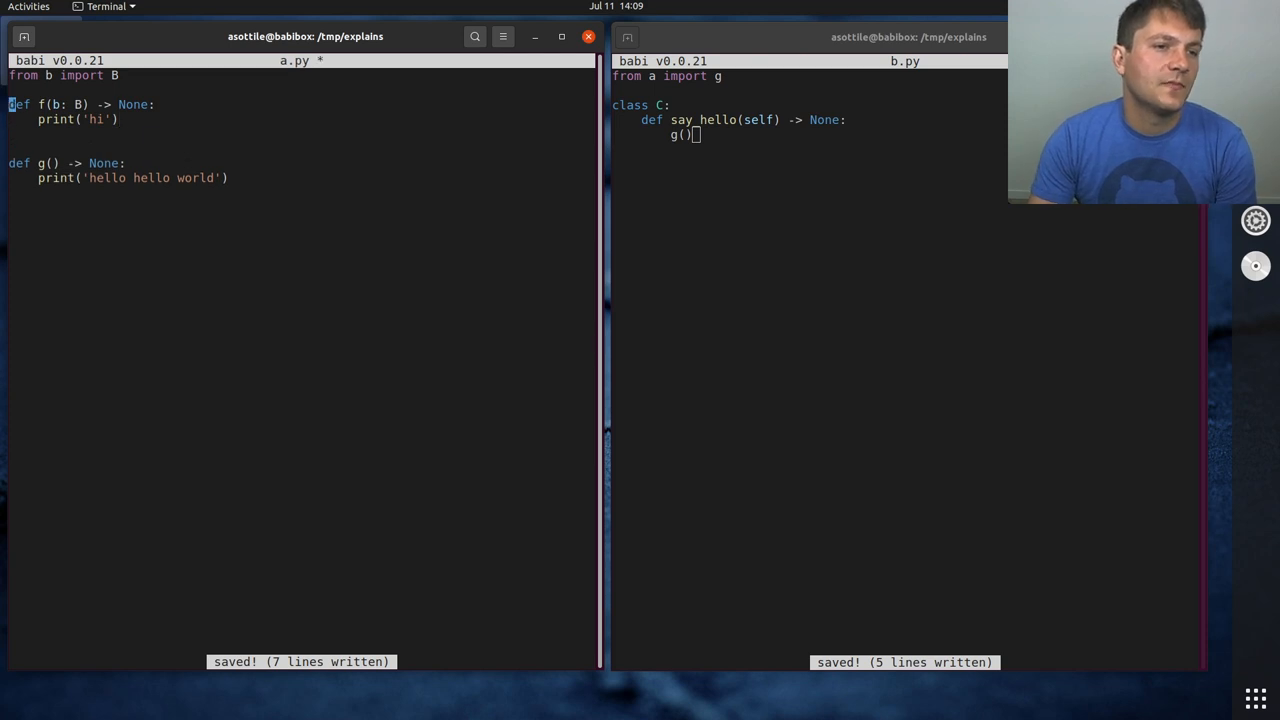
type("b.")
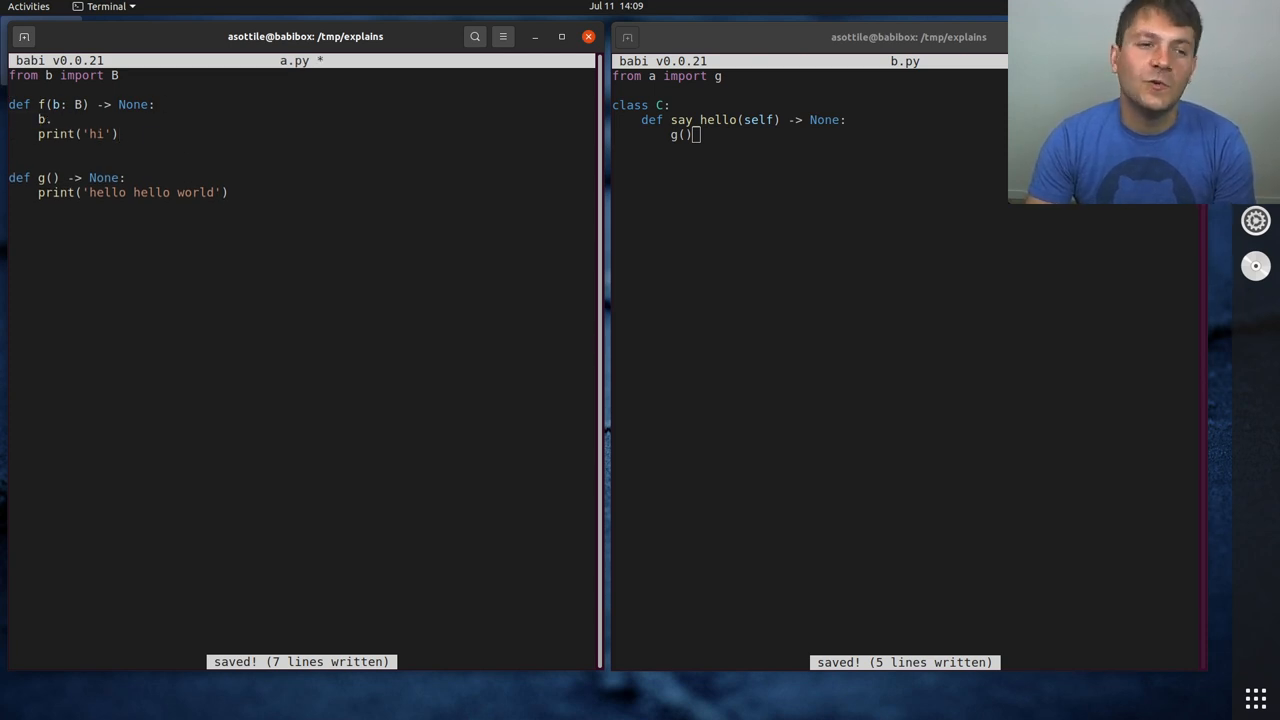
type("say_hello()")
left_click(809, 163)
type("i")
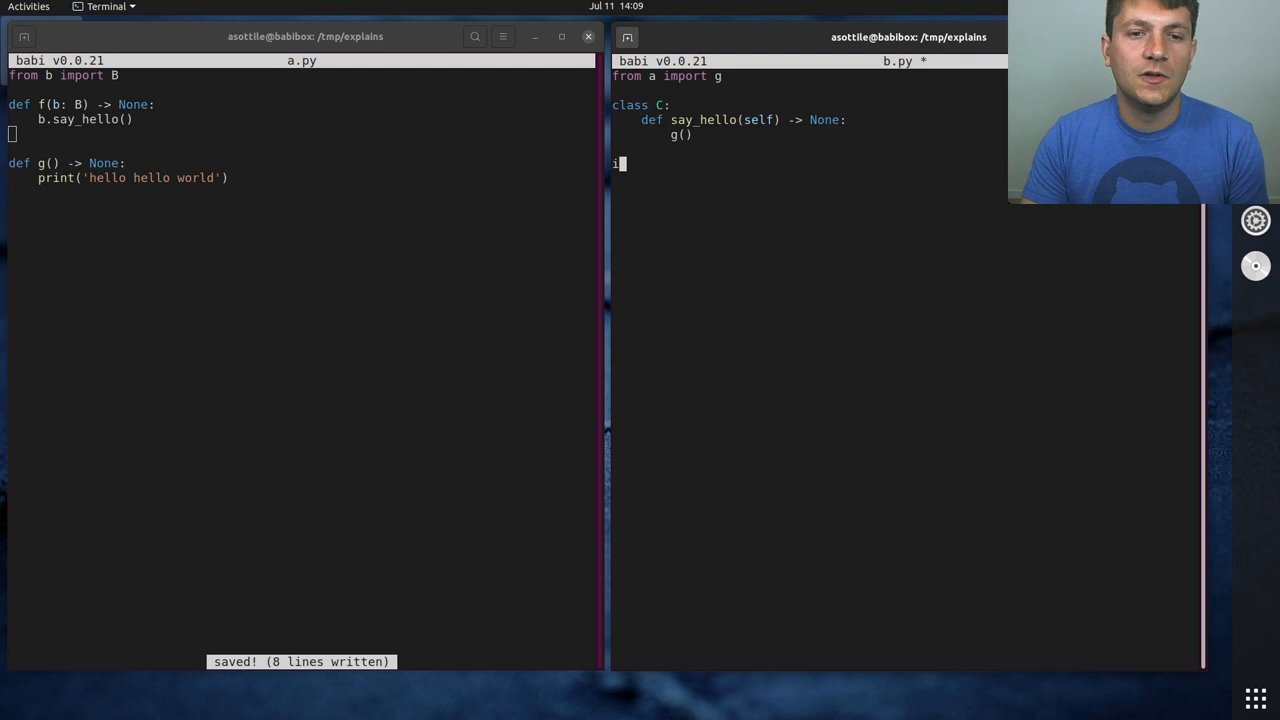
Add a __name__ guard calling main(), which builds b = B() and calls b.say_hello()
type("f __name__ == '__main__':")
type("exit")
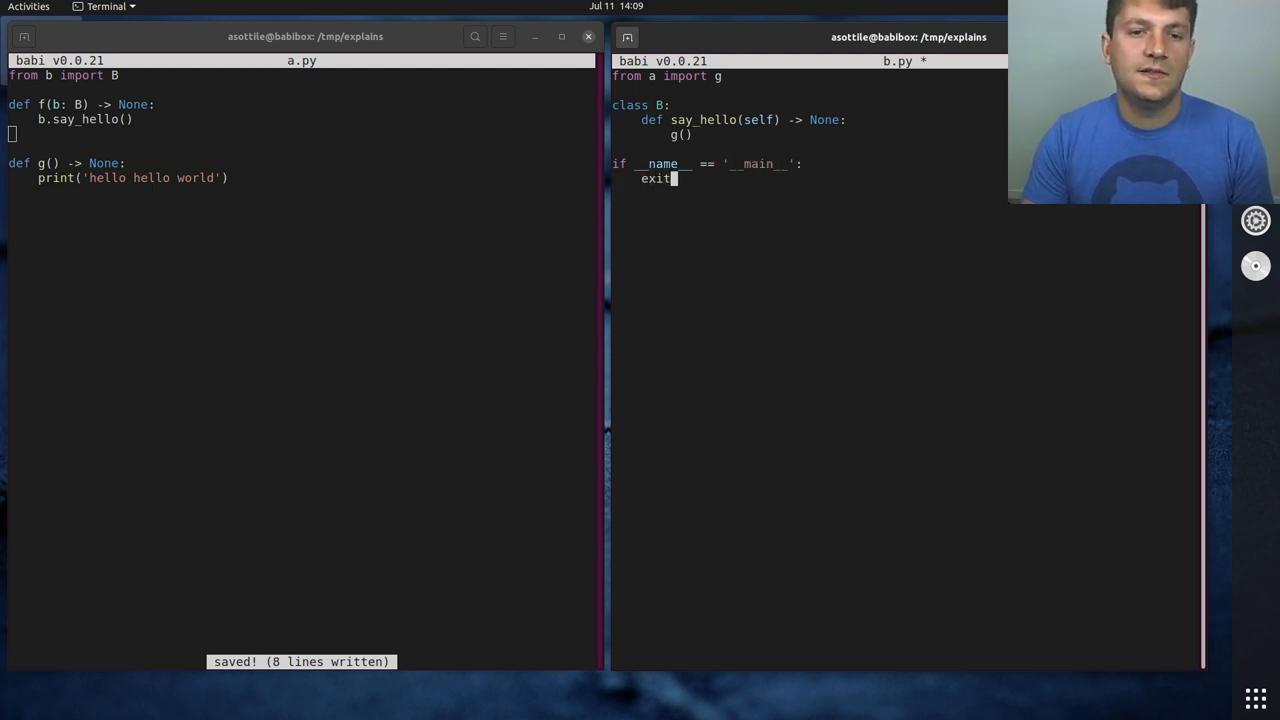
type("(main())")
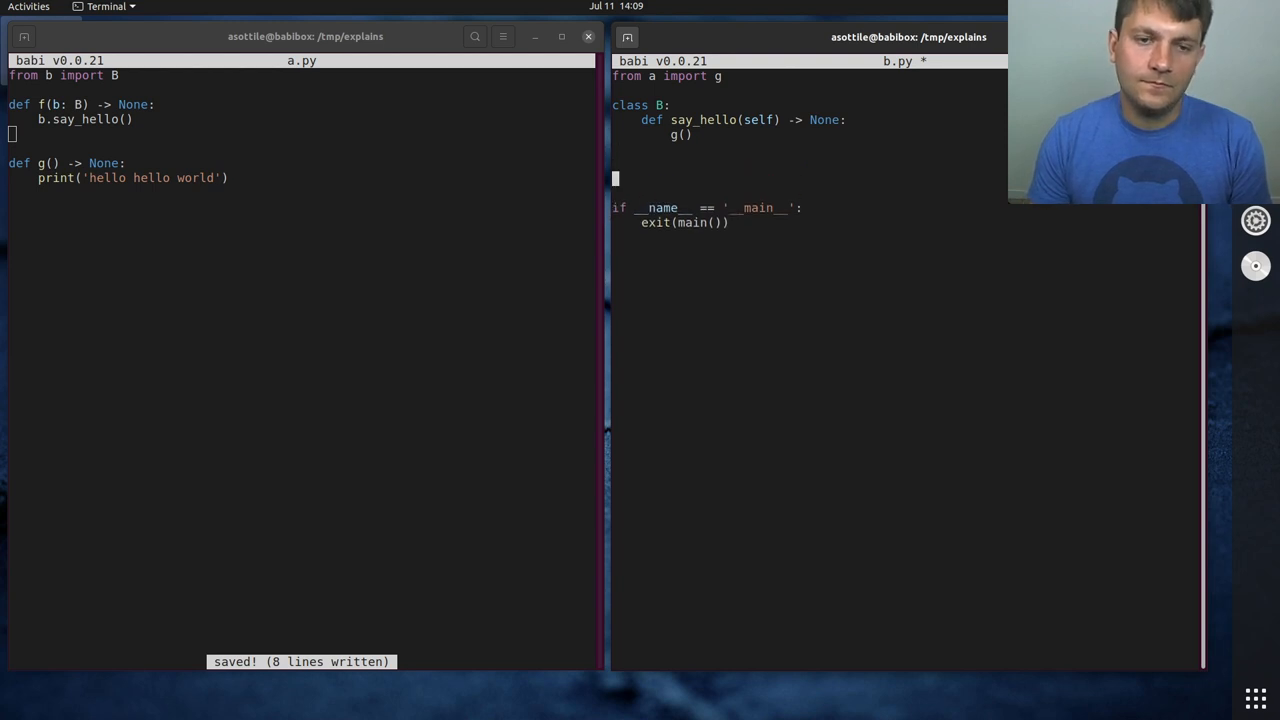
type("def main() -> int:")
type("return 0")
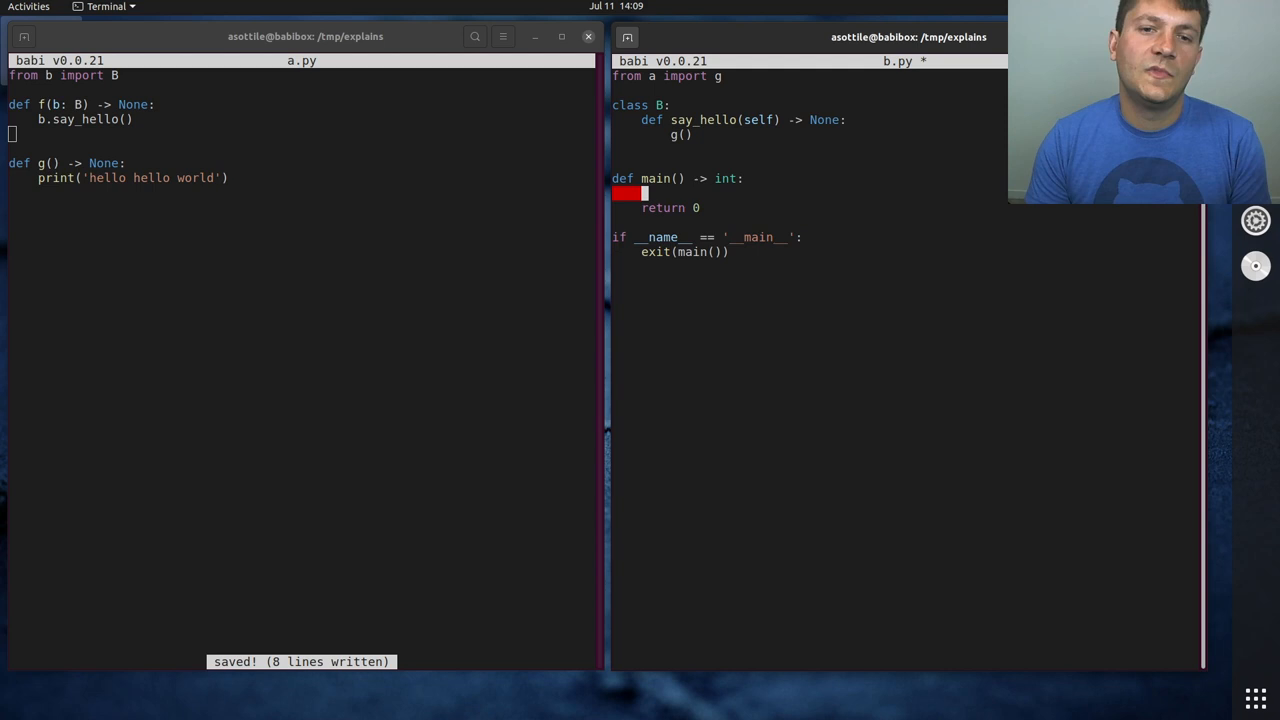
type("b = B()")
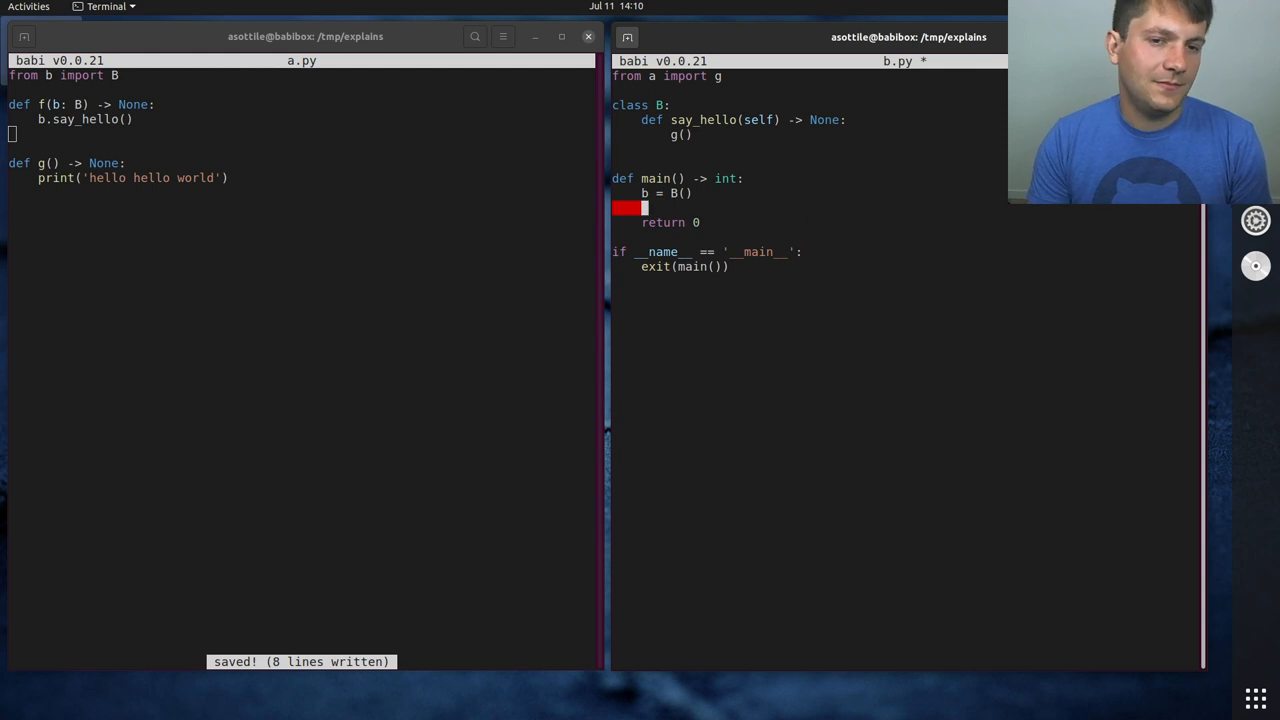
type("b.")
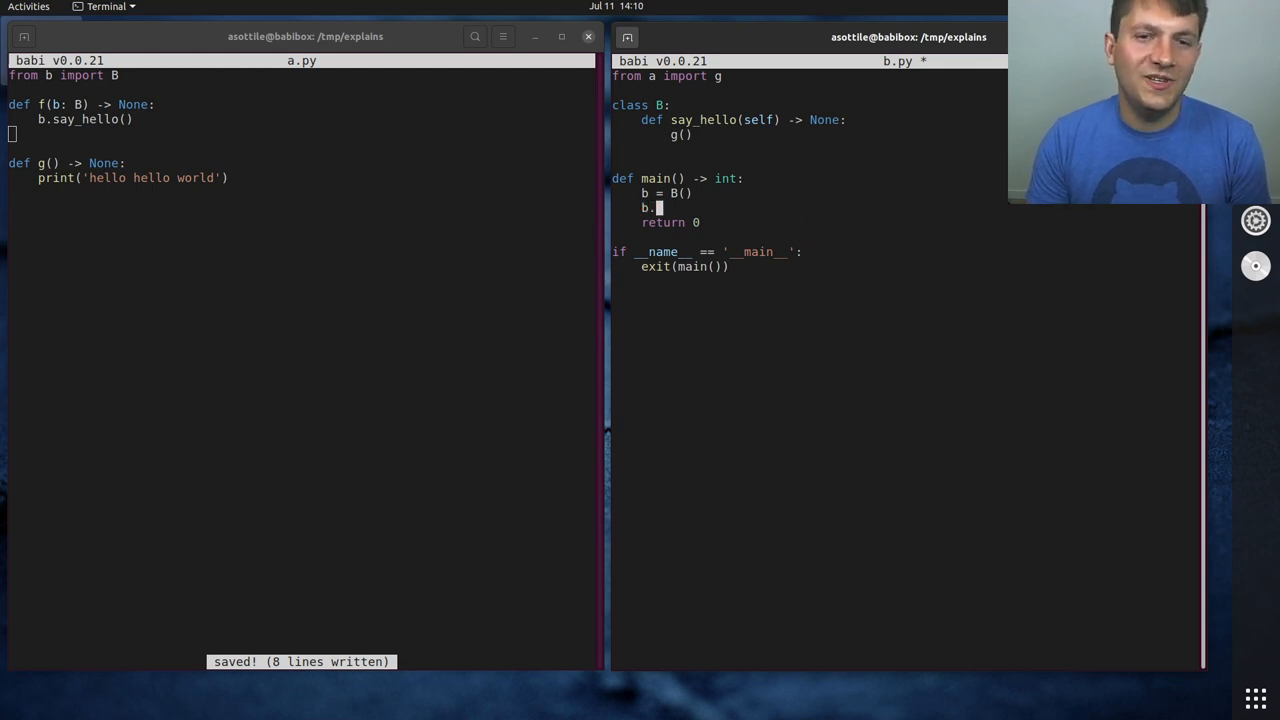
type("say_hell")
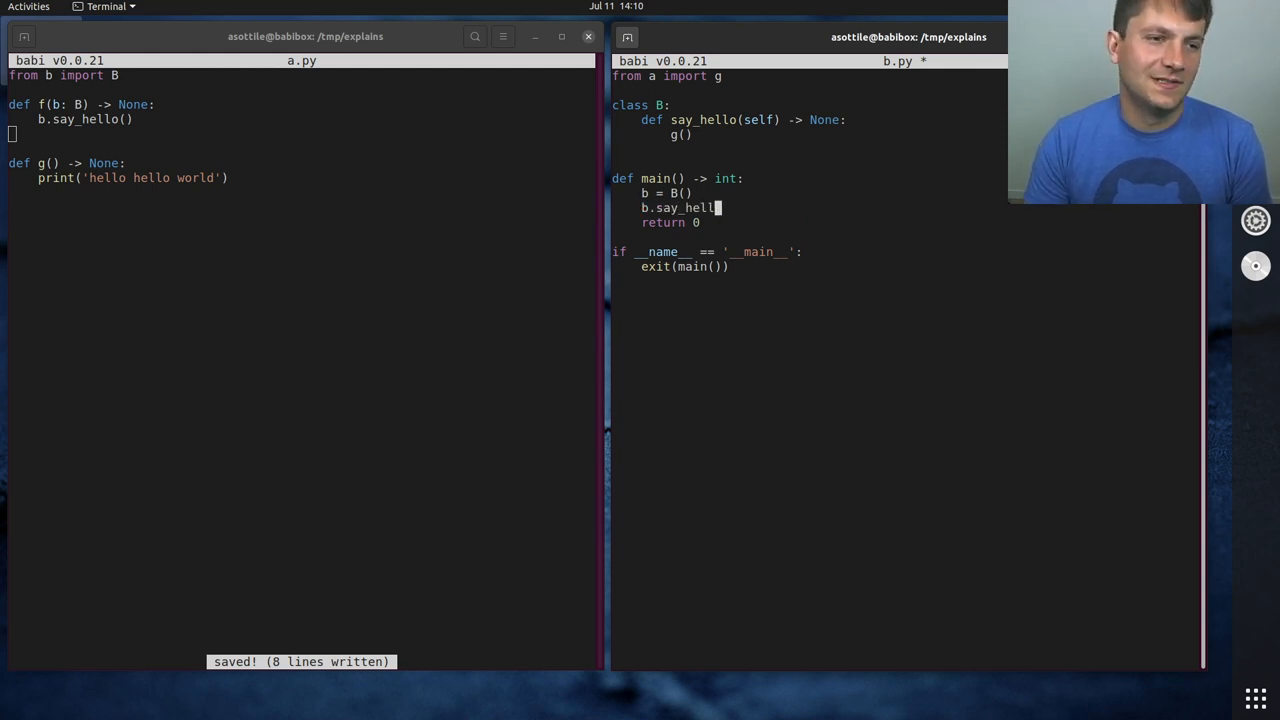
type("o()")
type("python3 -m b")
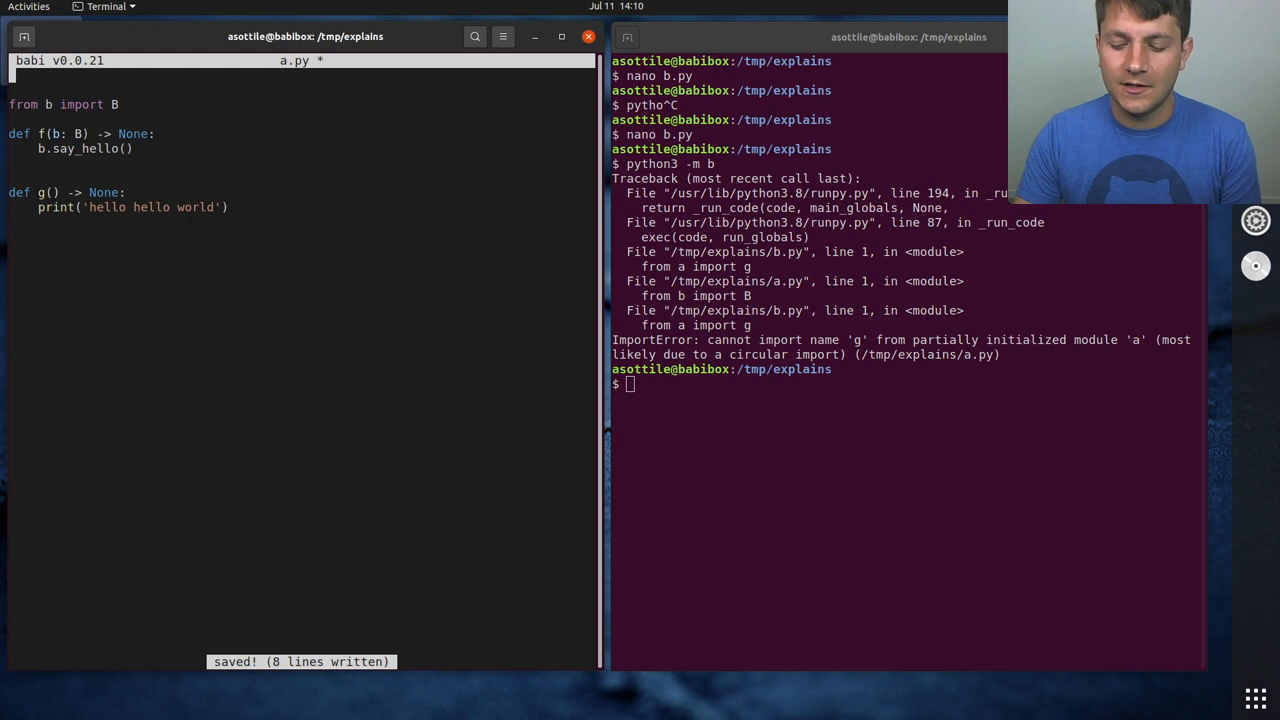
Import TYPE_CHECKING from typing in a.py to guard the B import
type("from typing import TYPE_CHECKING")
left_click(908, 384)
type("python3 -m b")
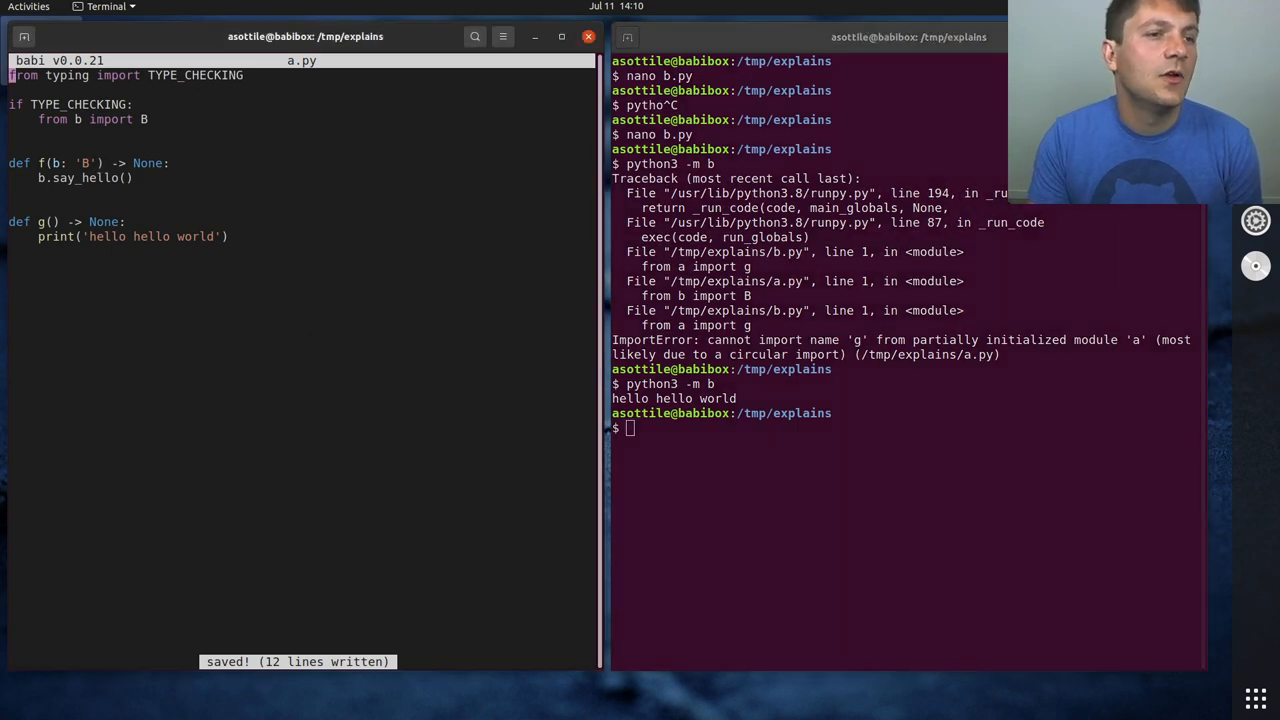
Add 'from __future__ import annotations' to a.py and return to the typing docs
type("from __future__ import annotations")
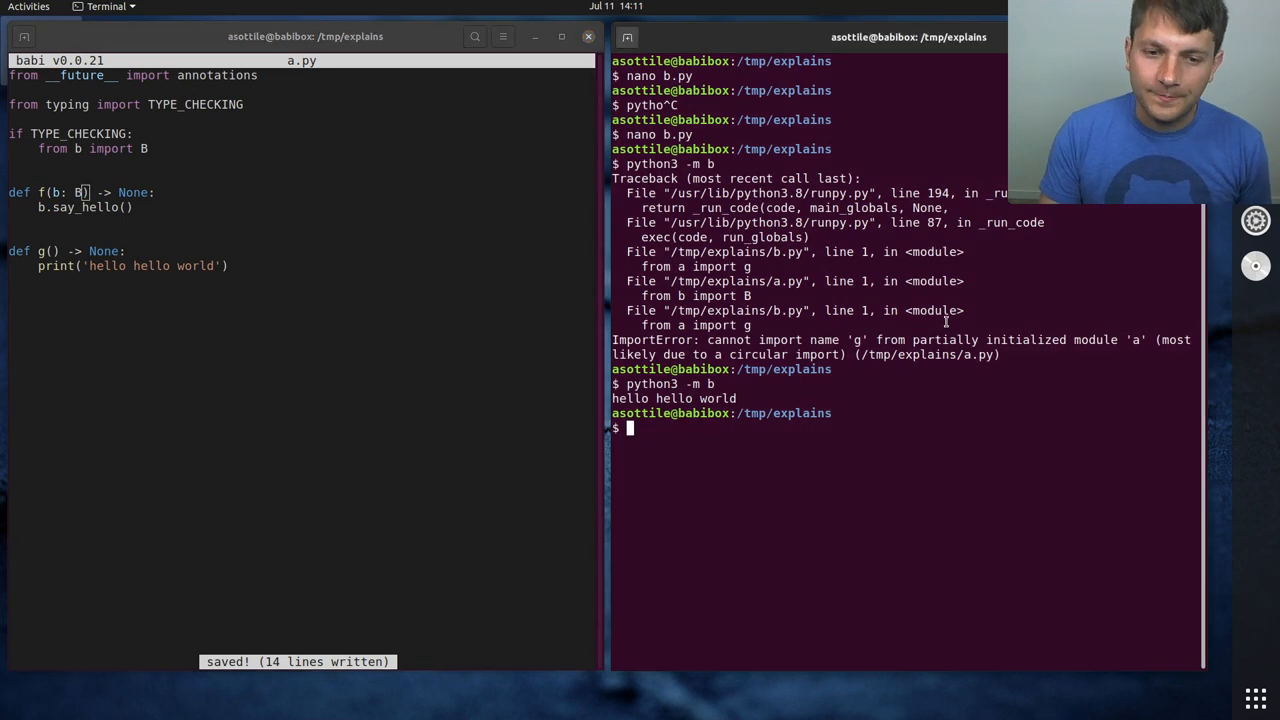
key("Return")
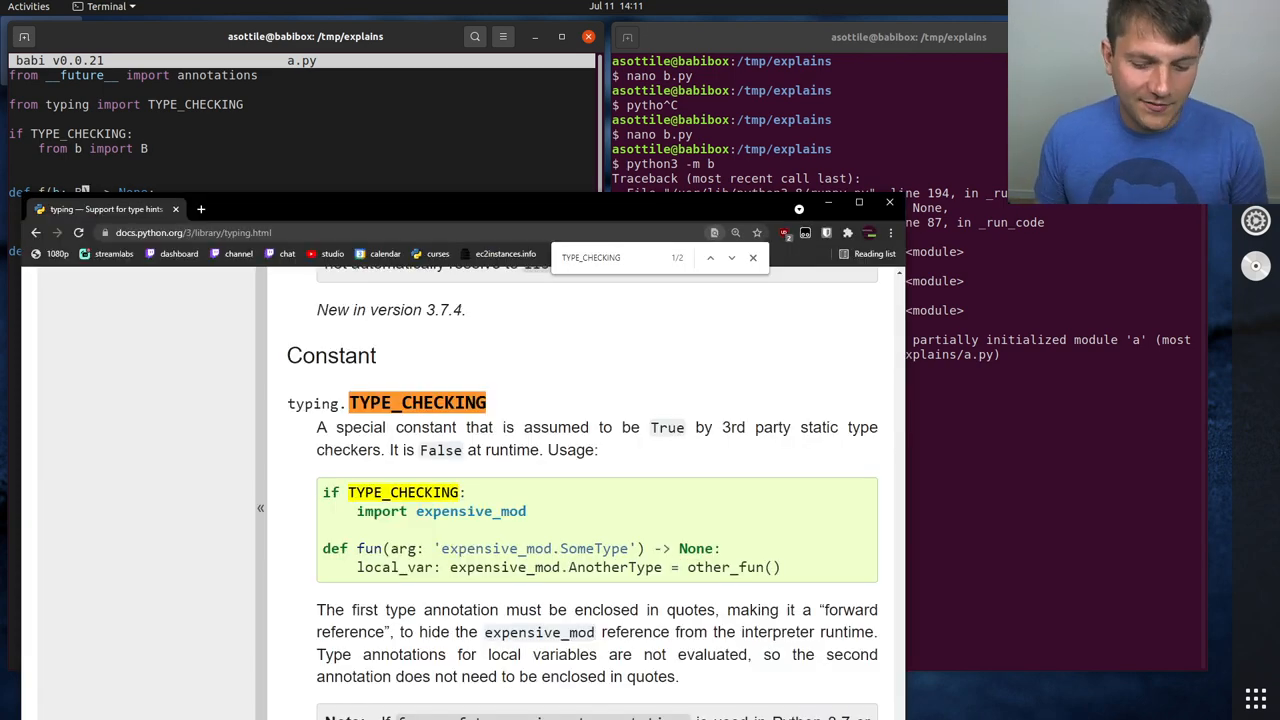
Open the flake8-typing-imports repository and briefly open then close its pull requests
left_click(360, 209)
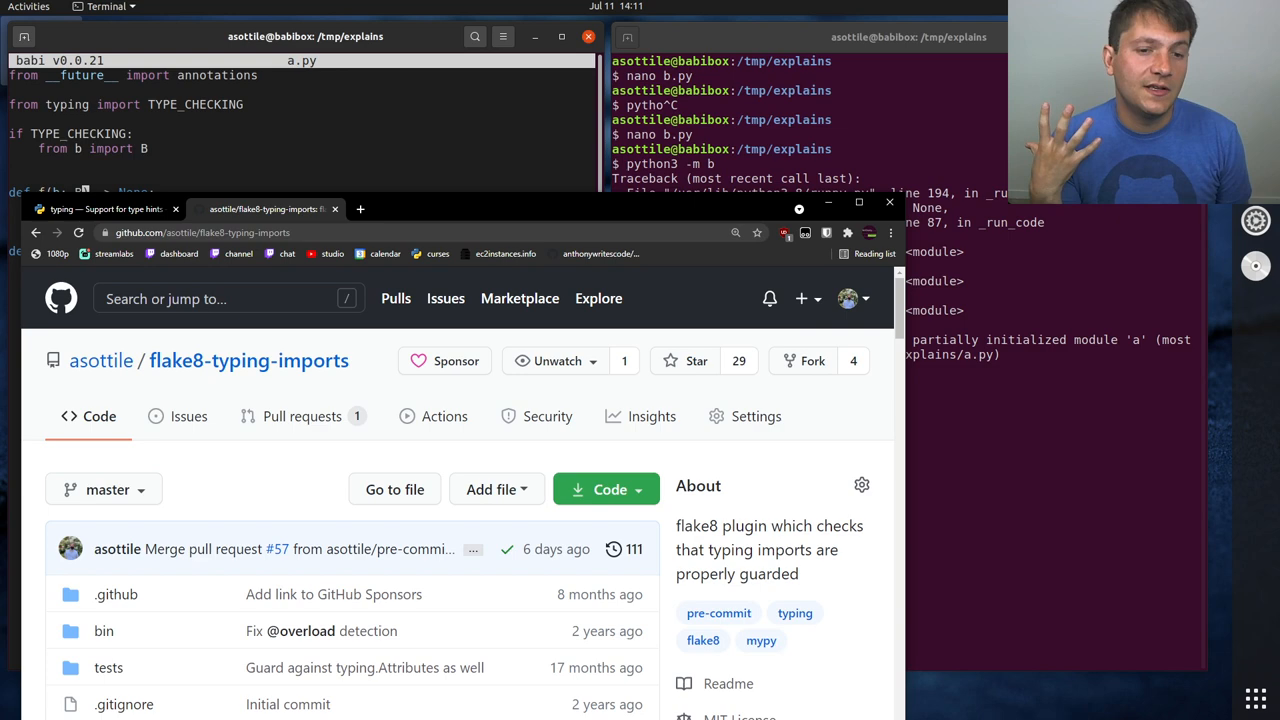
left_click(359, 209)
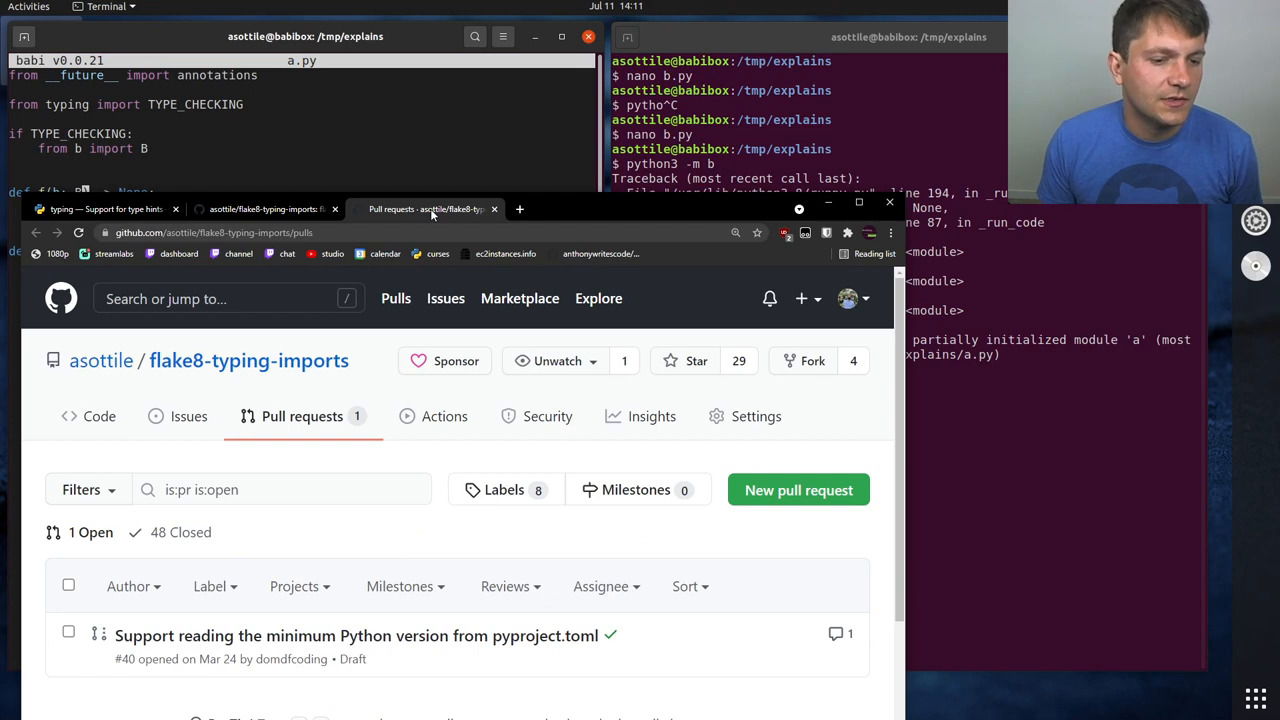
left_click(99, 416)
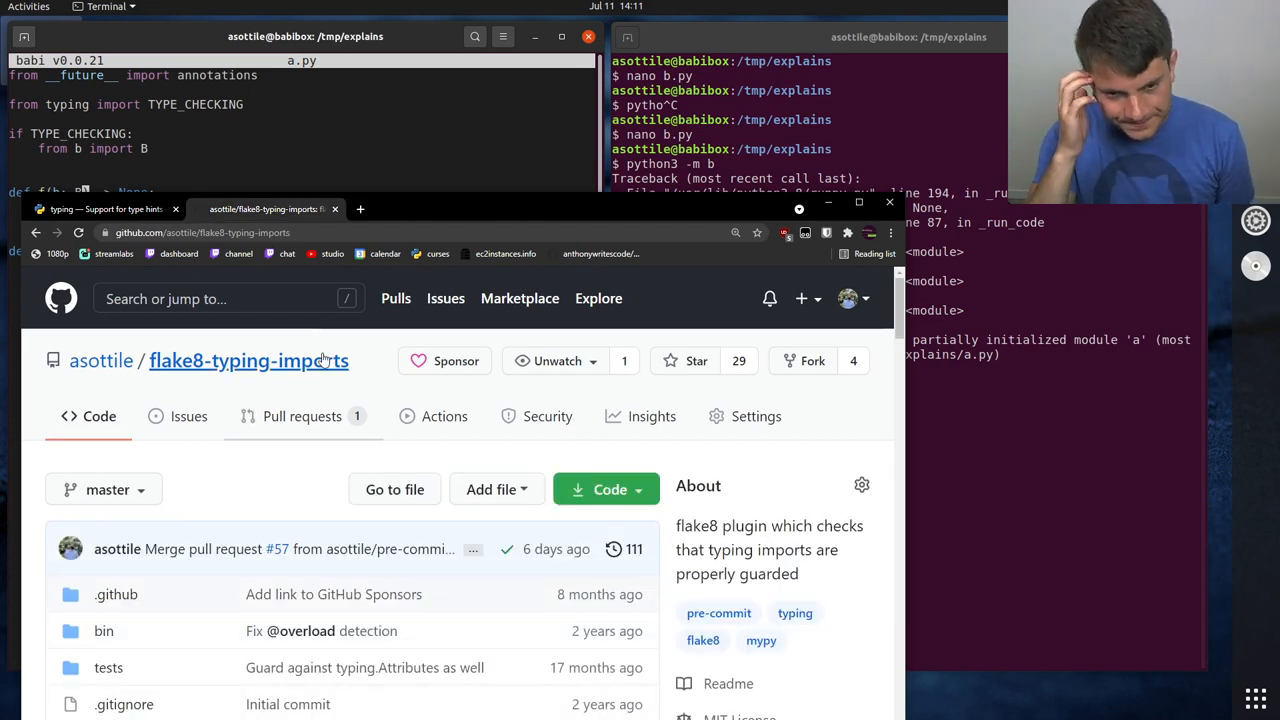
mouse_move(318, 431)
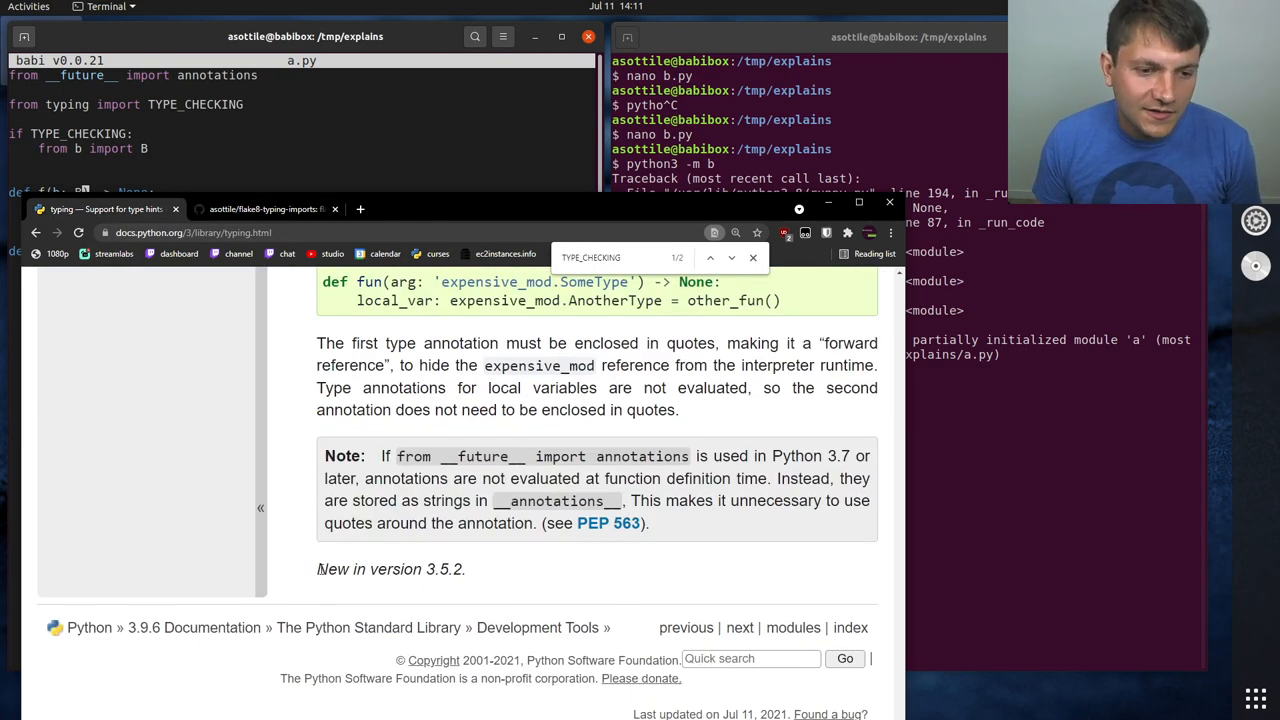
left_click(731, 257)
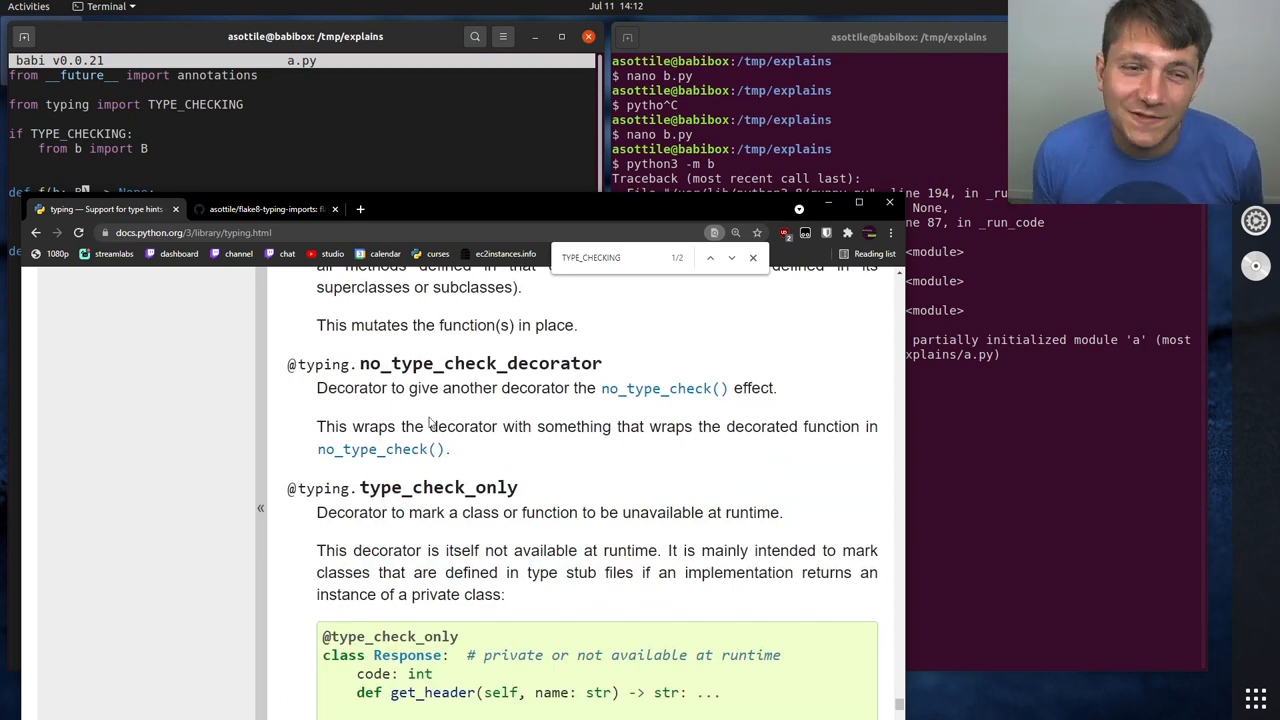
scroll("down", 3)
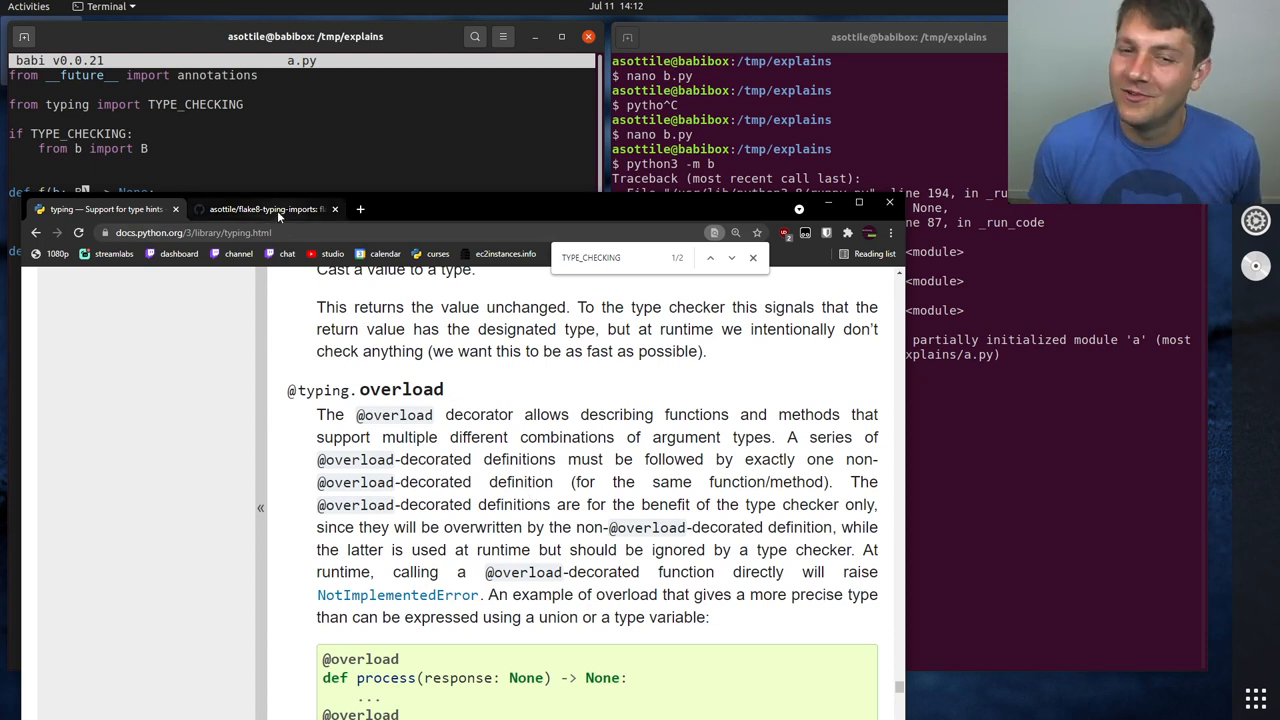
mouse_move(265, 209)
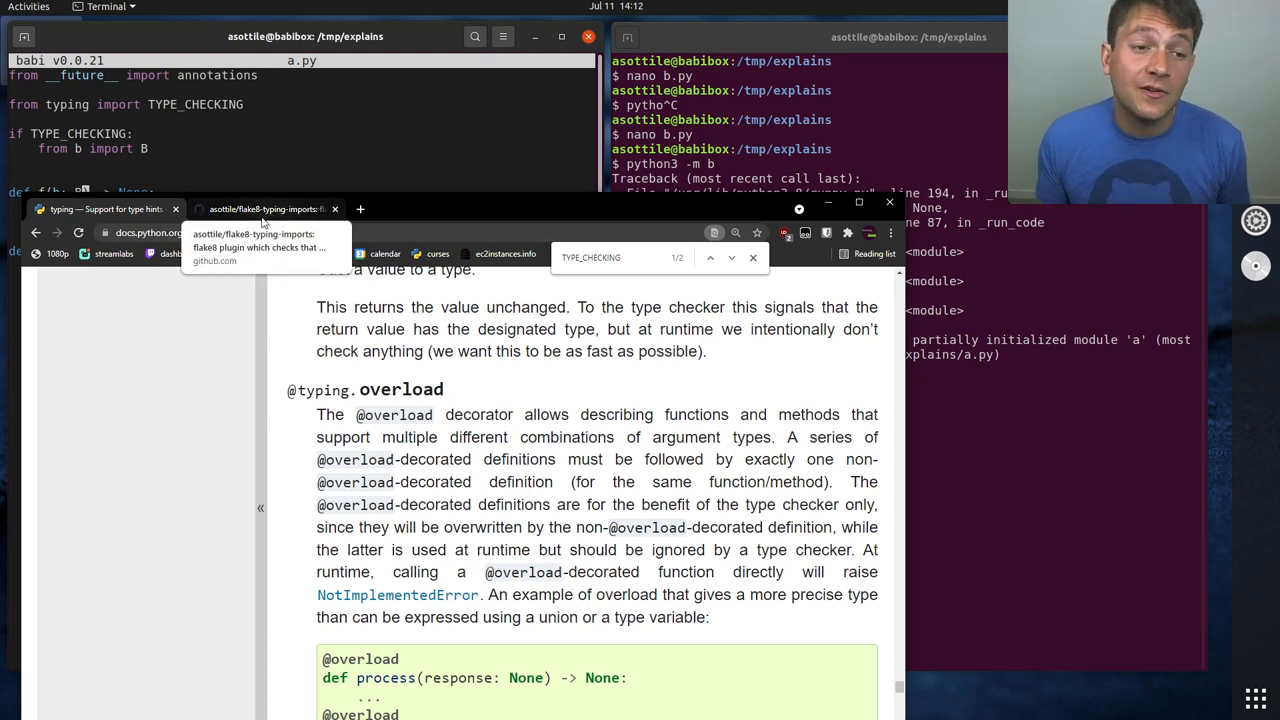
left_click(265, 209)
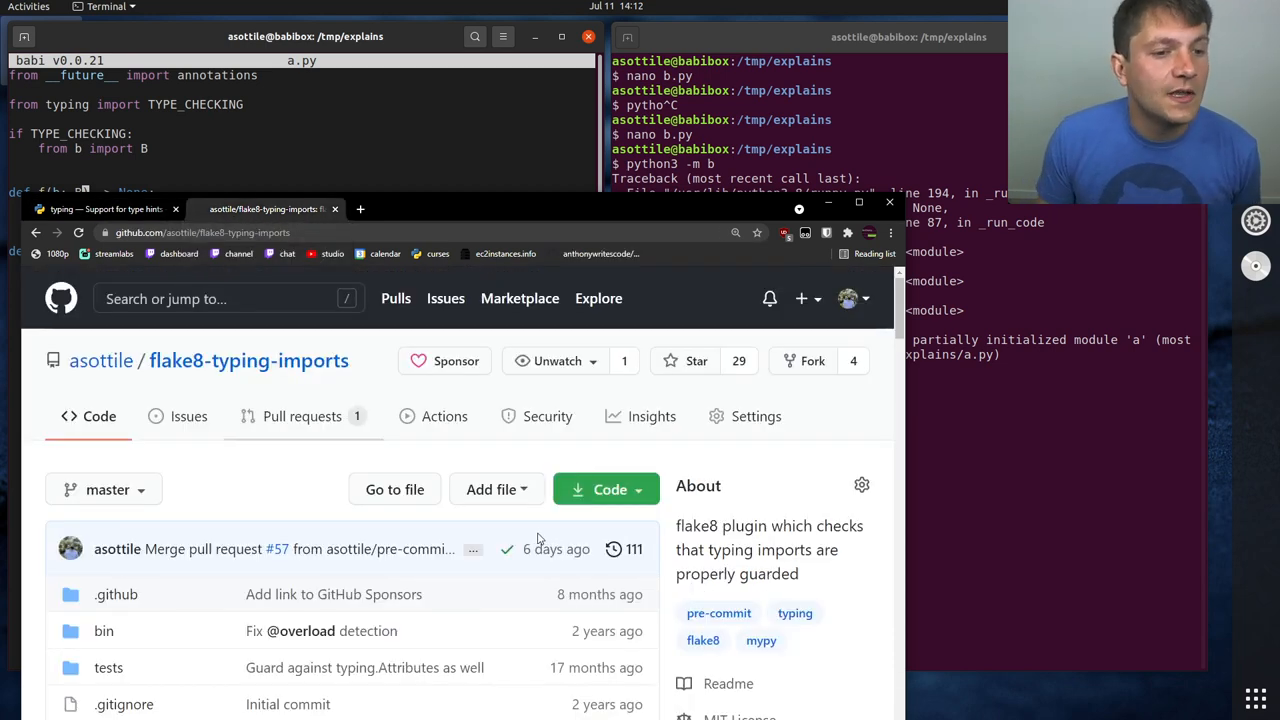
Scroll the flake8-typing-imports README to its codes table and rationale
scroll("down", 3)
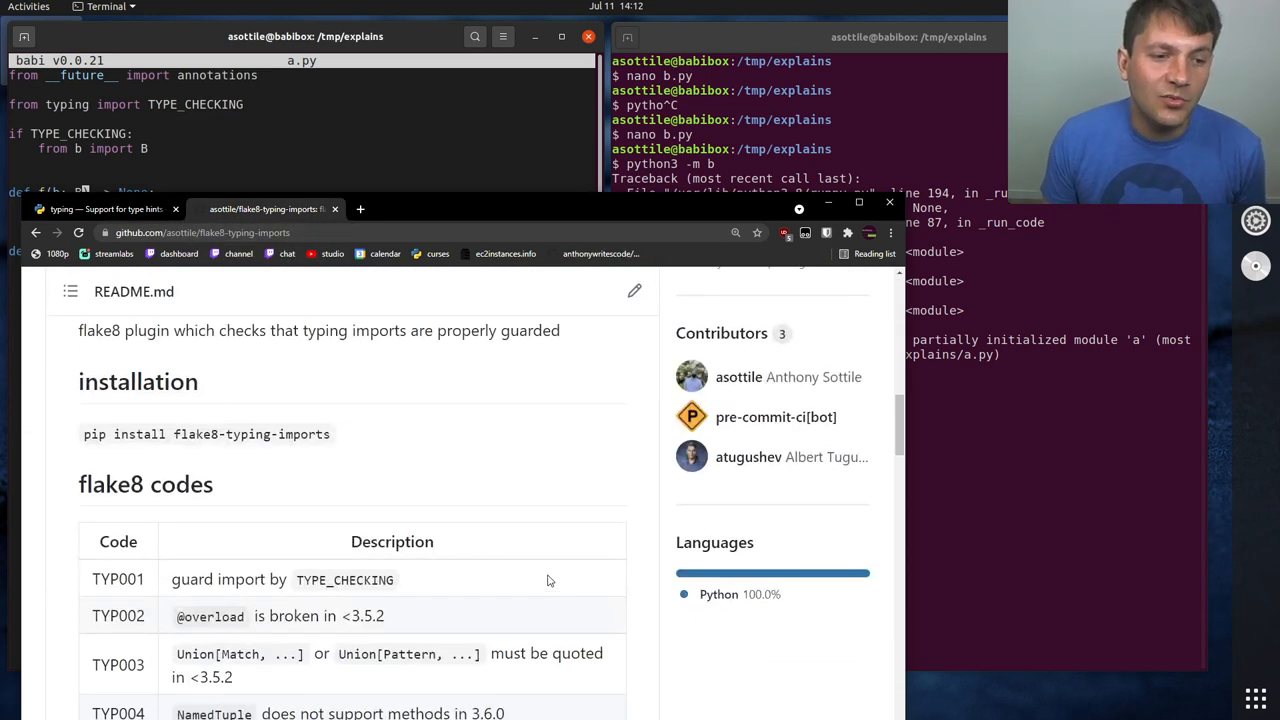
scroll("down", 3)
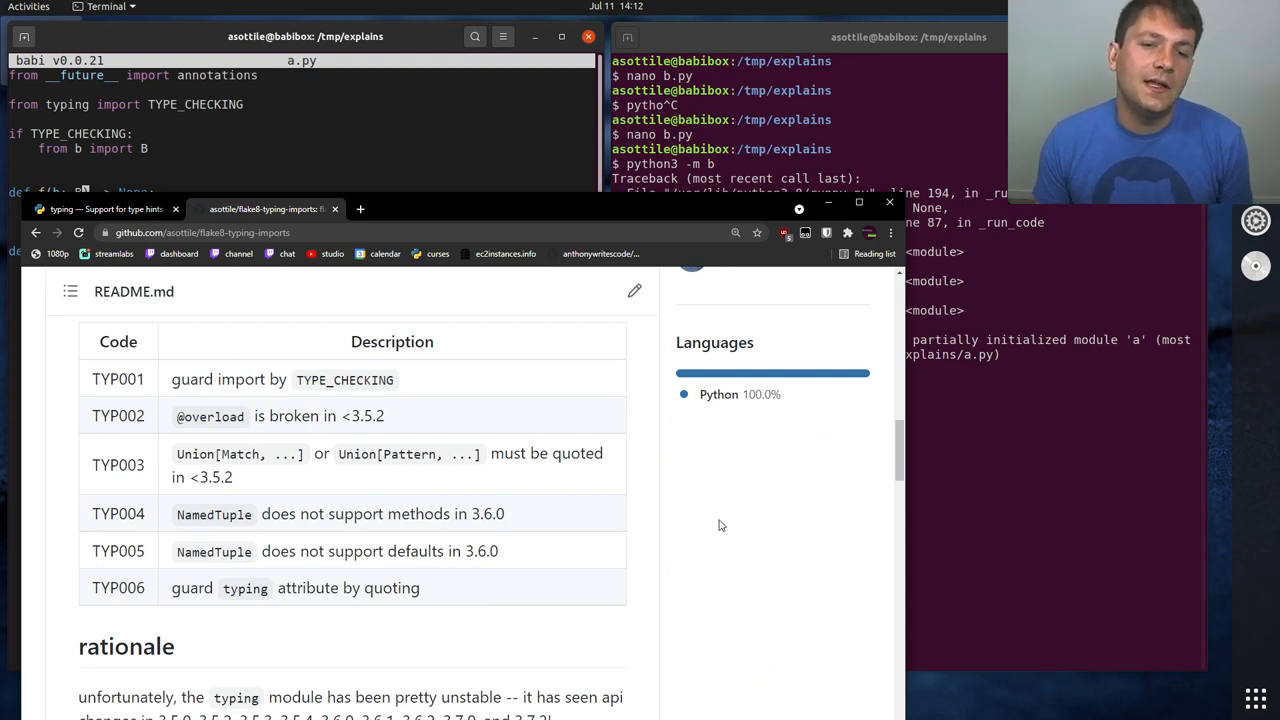
mouse_move(690, 510)
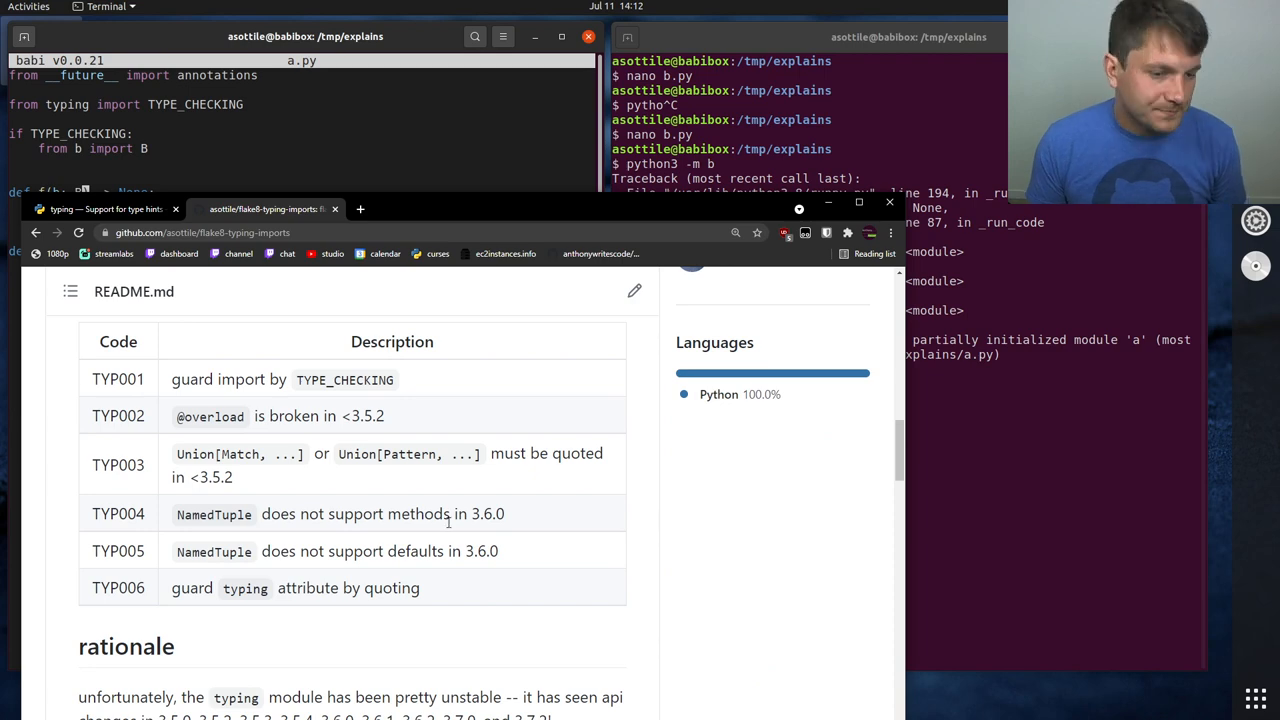
scroll("down", 3)
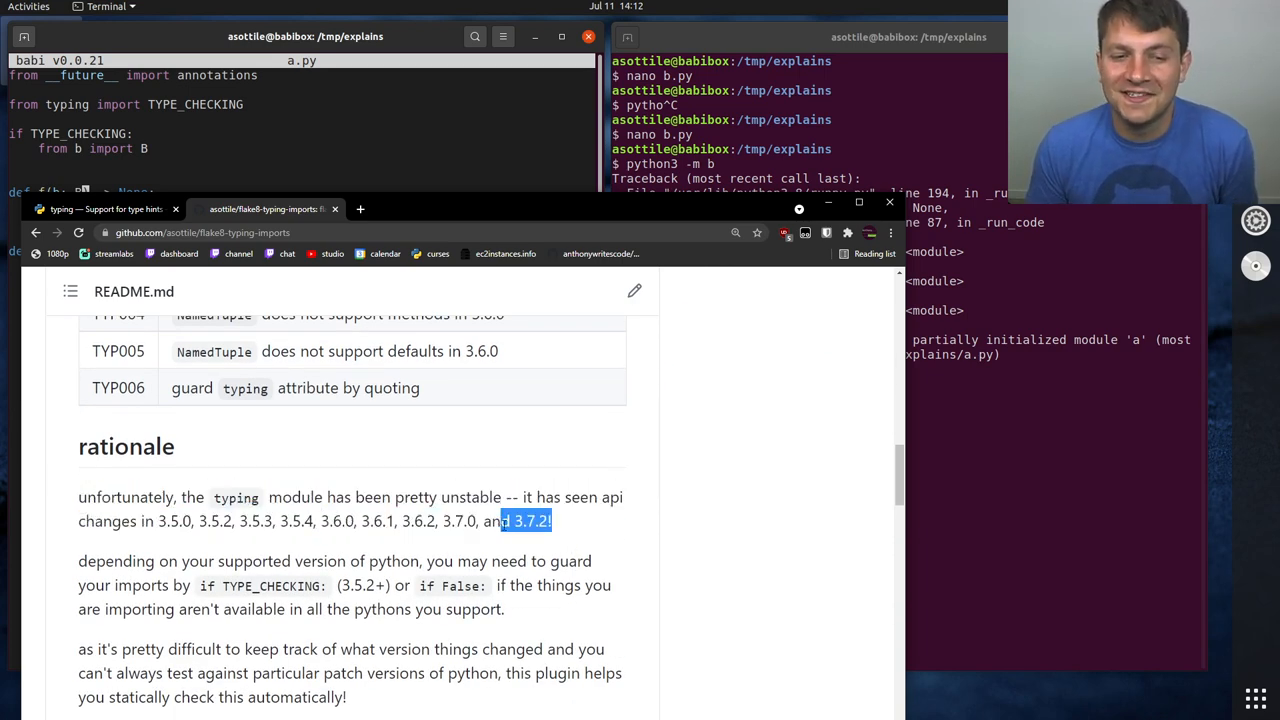
left_click(606, 526)
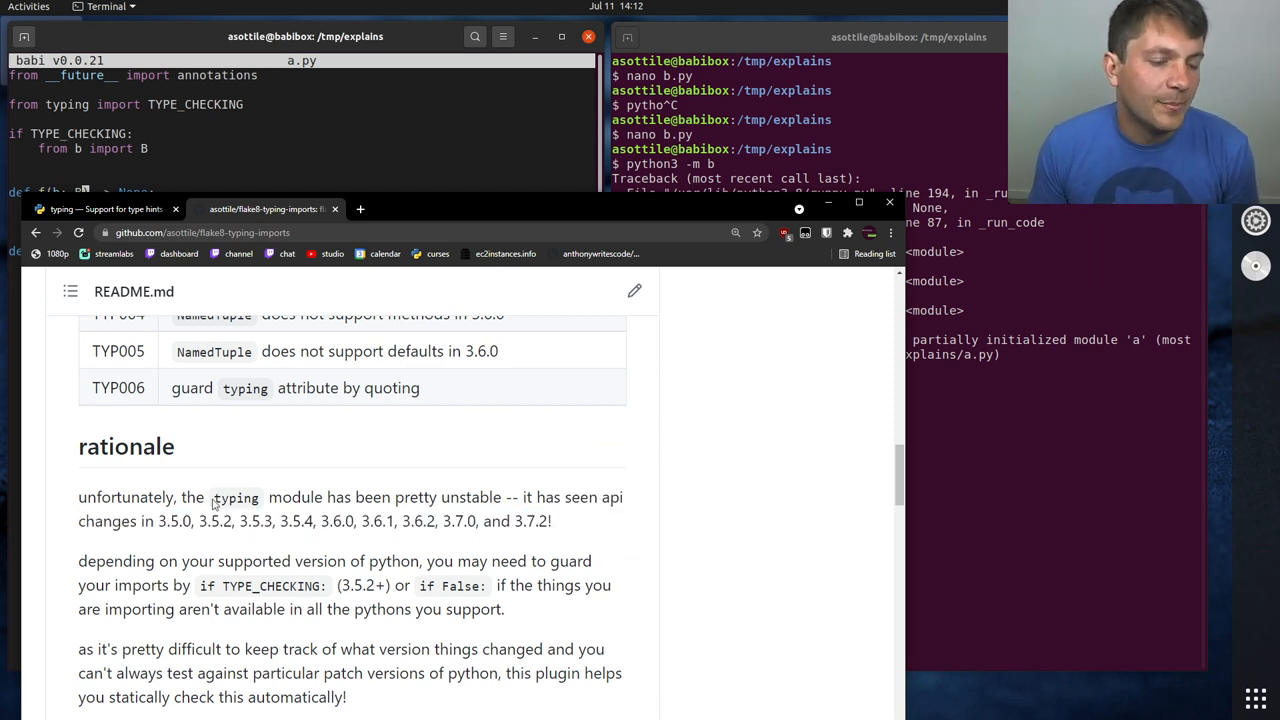
left_click_drag(159, 521, 479, 521)
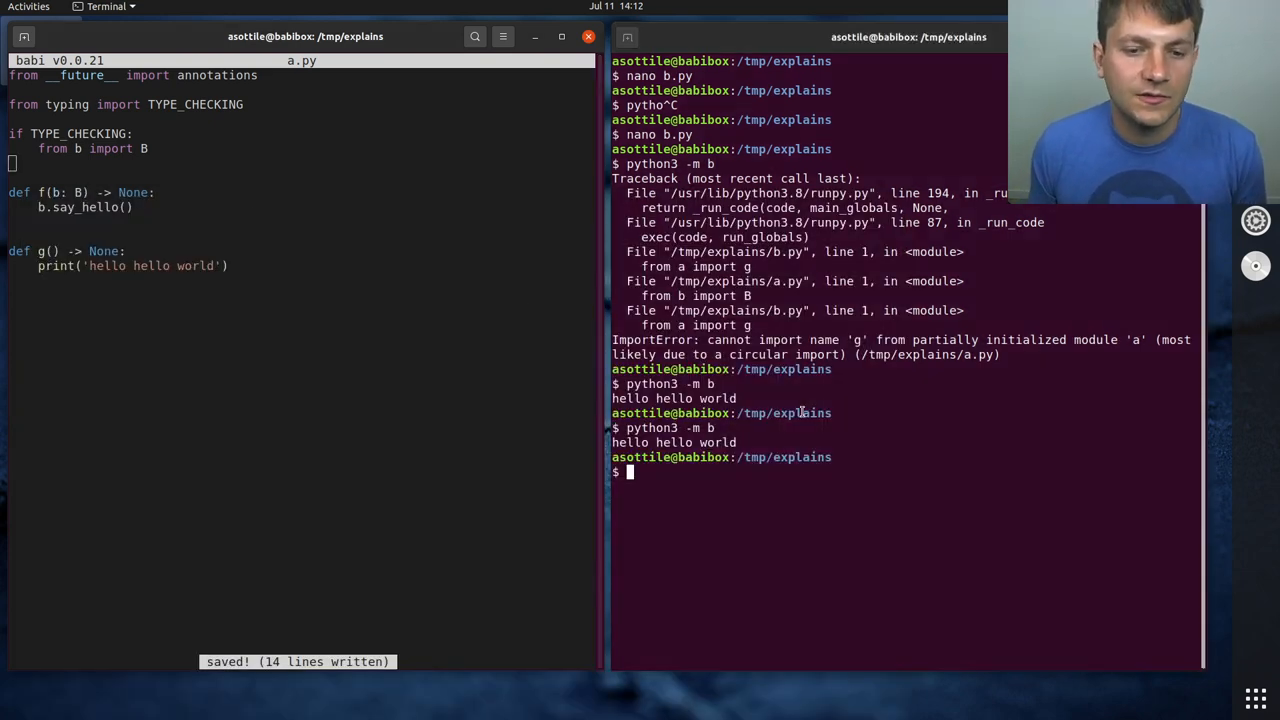
Remove b.py and write t.py whose main os.execvp's ('echo', 'hi') under a __main__ guard
type("rm b.py")
type("if ")
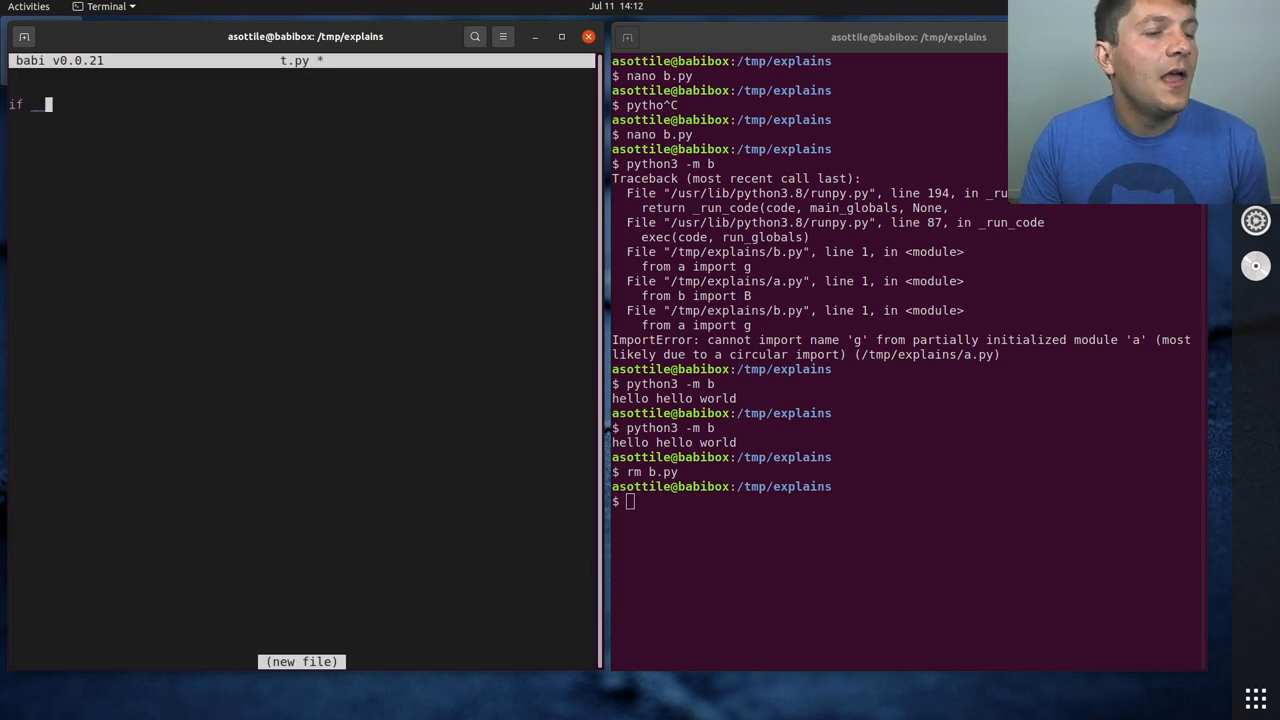
type("__name__ ==")
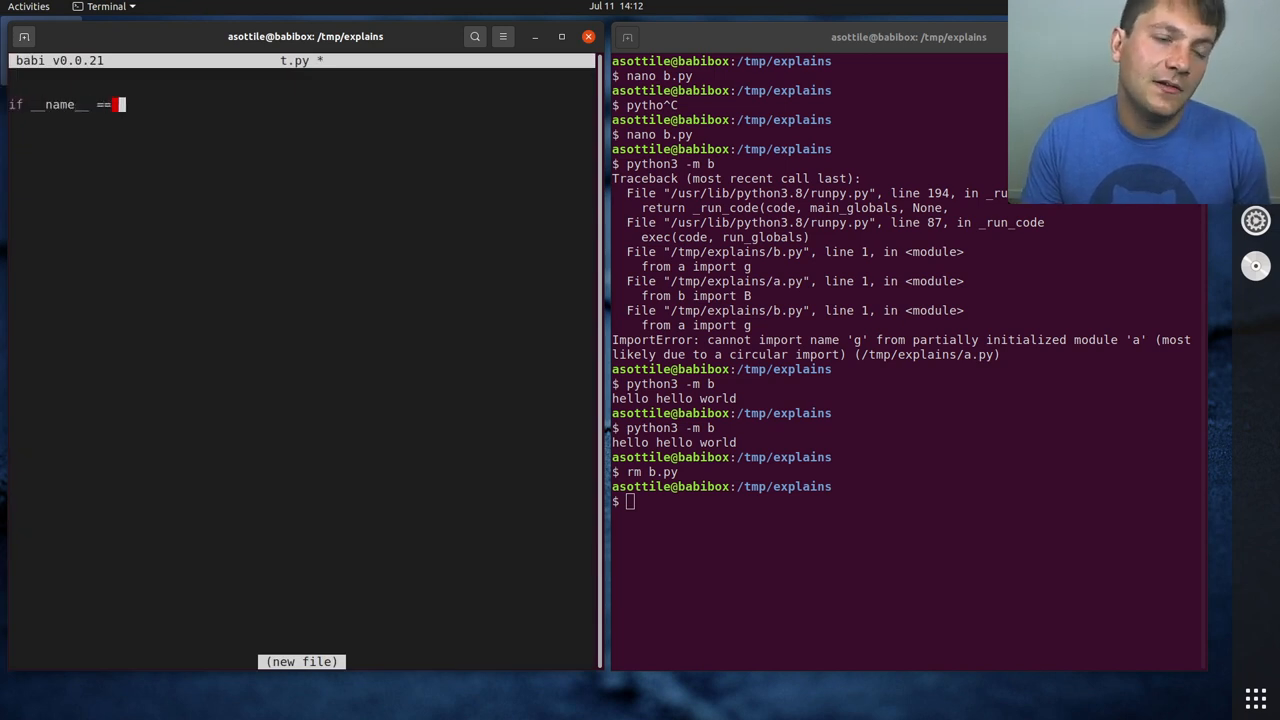
type("'__main__':")
type("d")
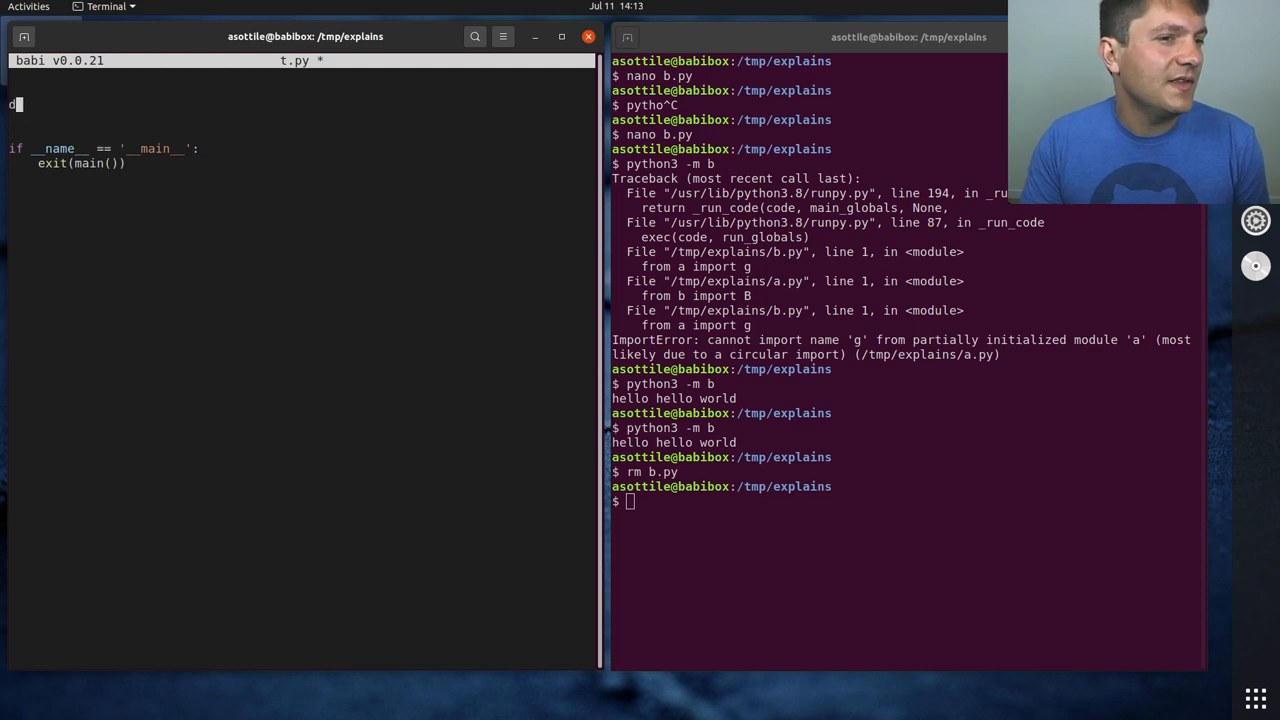
type("ef main() -> NoReturn:")
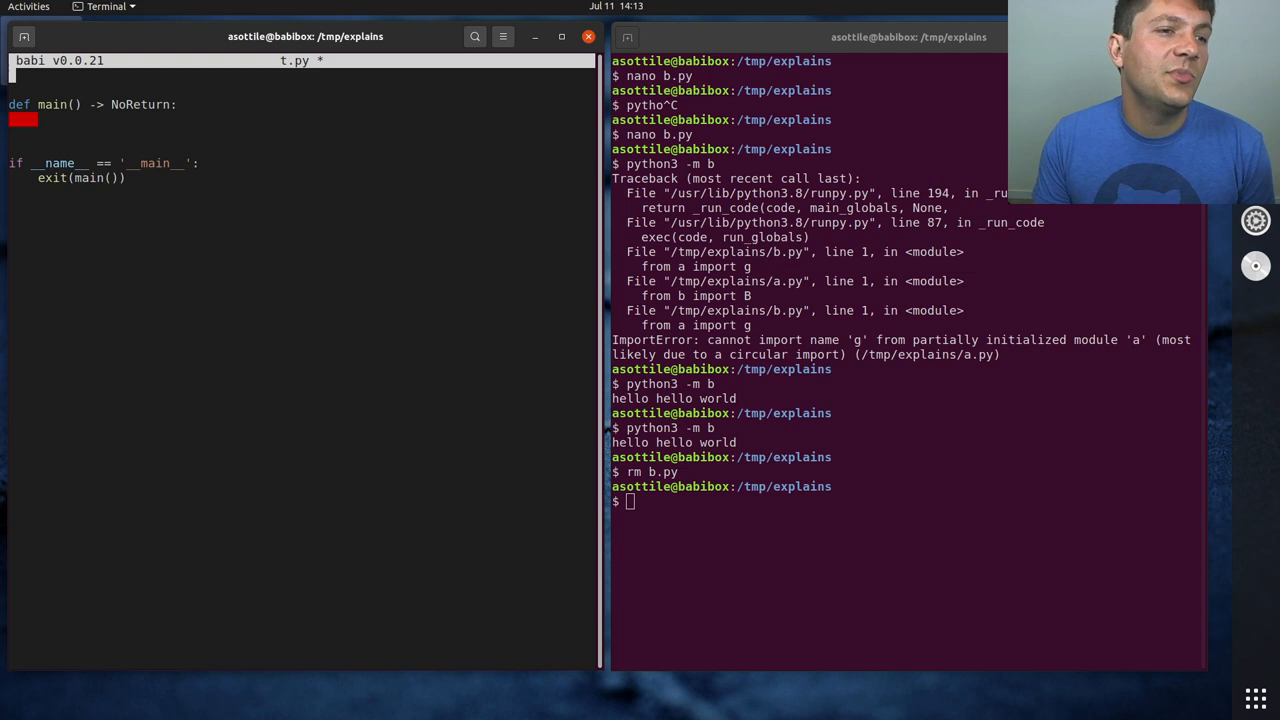
type("import os")
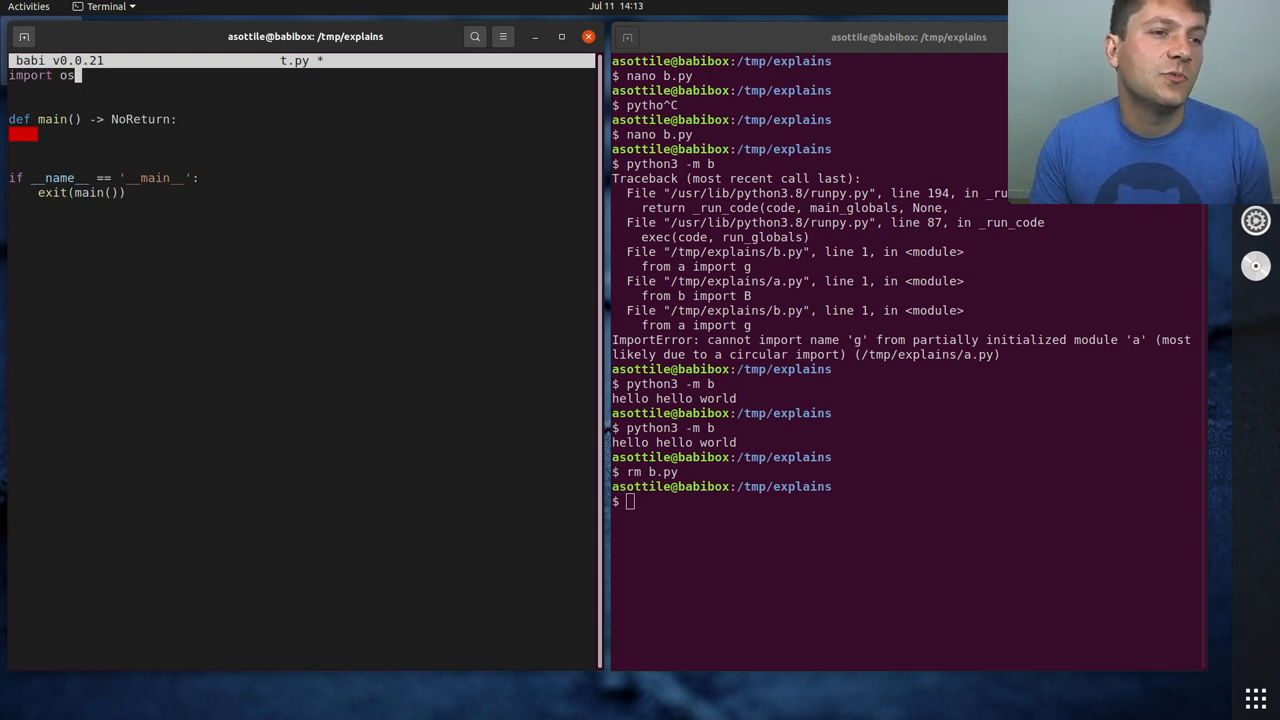
type("cmd = ('ex")
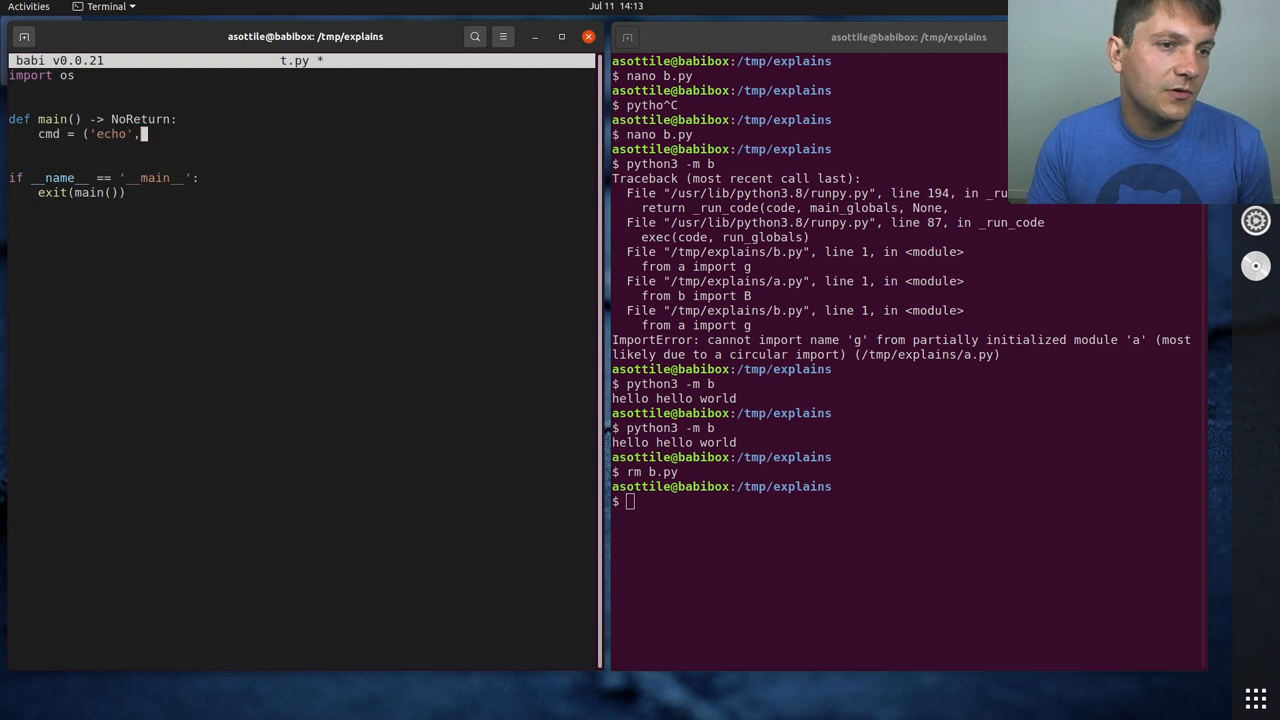
type("'hi')")
type("os.execvp(cmd[0")
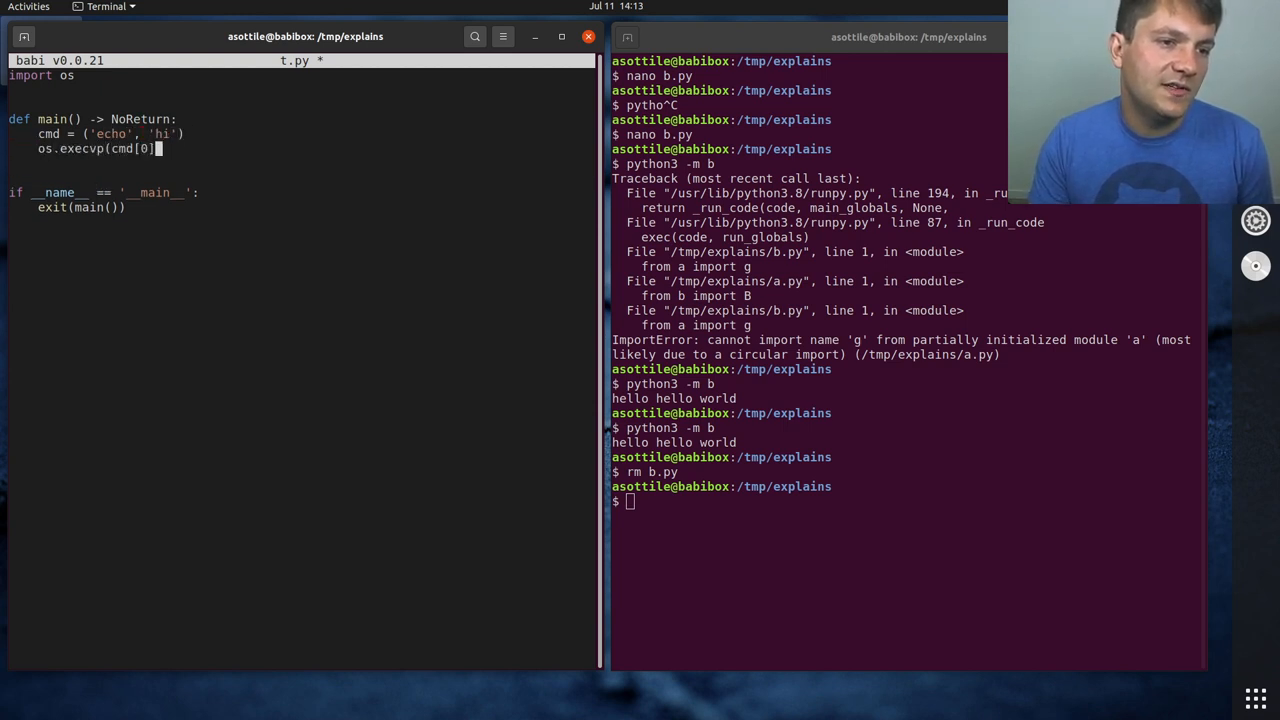
type(", cmd)")
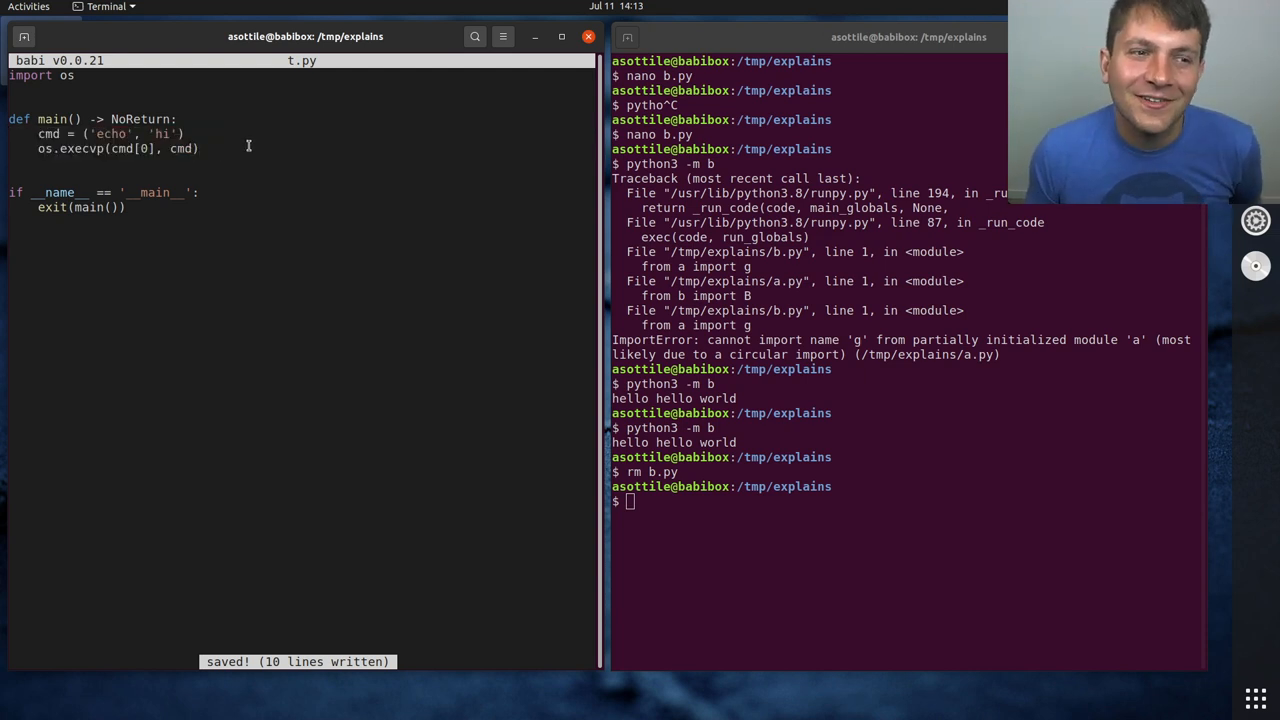
mouse_move(108, 154)
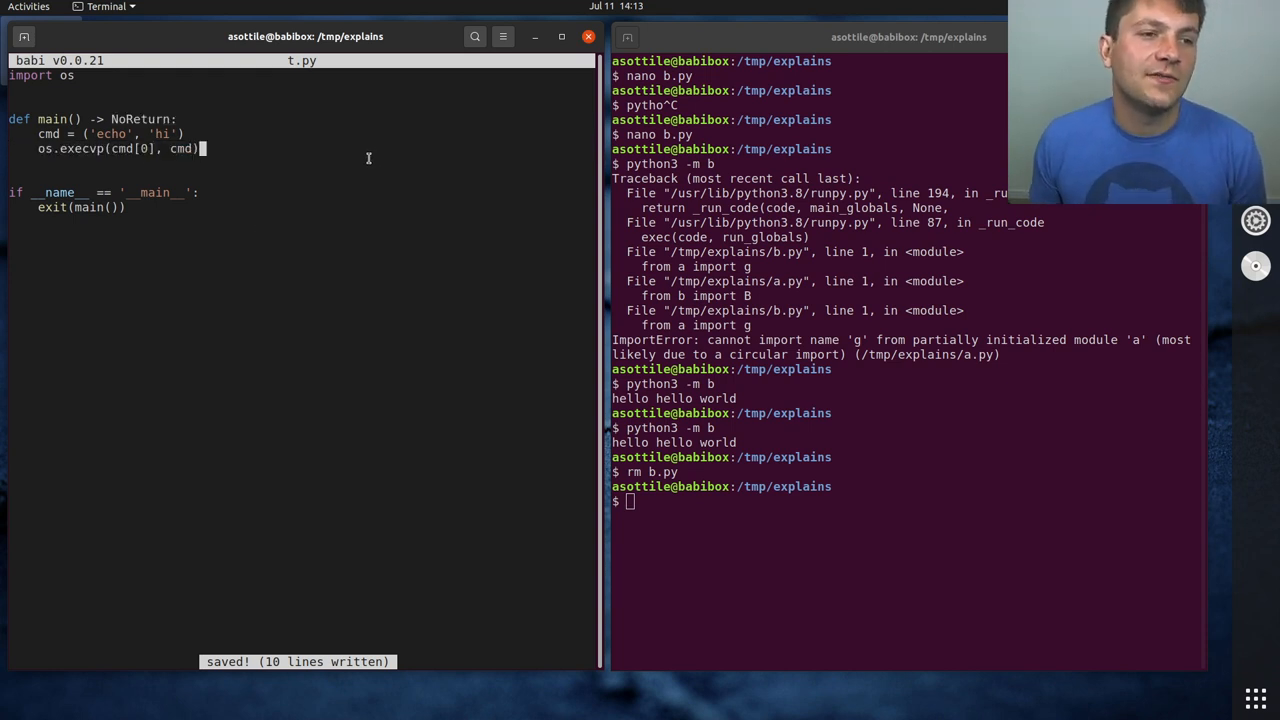
Run t.py with python3, then add 'from typing import NoReturn'
type("python3 t.")
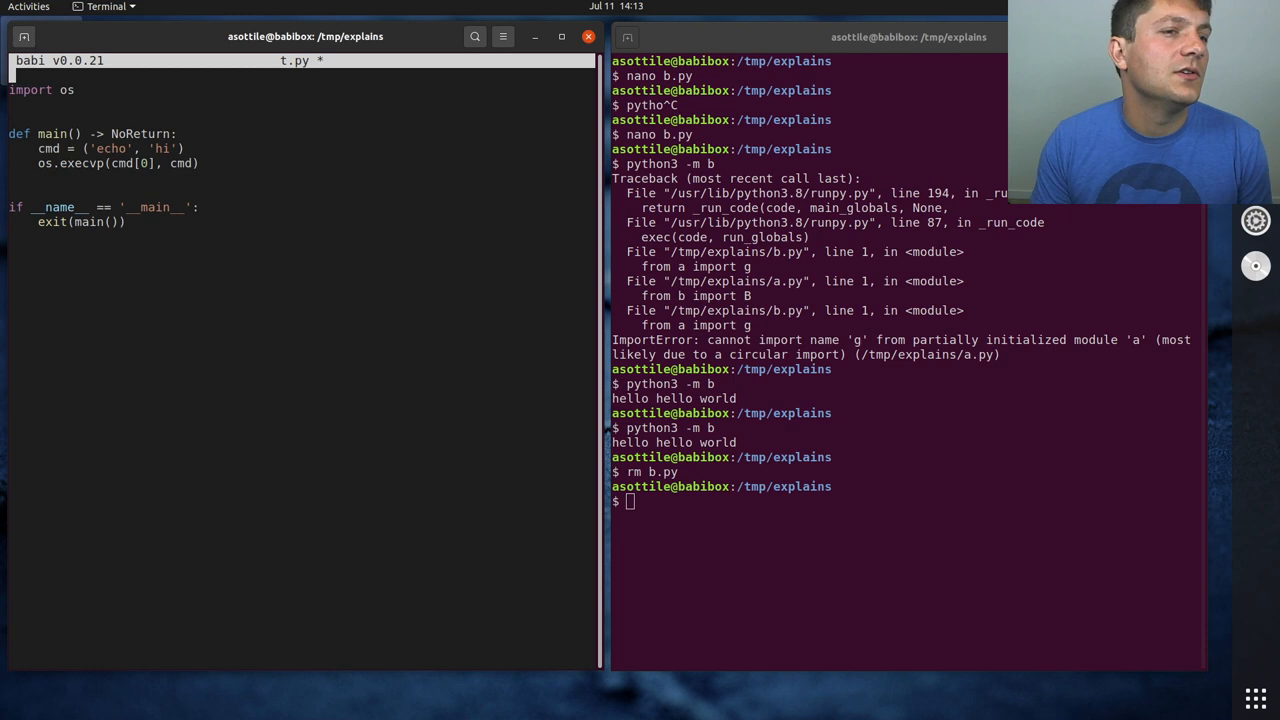
type("from typing im")
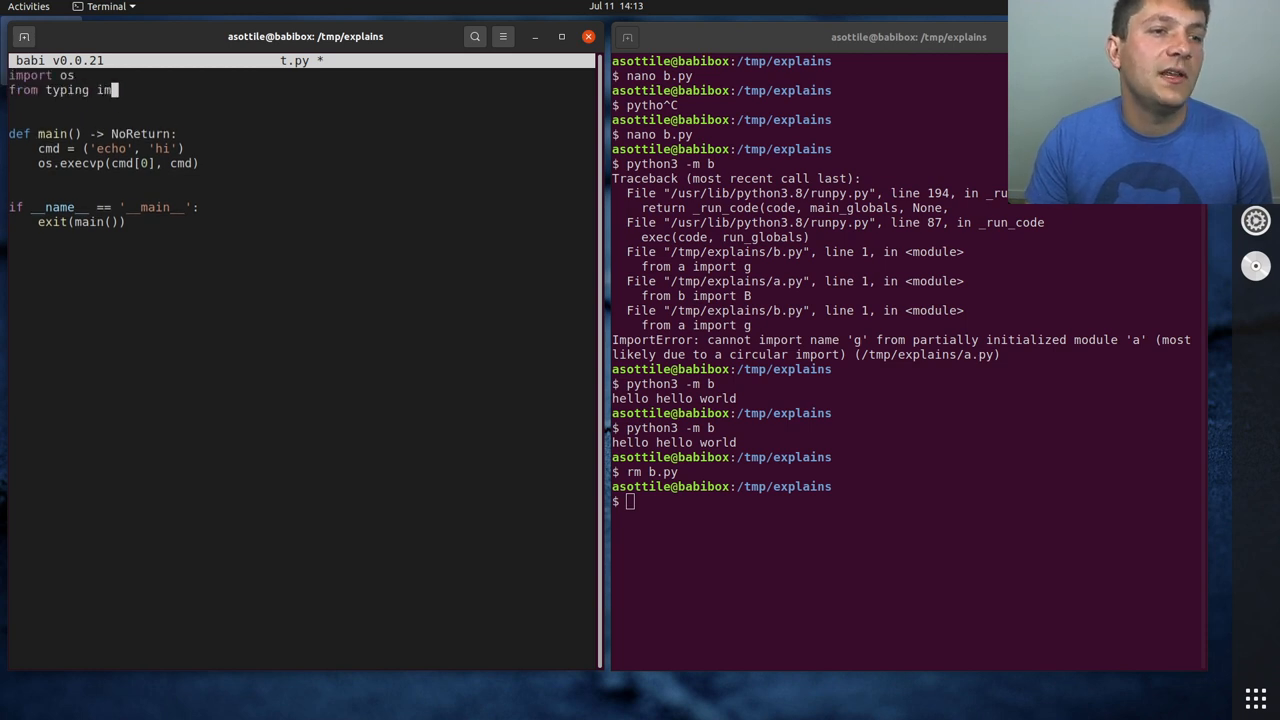
type("port NoReturn")
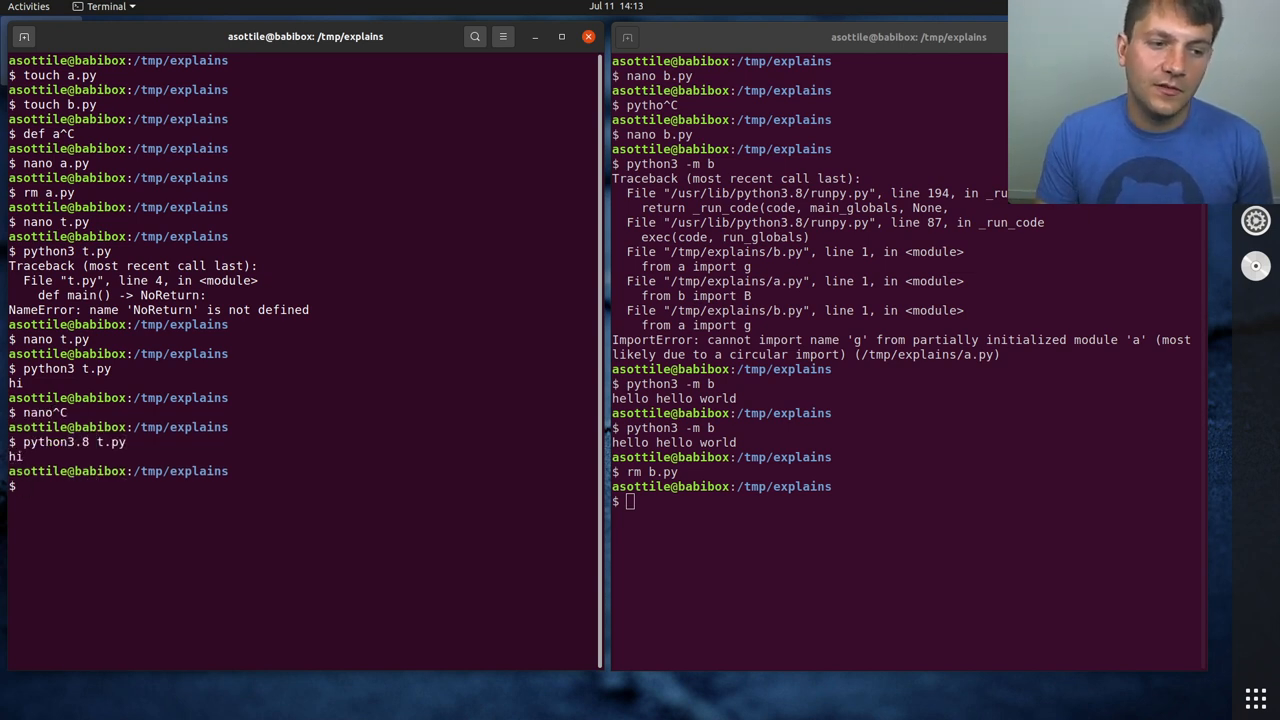
Launch a --rm -ti python:3.5.1 Docker container with t.py mounted via -v
type("python3.")
type("docker run")
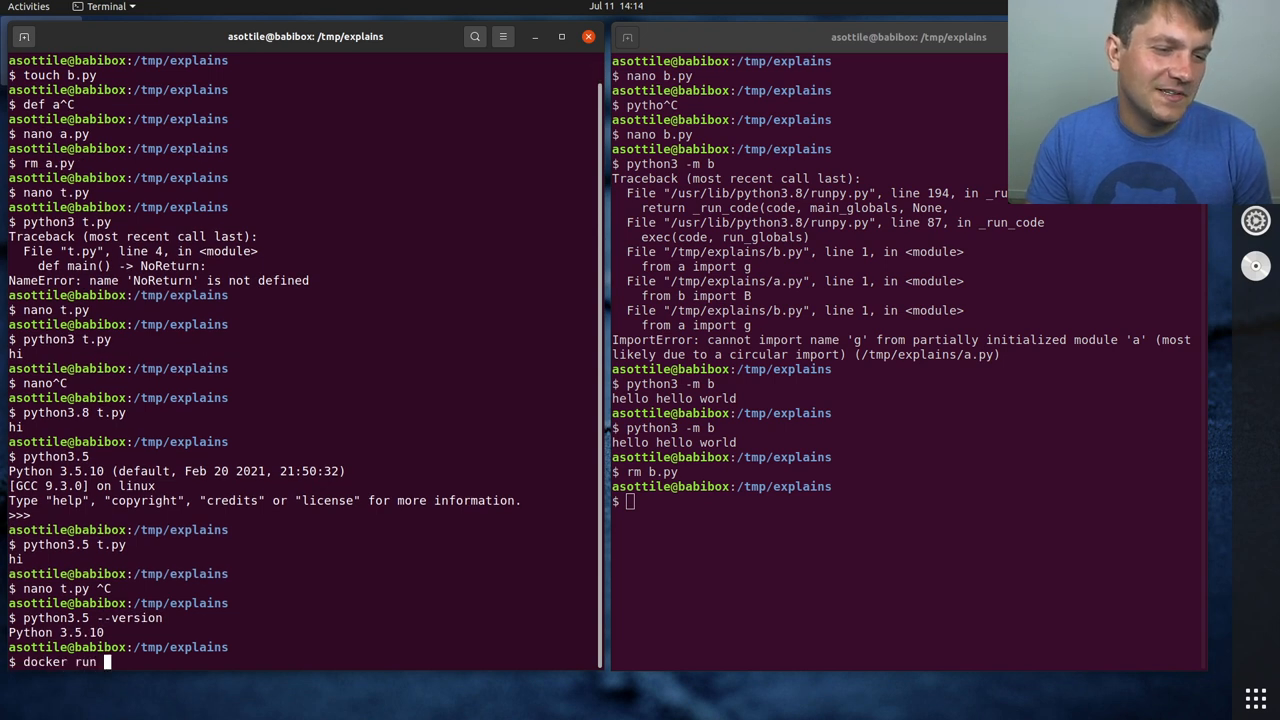
type("--rm -ti")
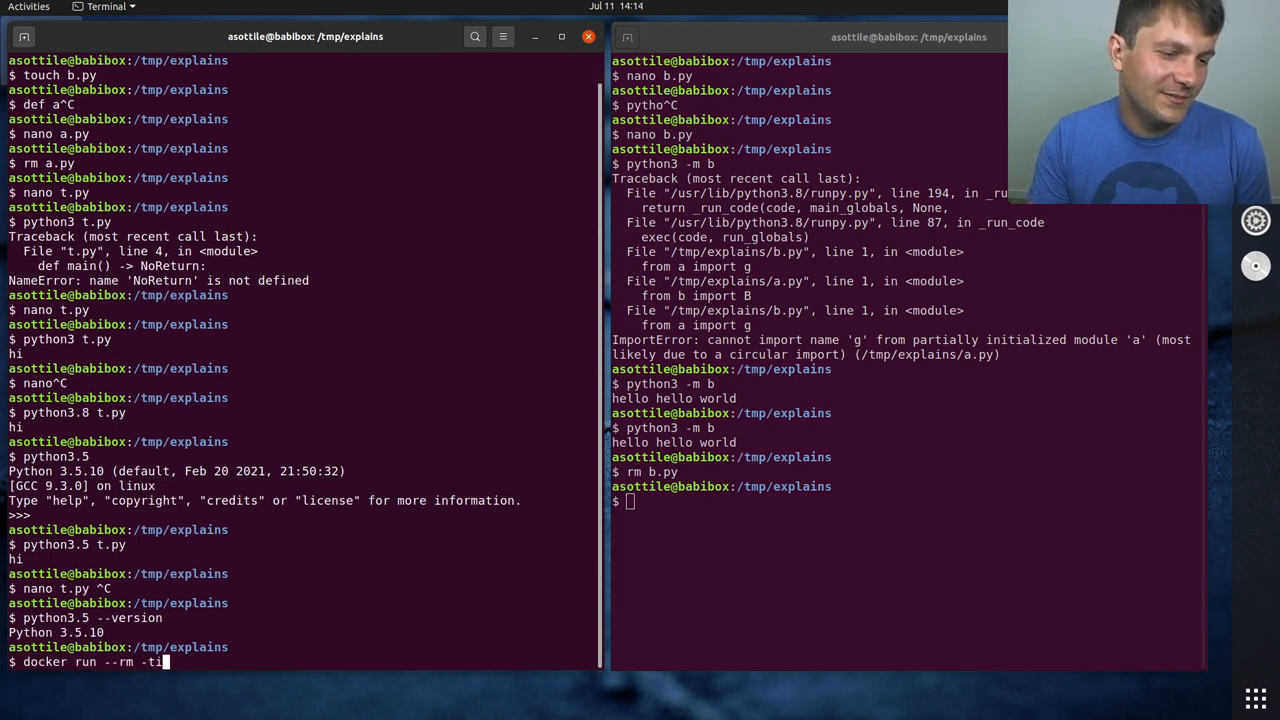
type("python:3.56")
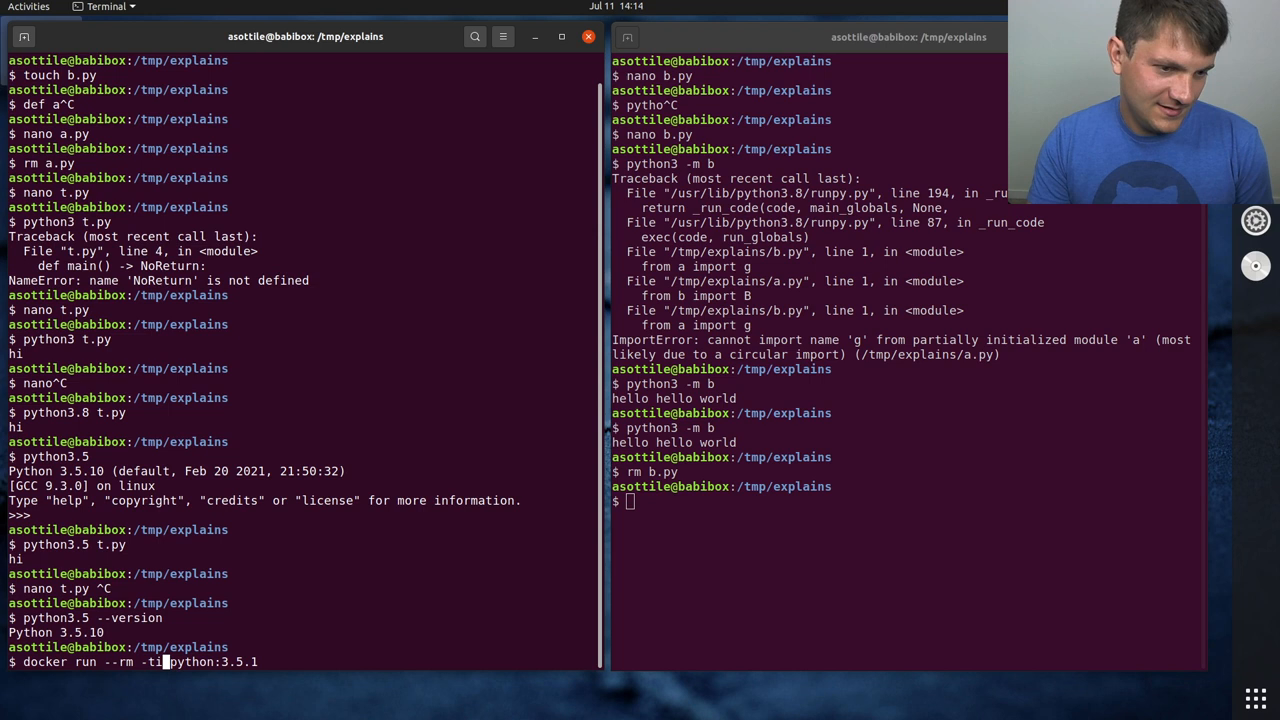
type("-v $PWD:")
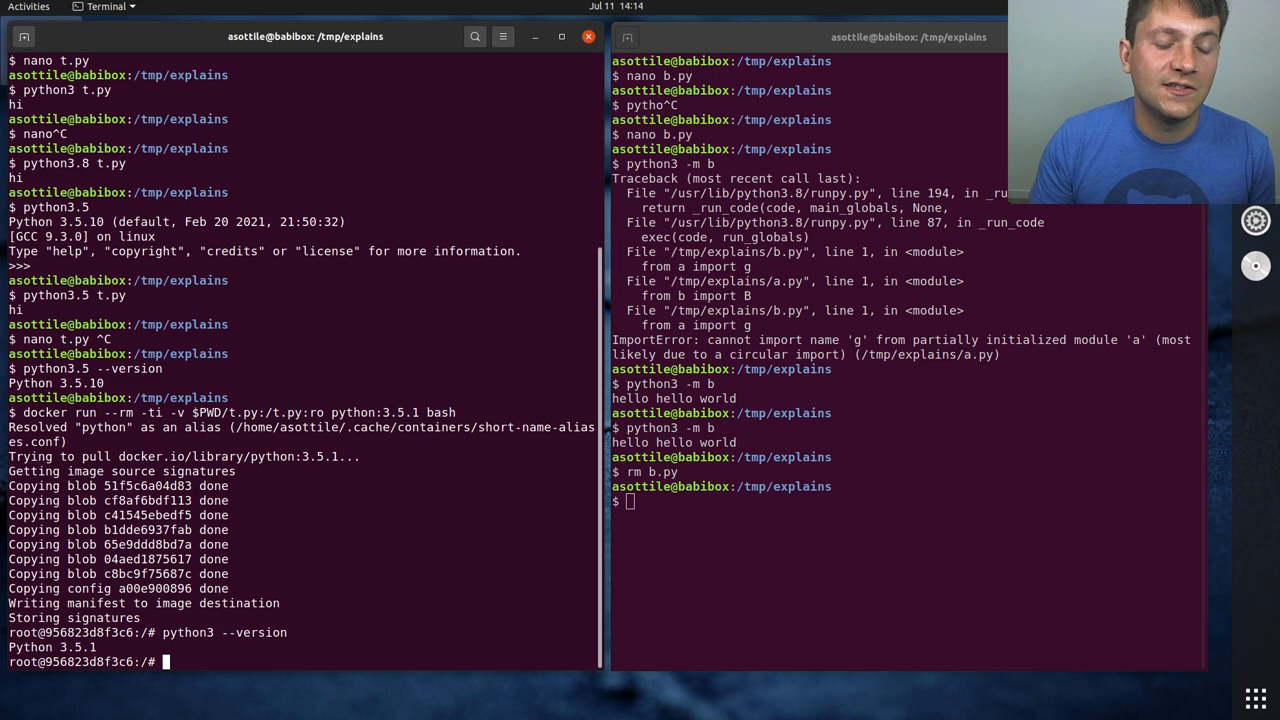
Run python3 t.py inside the container and open t.py in the other terminal
type("python3 t.p")
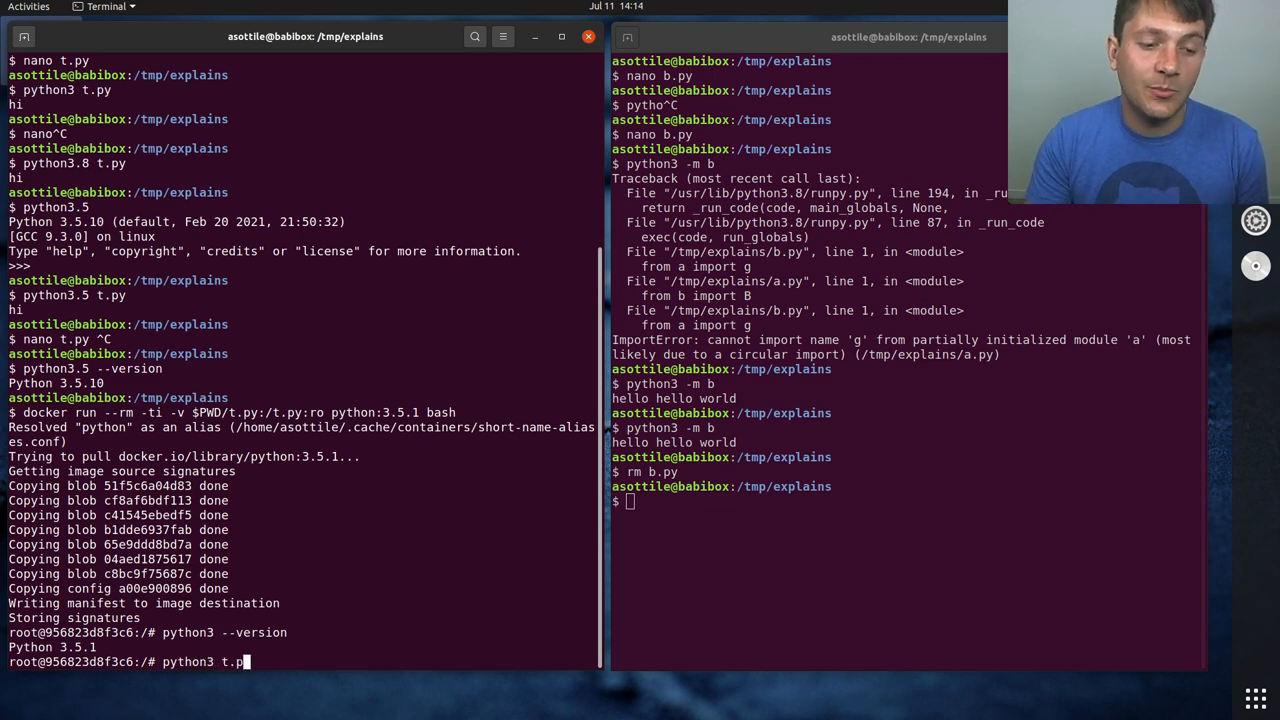
key("Return")
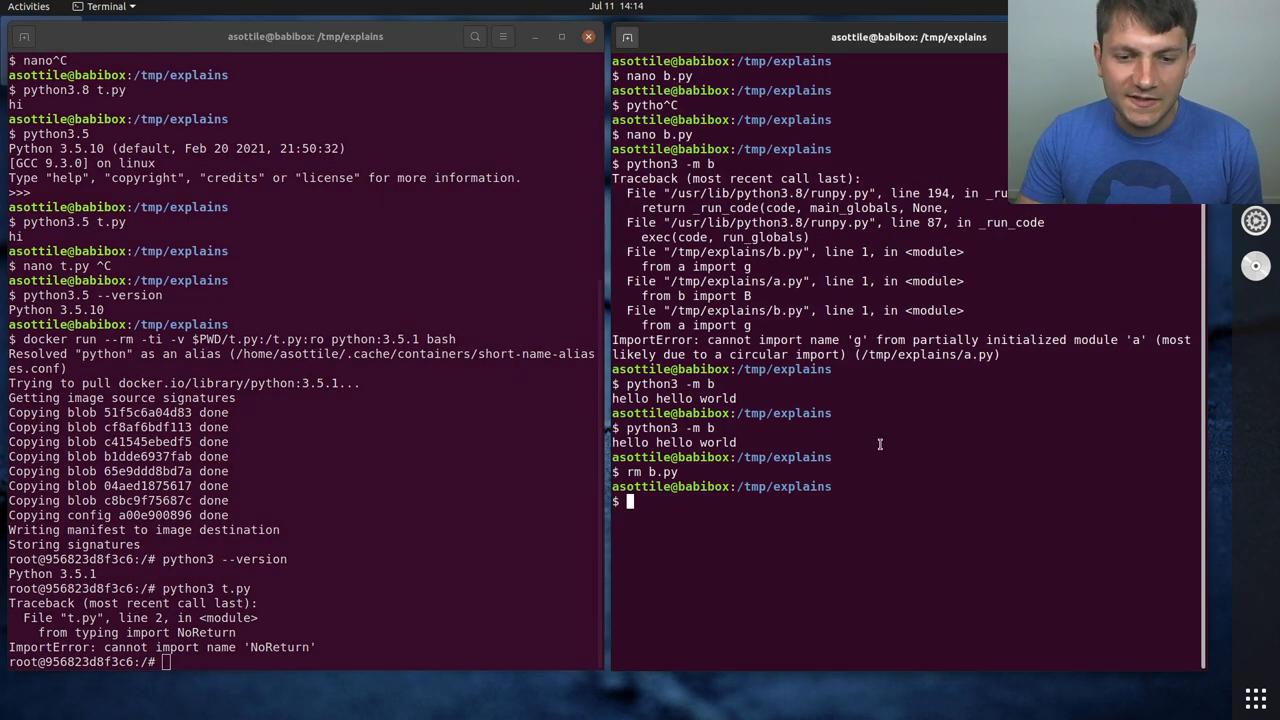
type("nano t.py")
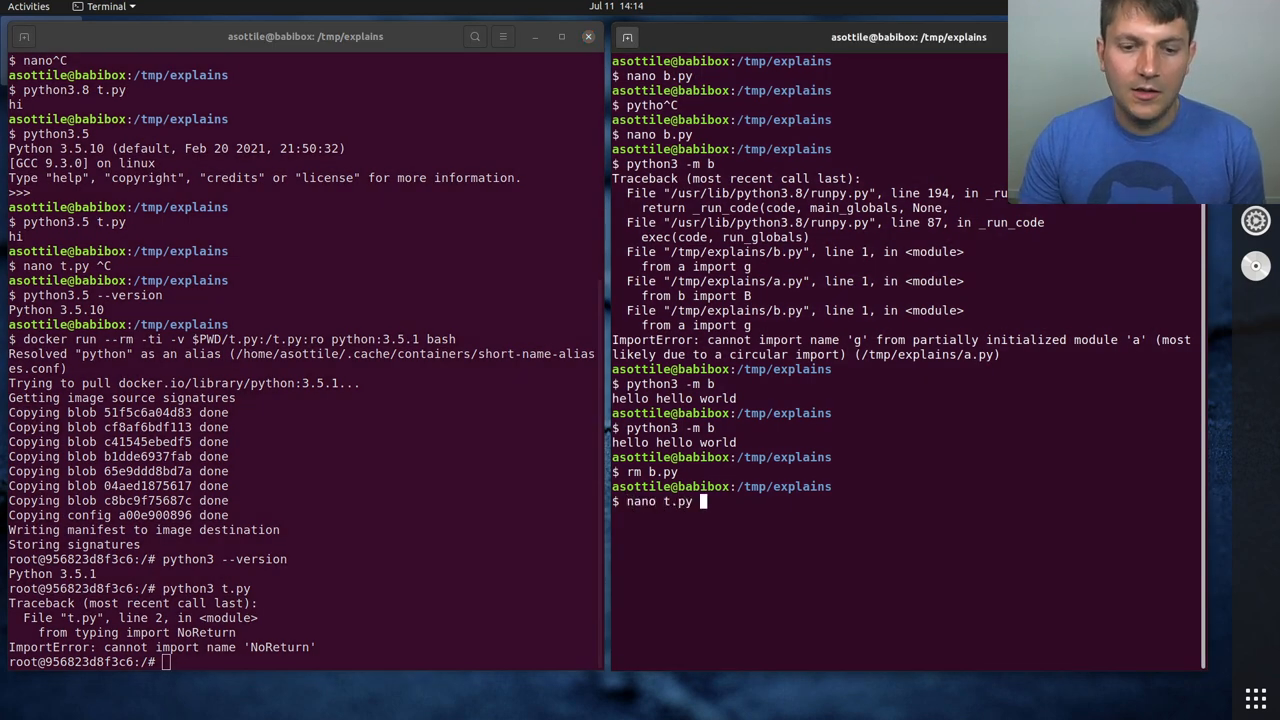
key("Return")
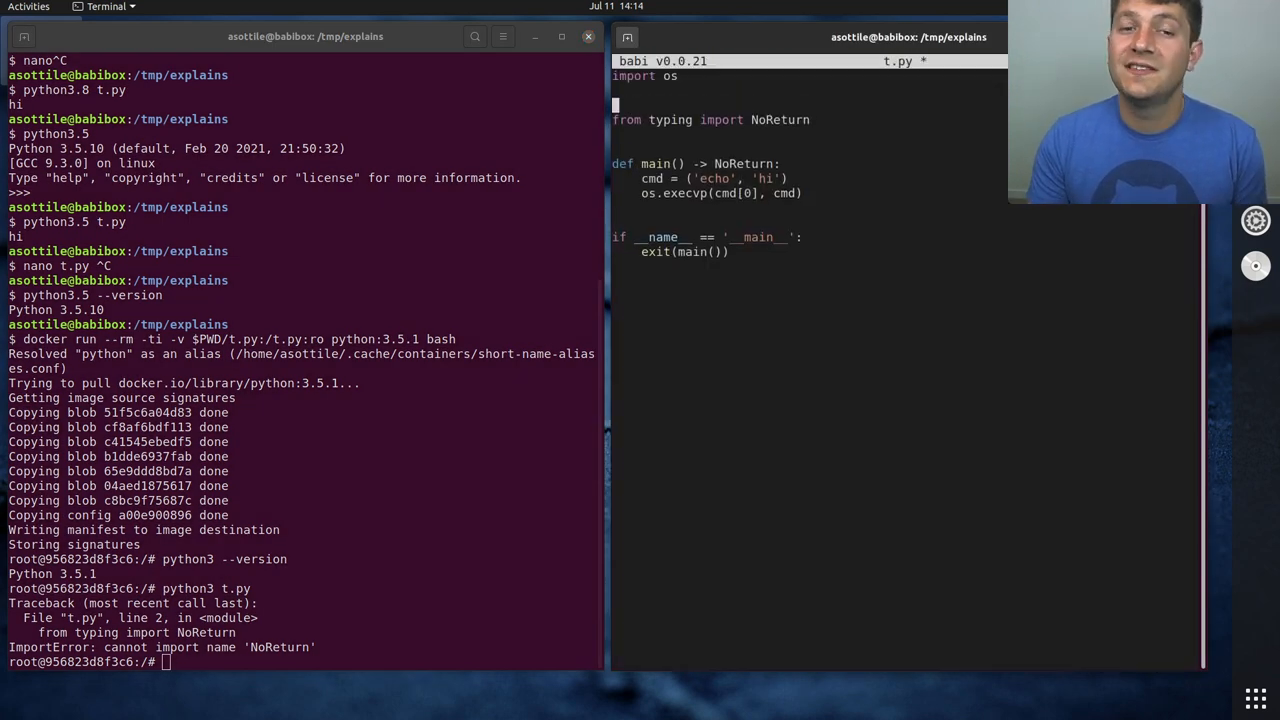
Import TYPE_CHECKING, guard the NoReturn import with it, quote 'NoReturn', and rerun t.py
type("from typing im")
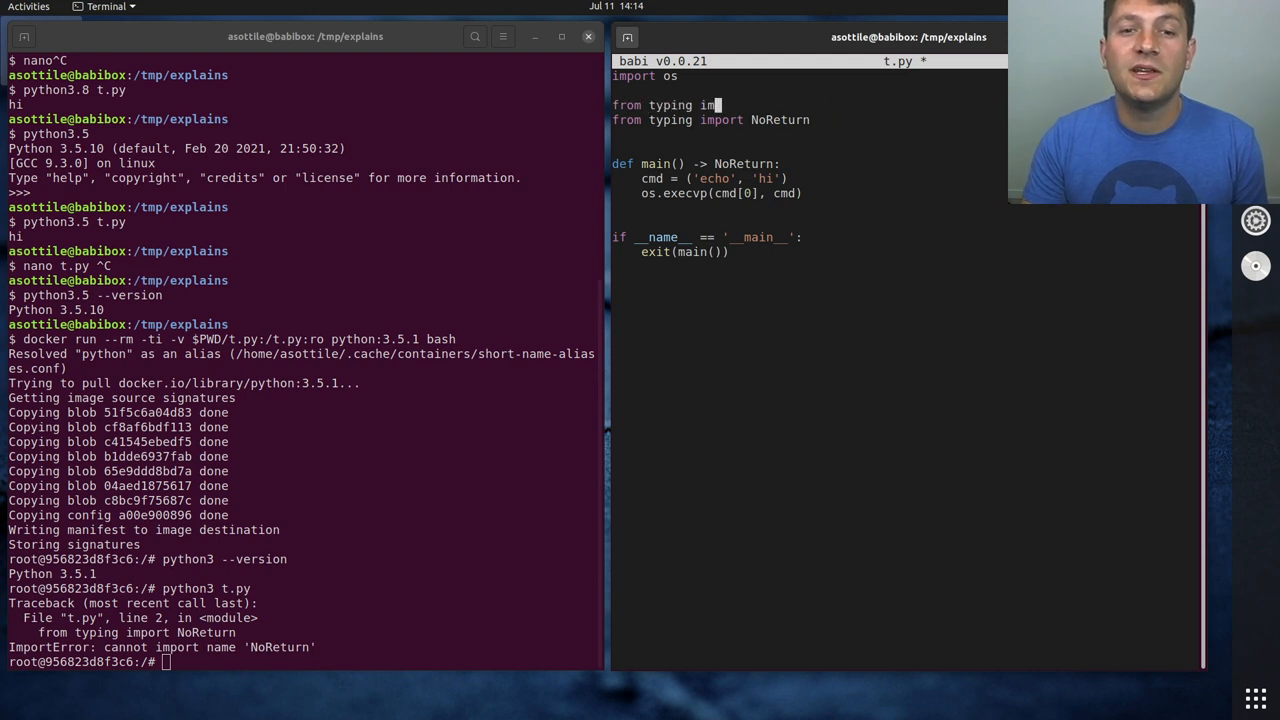
type("TYPE_CHECKING")
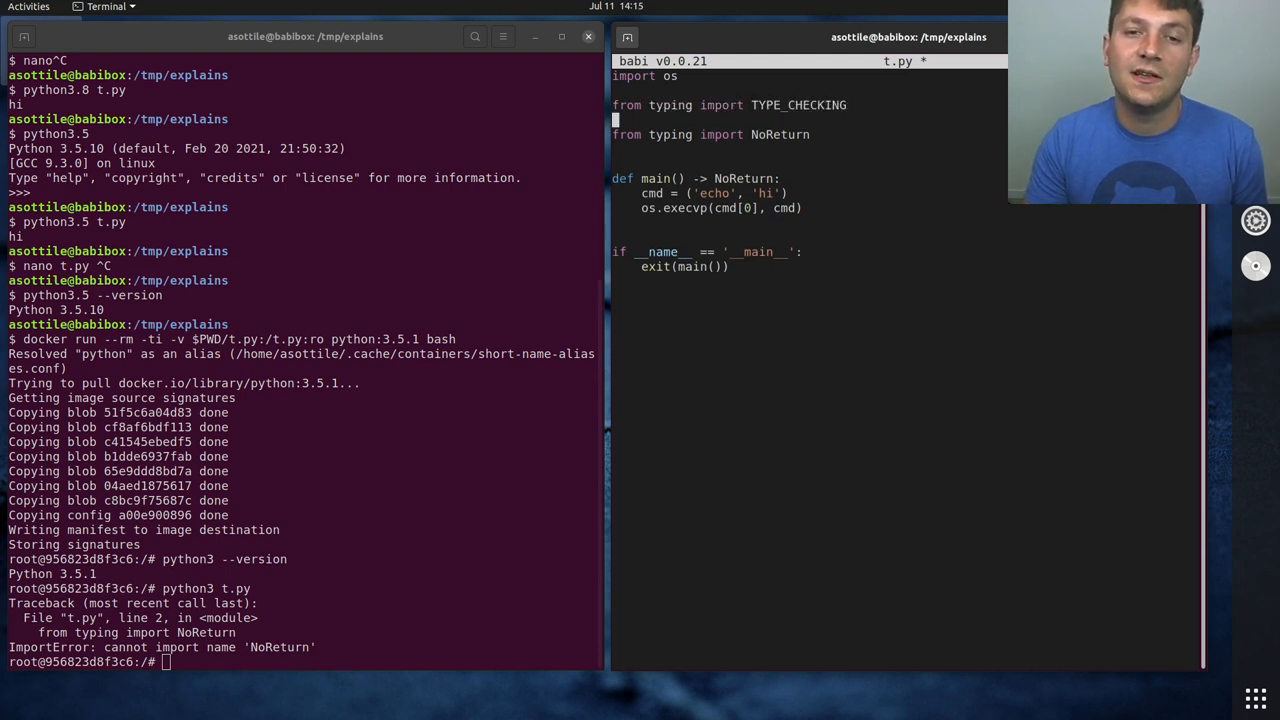
type("if TYPE_CHECKING:")
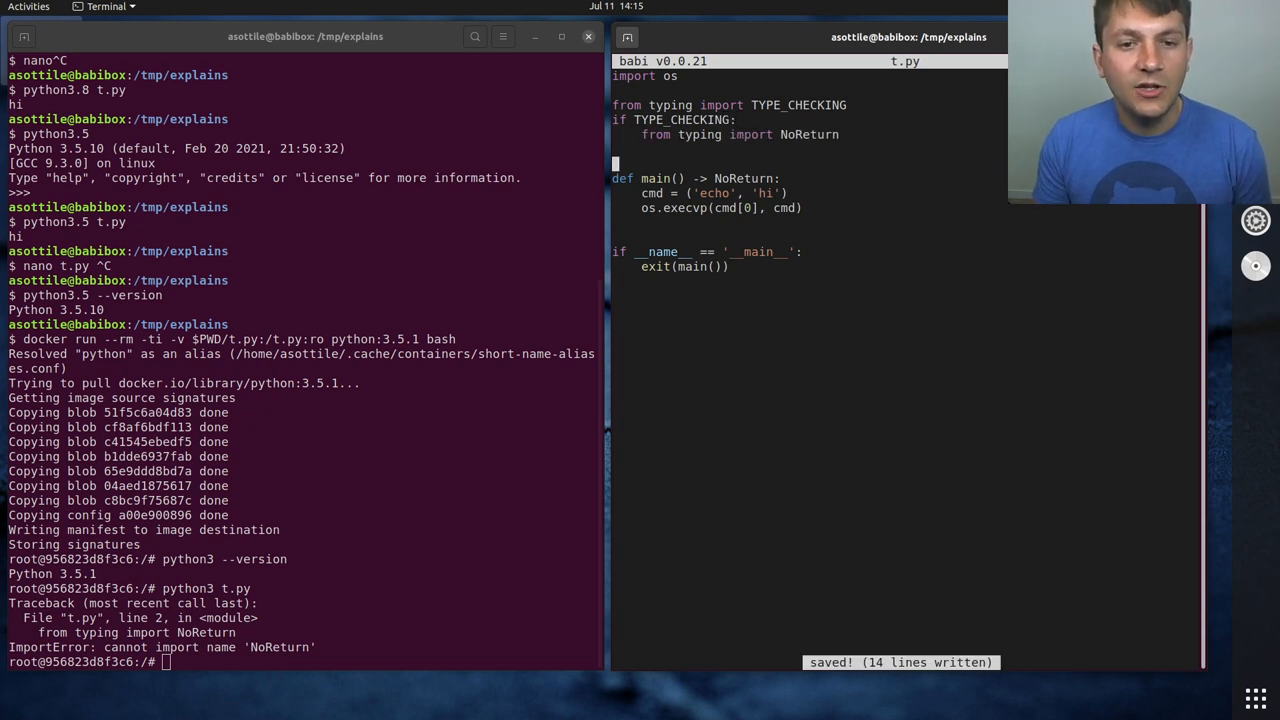
type("\"")
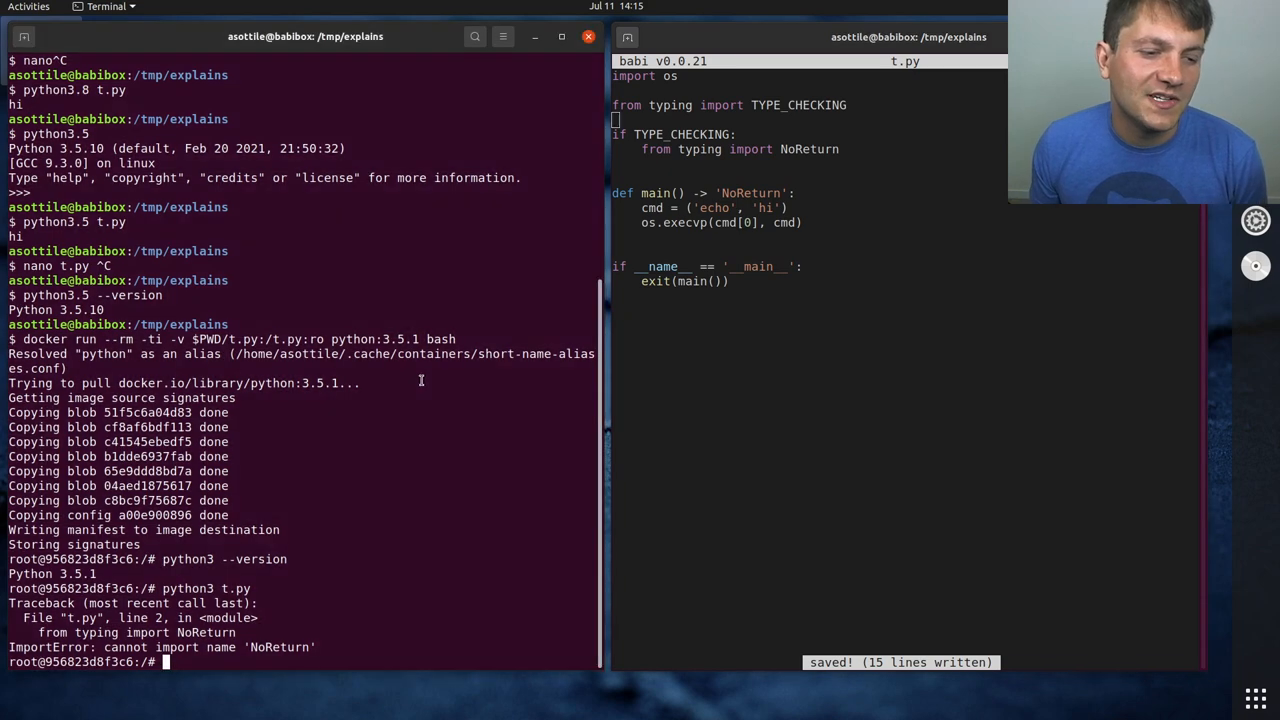
type("python3 t.py")
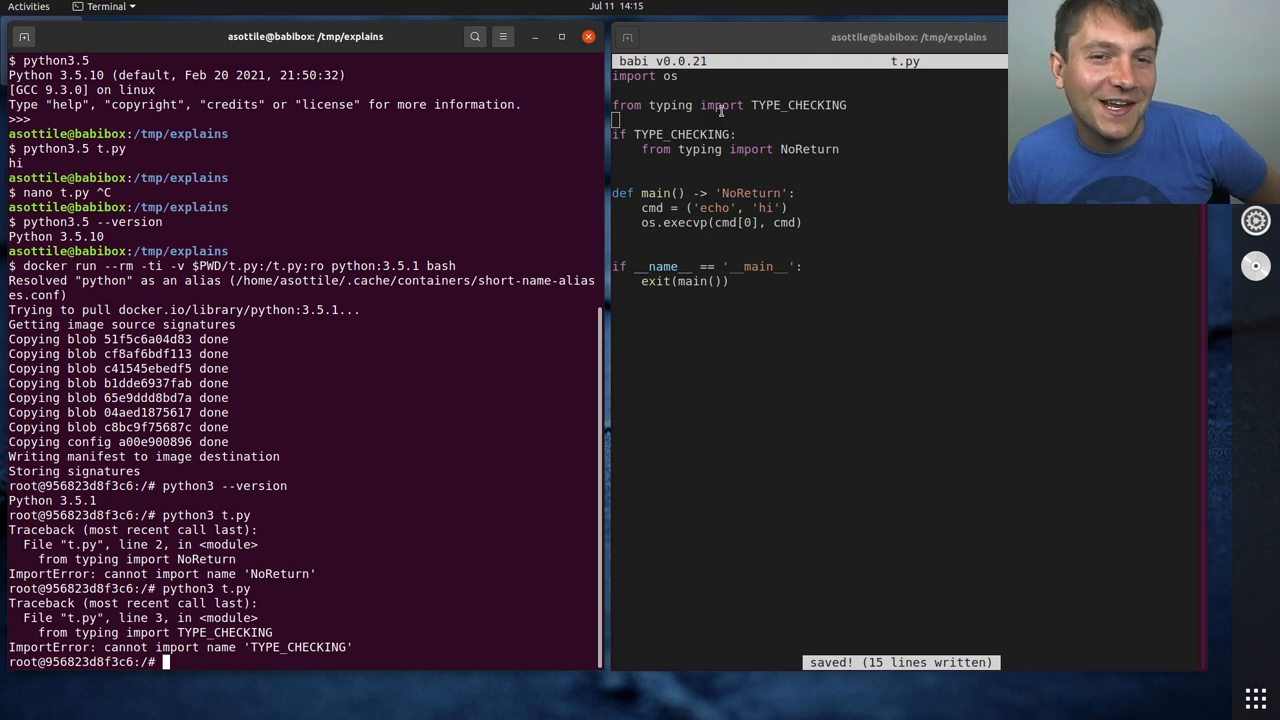
double_click(799, 105)
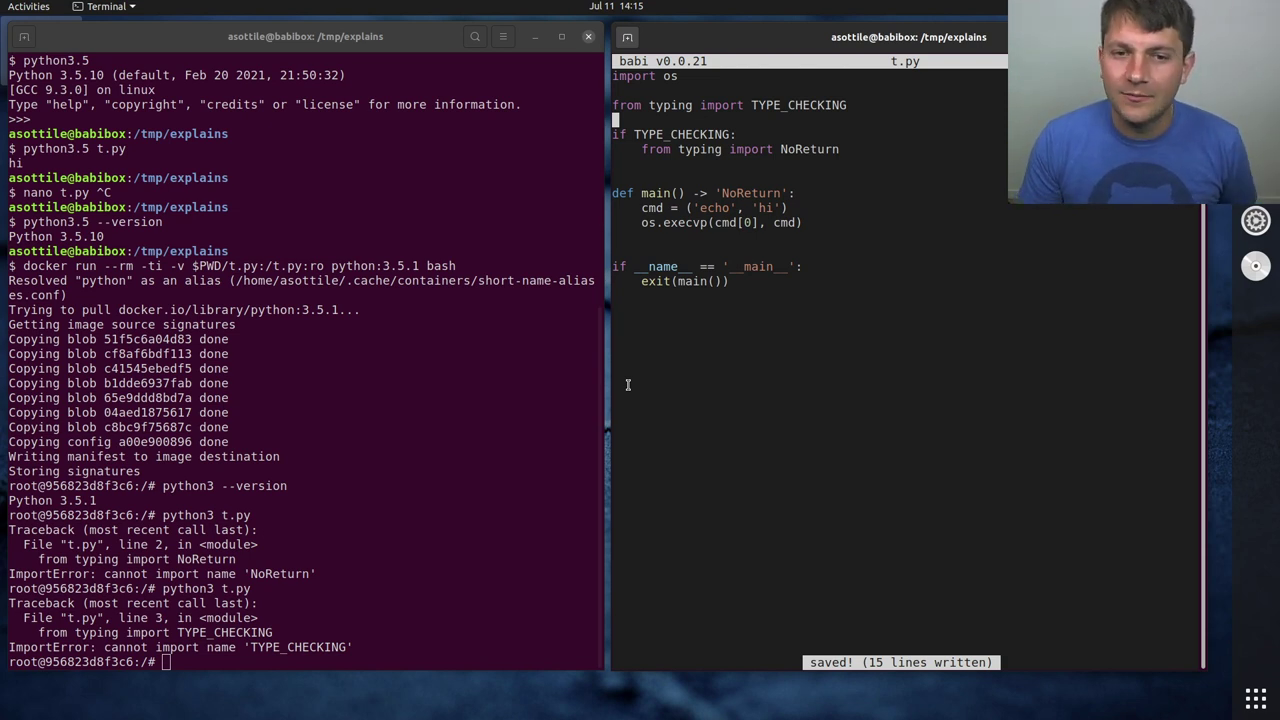
Comment out the TYPE_CHECKING import and highlight the if False-guarded import lines
type("#")
left_click(300, 662)
type("python3 t.py")
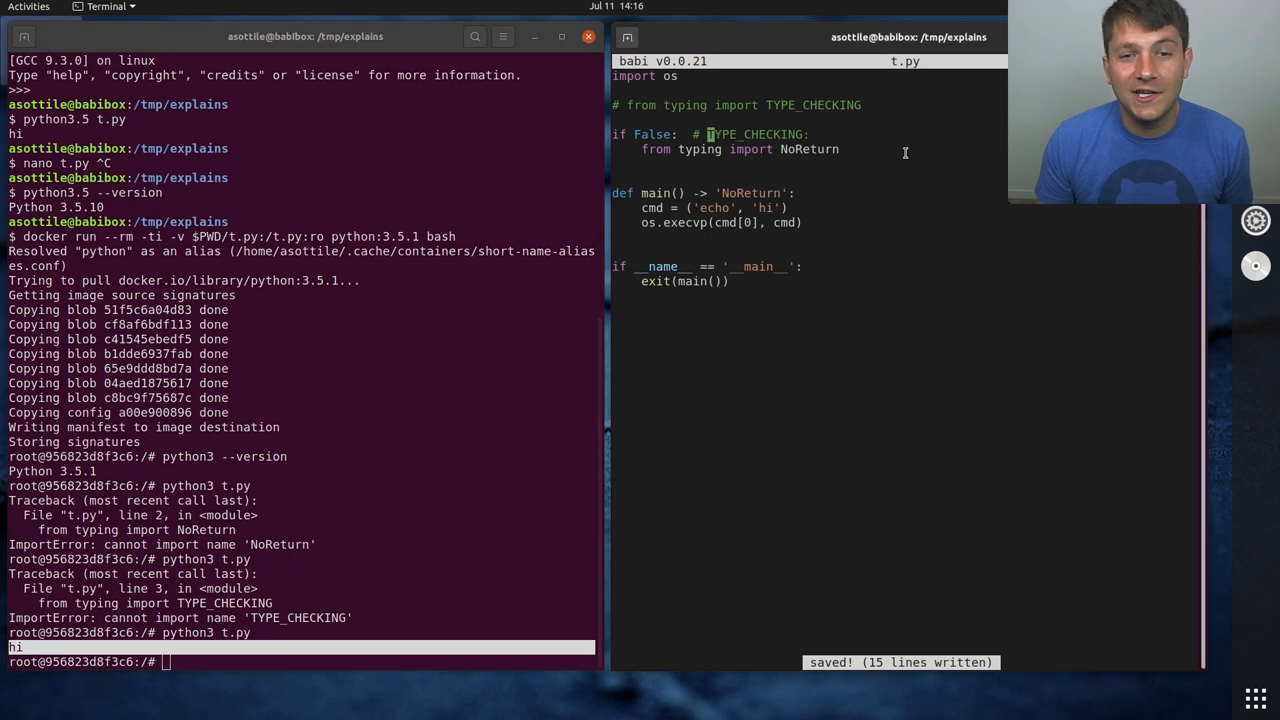
left_click_drag(612, 134, 840, 149)
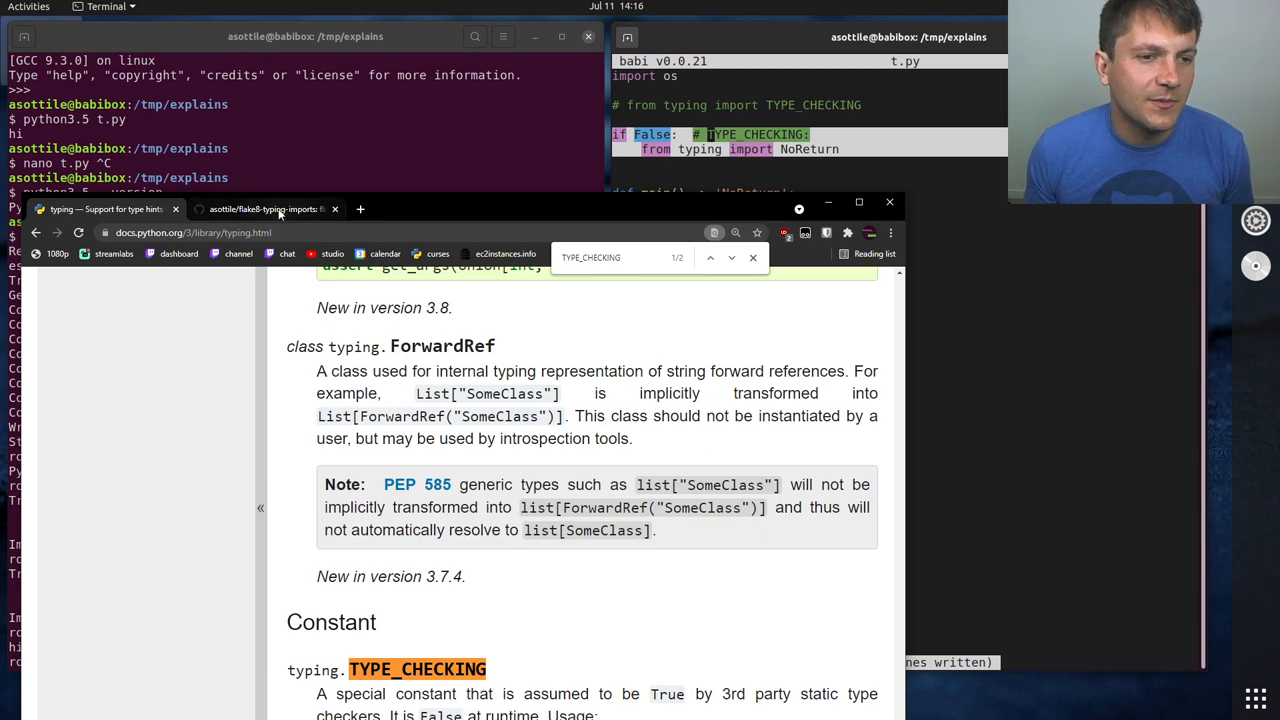
Revisit the flake8-typing-imports README codes table, then return to the terminals
left_click(265, 209)
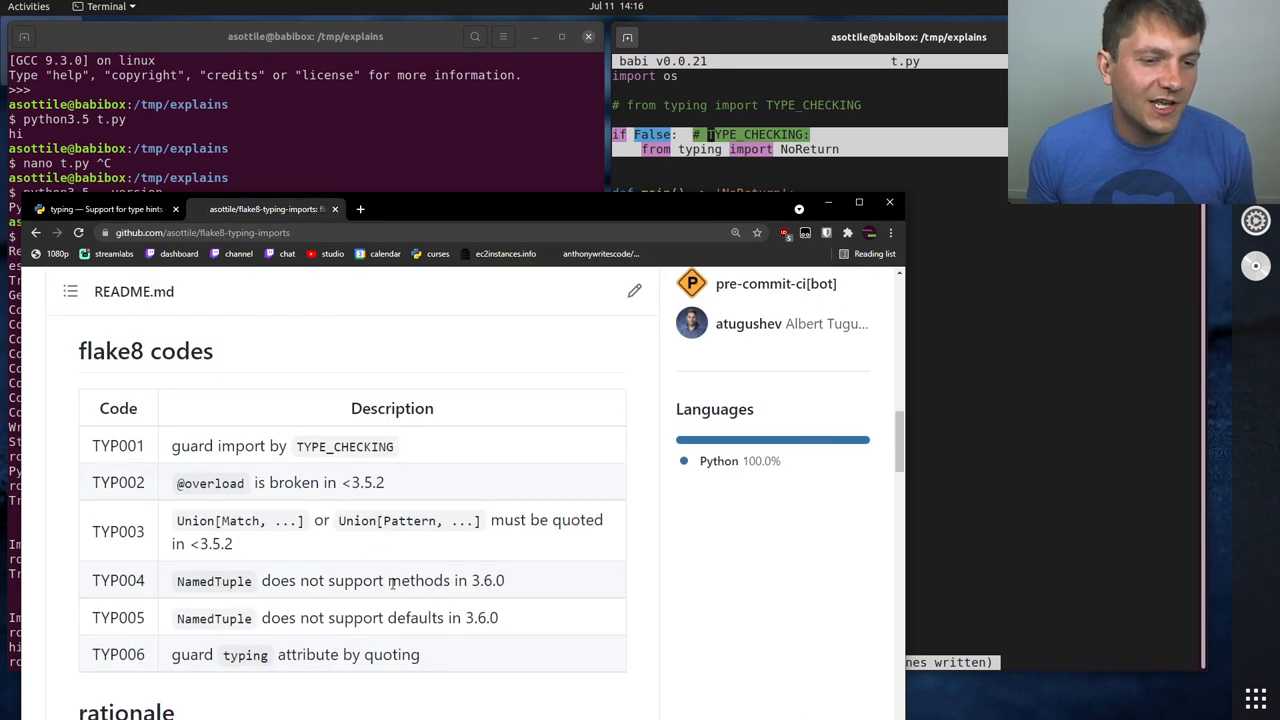
mouse_move(519, 623)
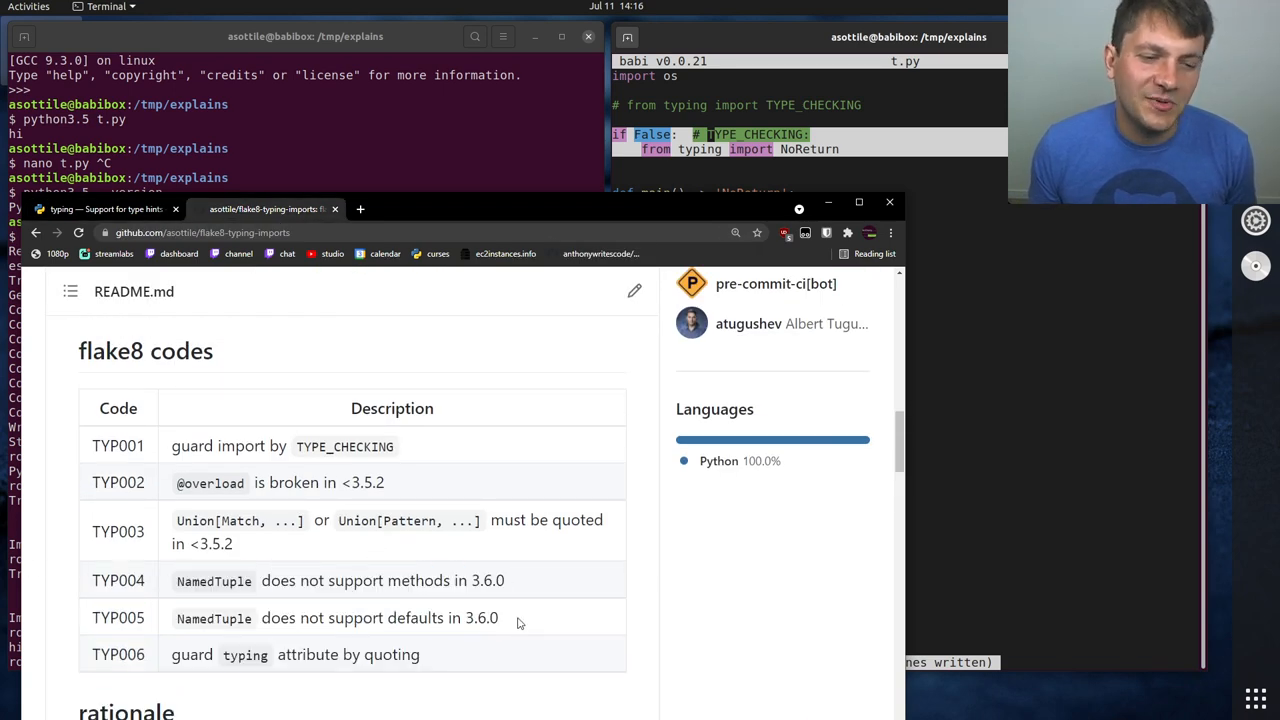
left_click_drag(92, 580, 520, 618)
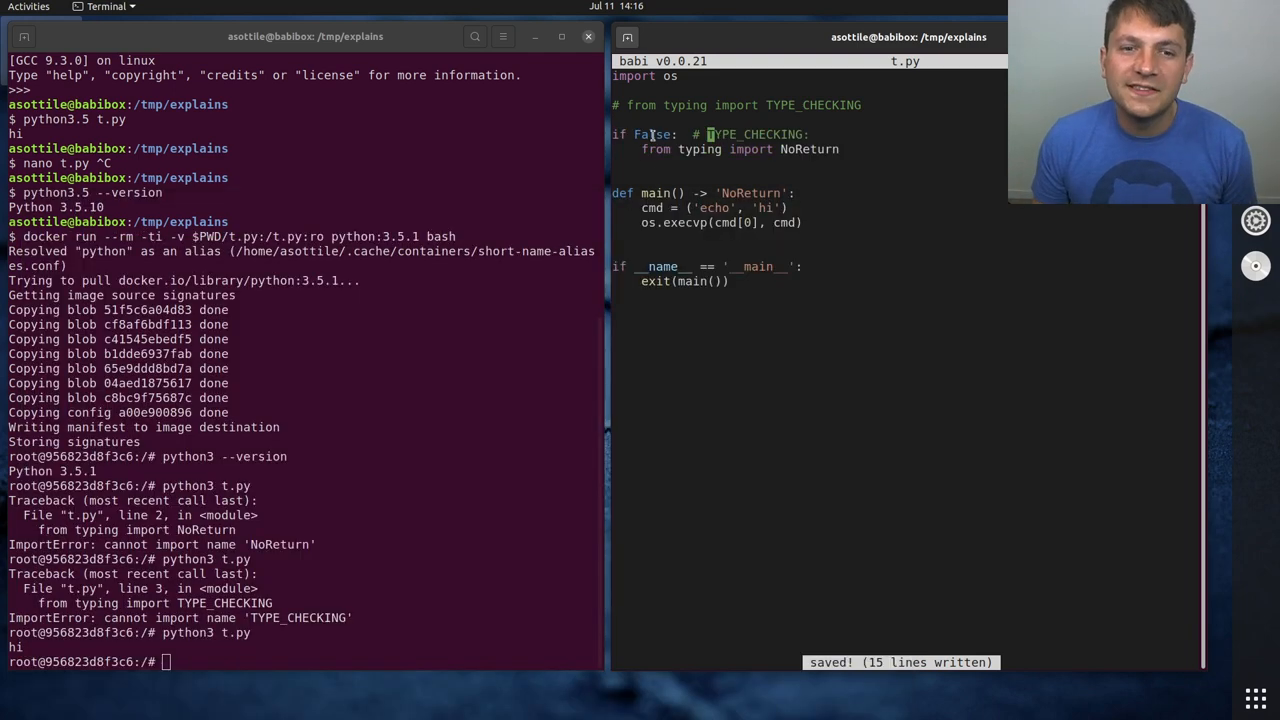
double_click(652, 134)
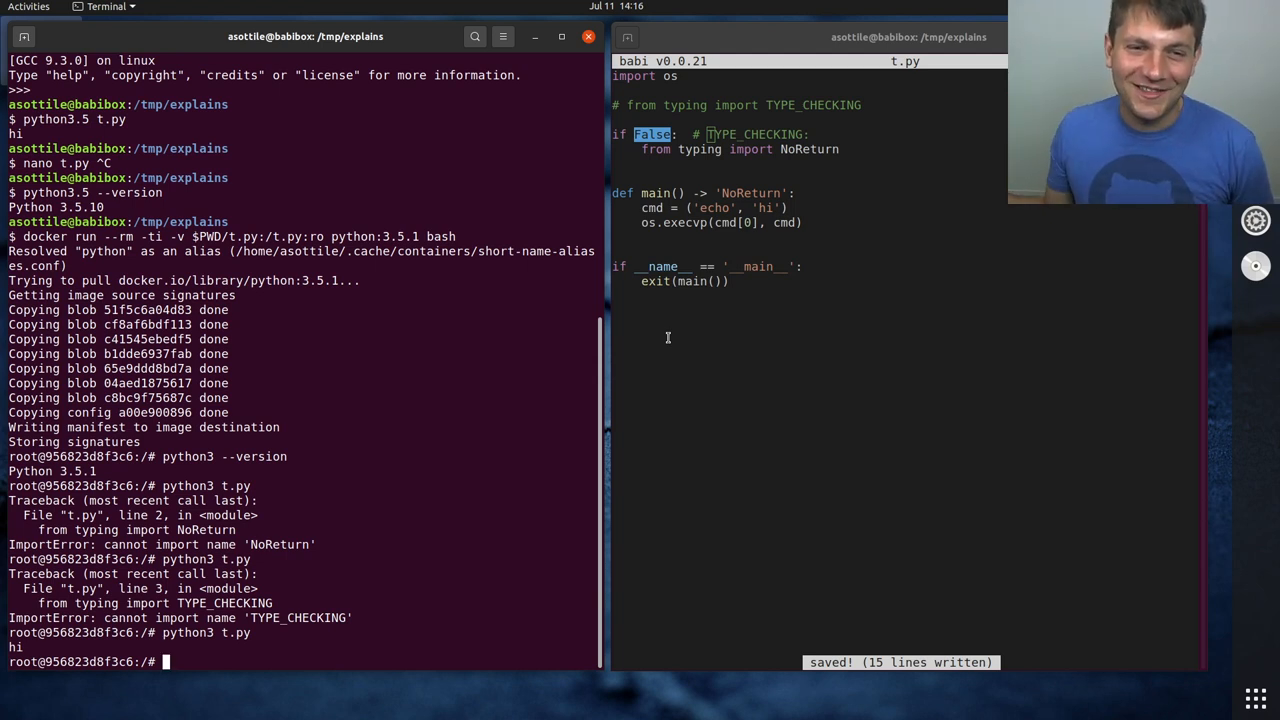
Exit the Python 3.5.1 container and start nano t.py in the left terminal
type("exit")
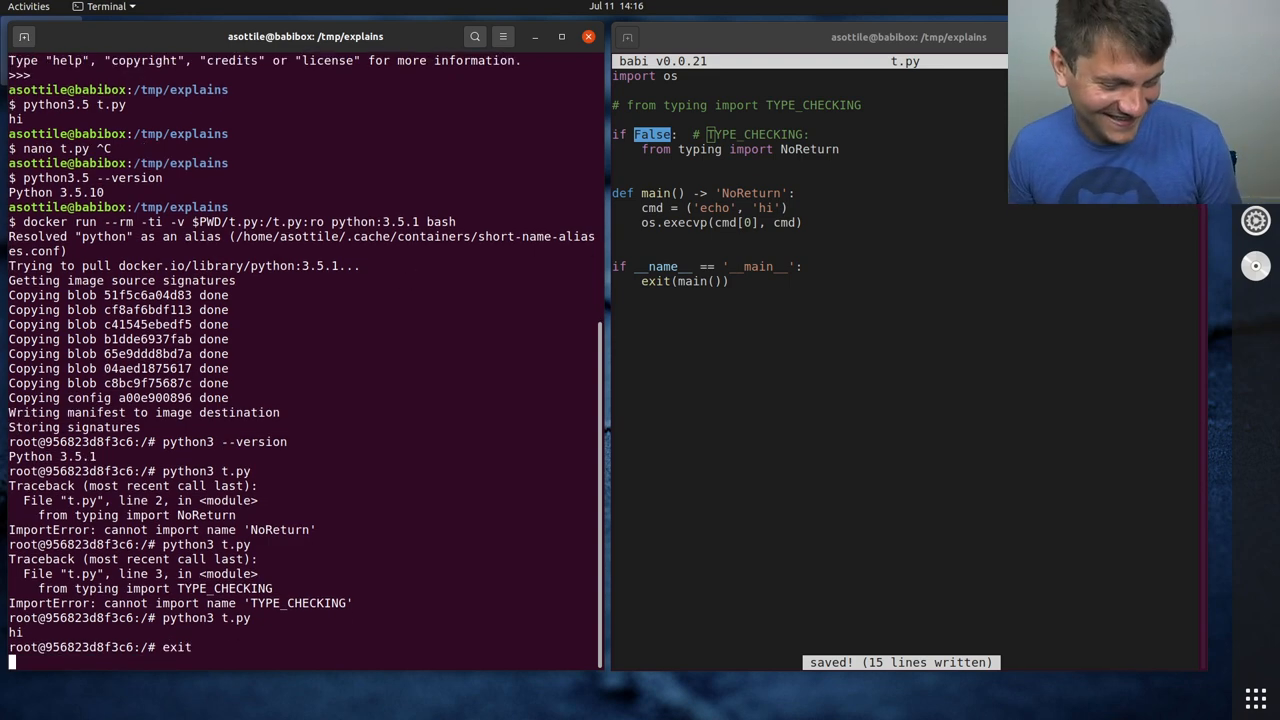
key("Return")
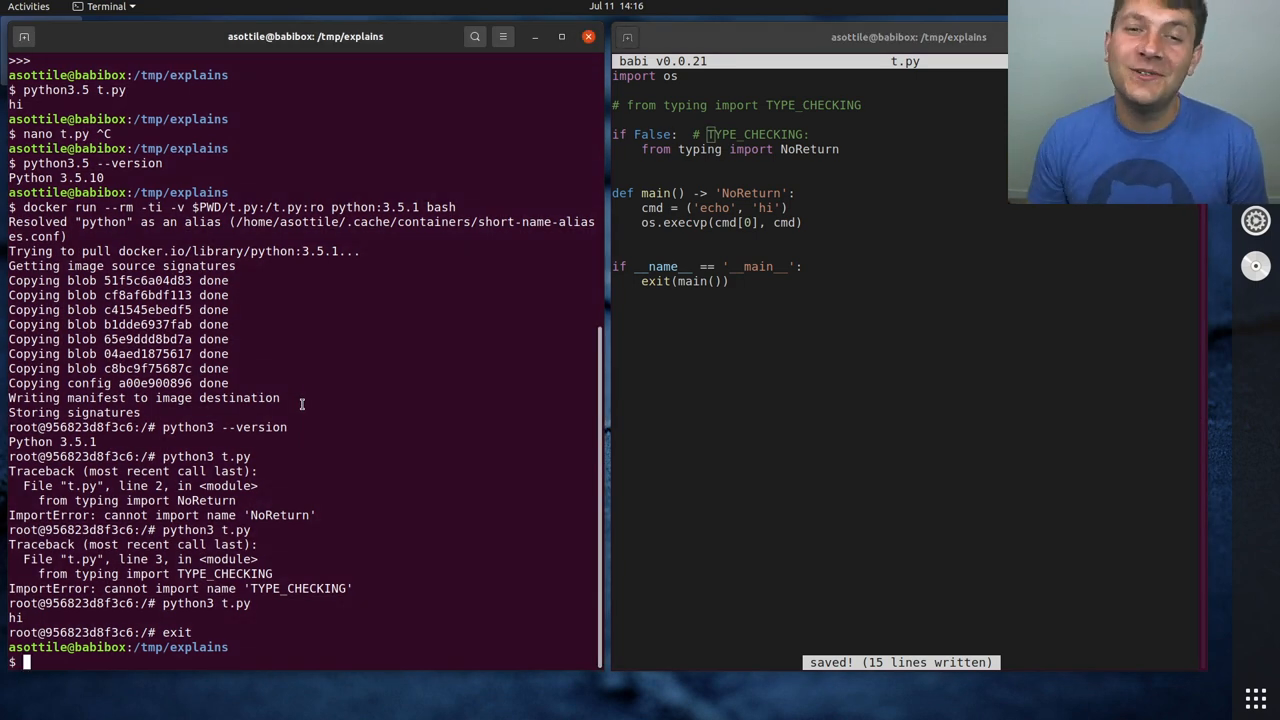
mouse_move(278, 413)
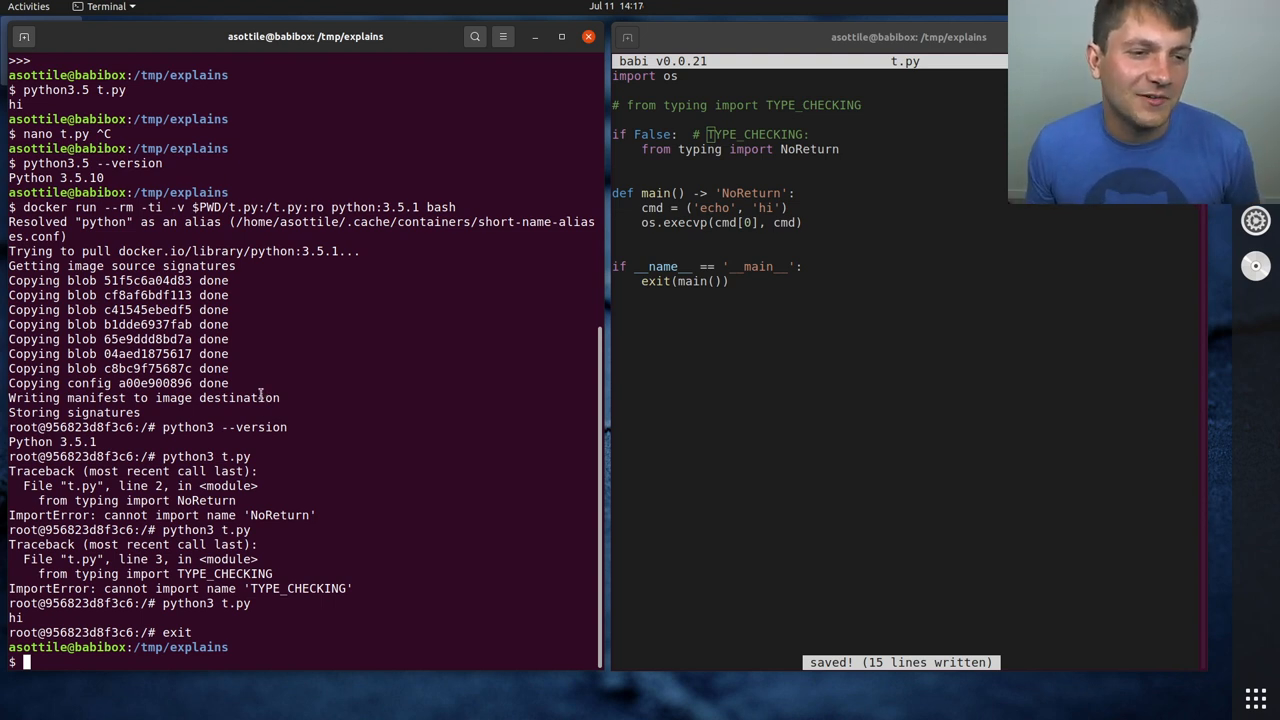
type("nan")
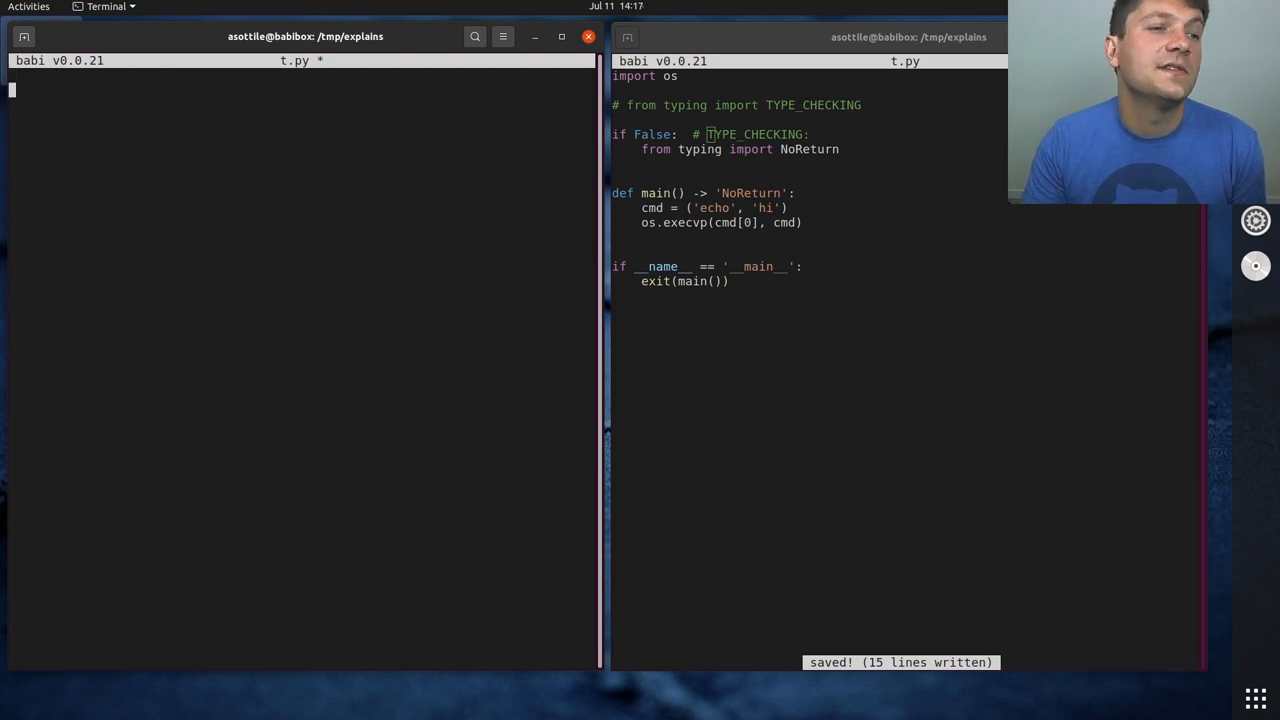
Write 'if TYPE_CHECKING: from typing import Protocol', else 'Protocol = object', and save
type("from")
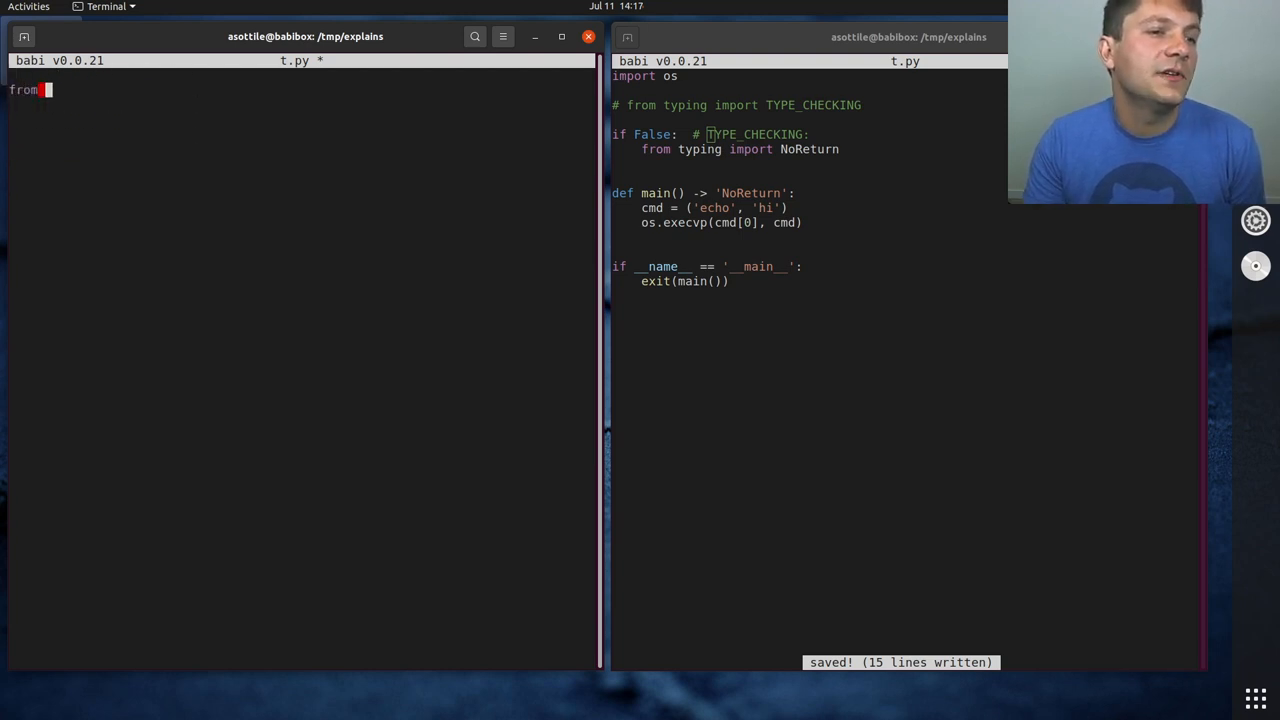
type("typing import TYPE_CHECKING")
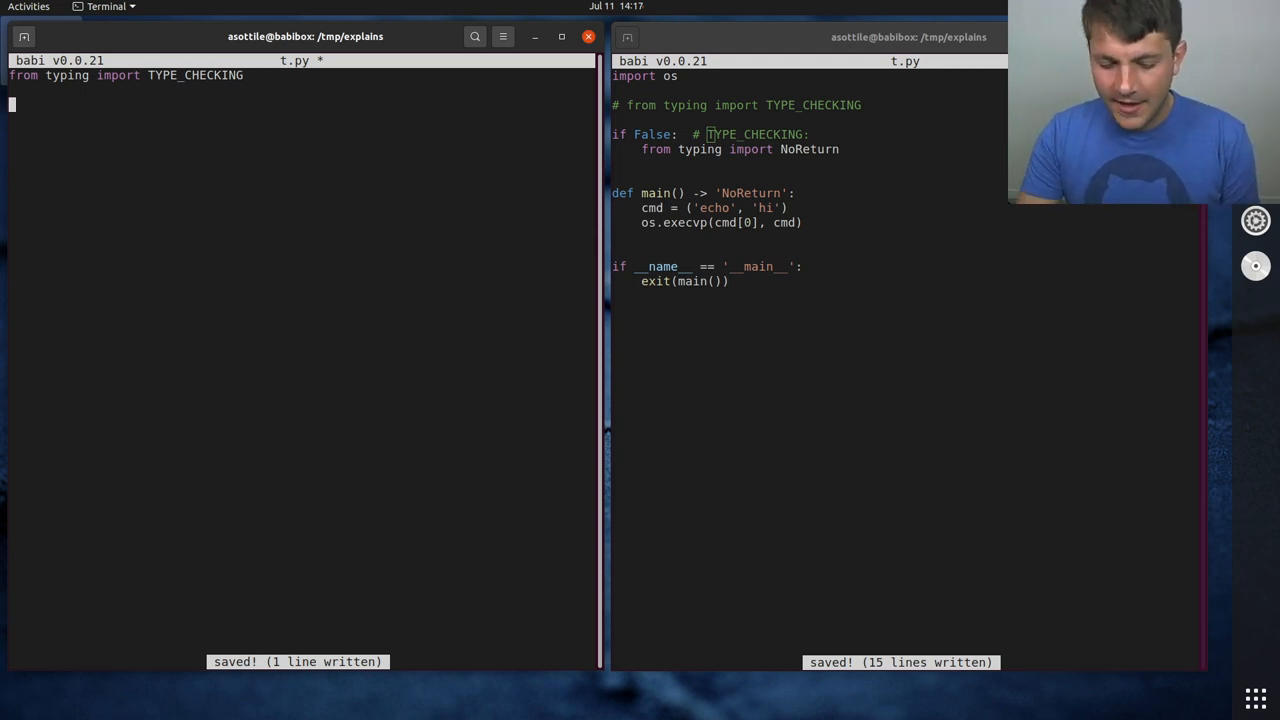
type("i")
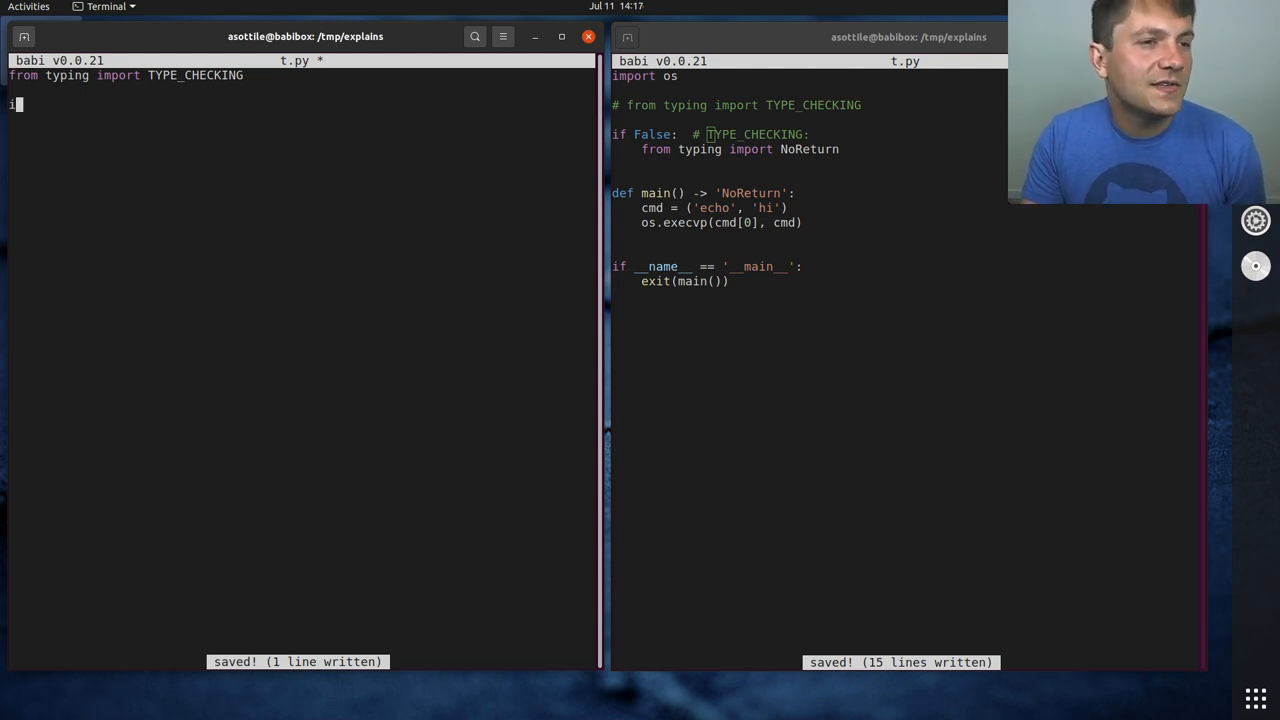
type("f TYPE_CHEC")
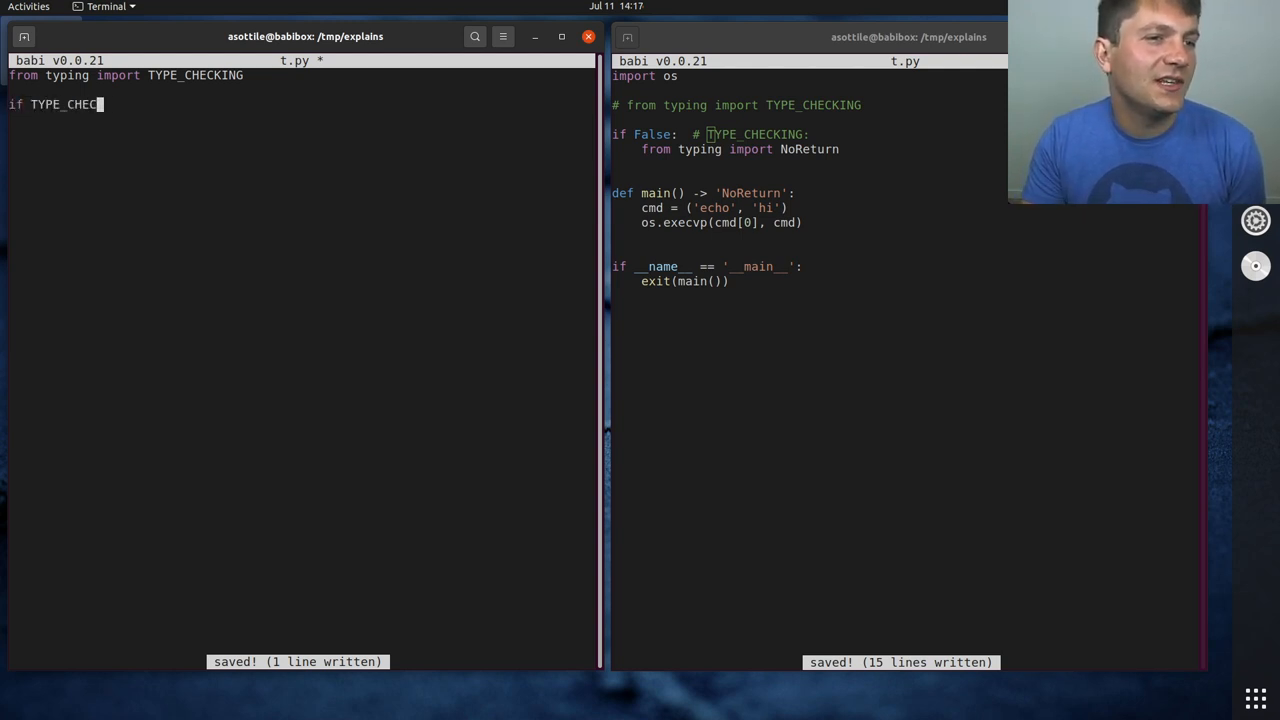
type("KING:")
left_click(302, 119)
type("from typing import Protoco")
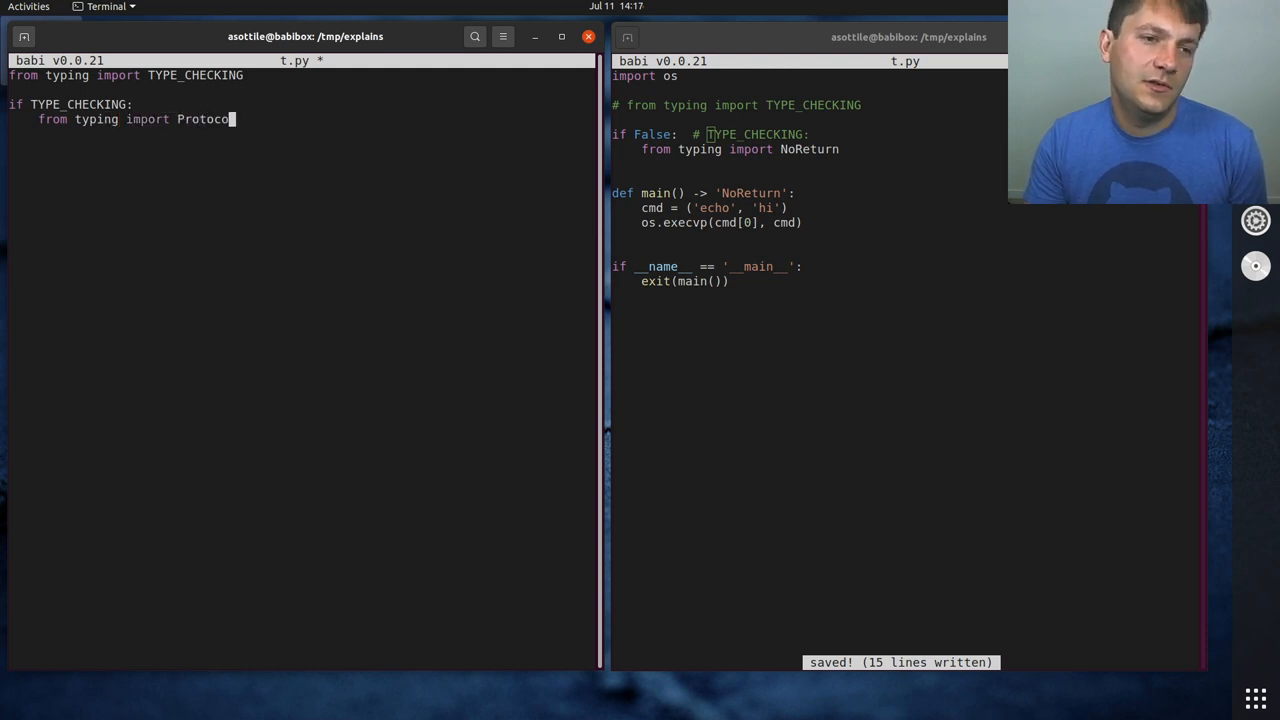
type("else:")
type("Protocol = object")
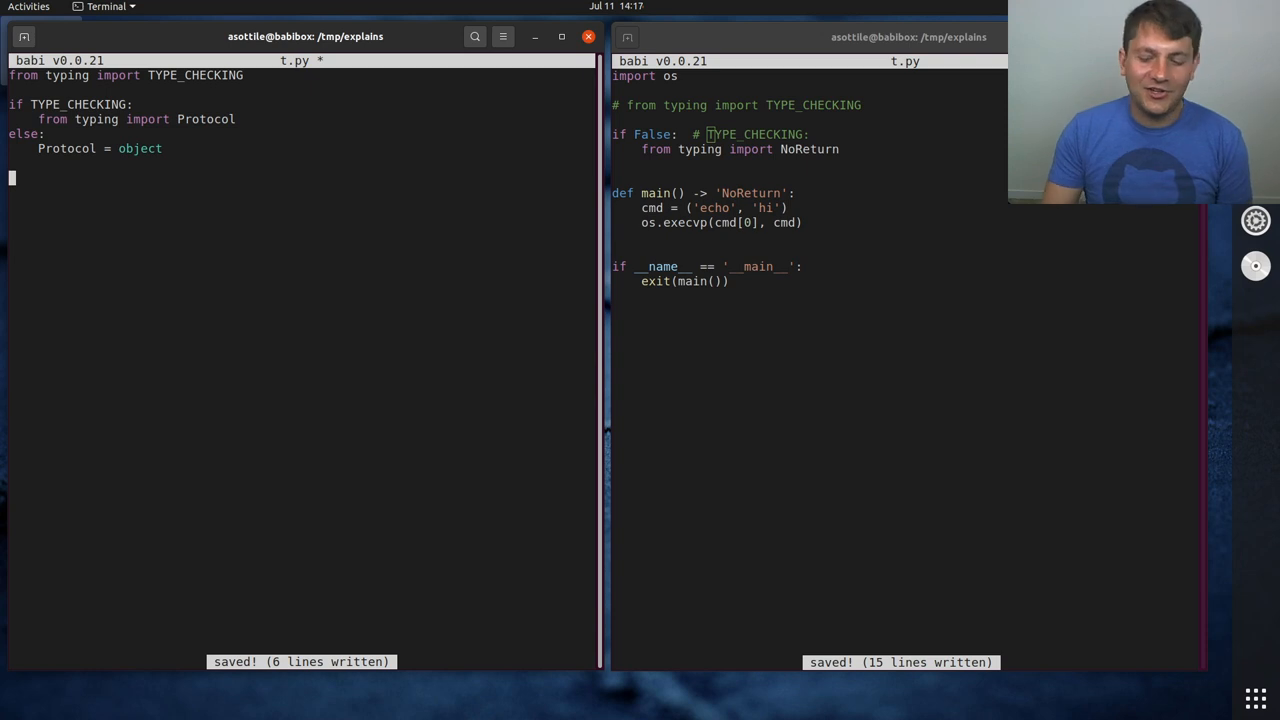
Define class MyProtocol, changing its base from object to Protocol
type("class My")
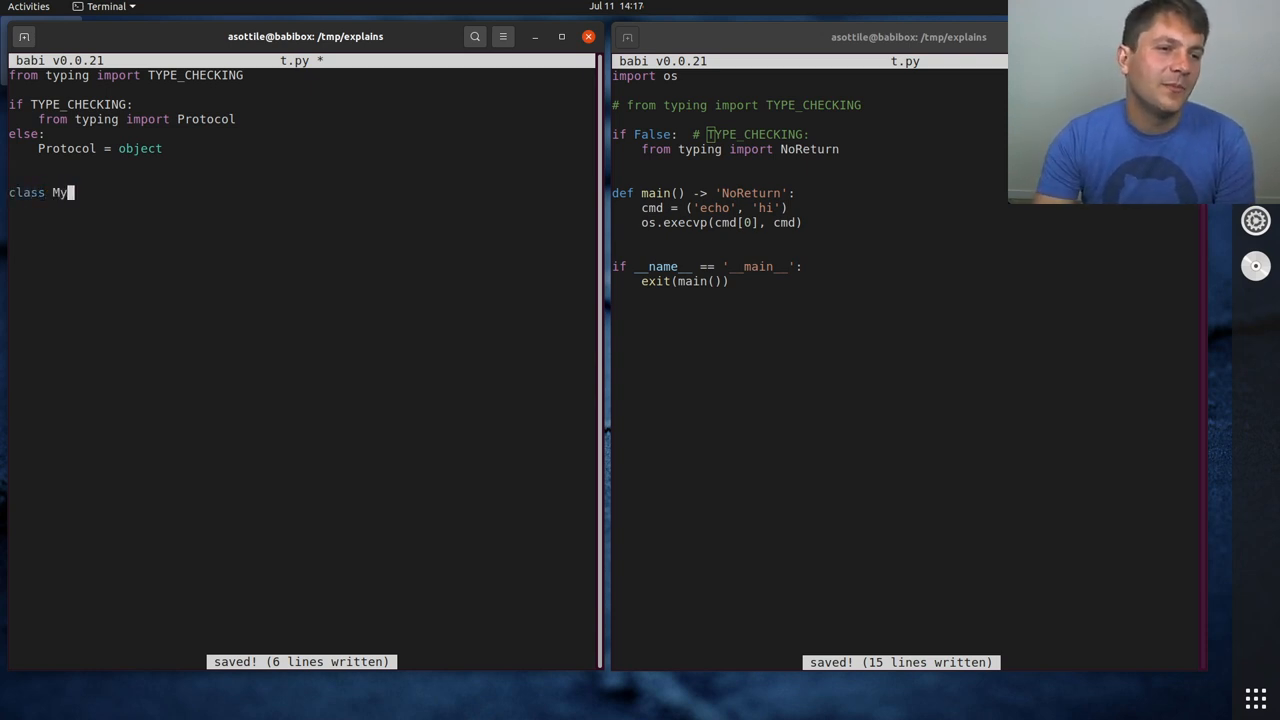
type("Protocol(obj")
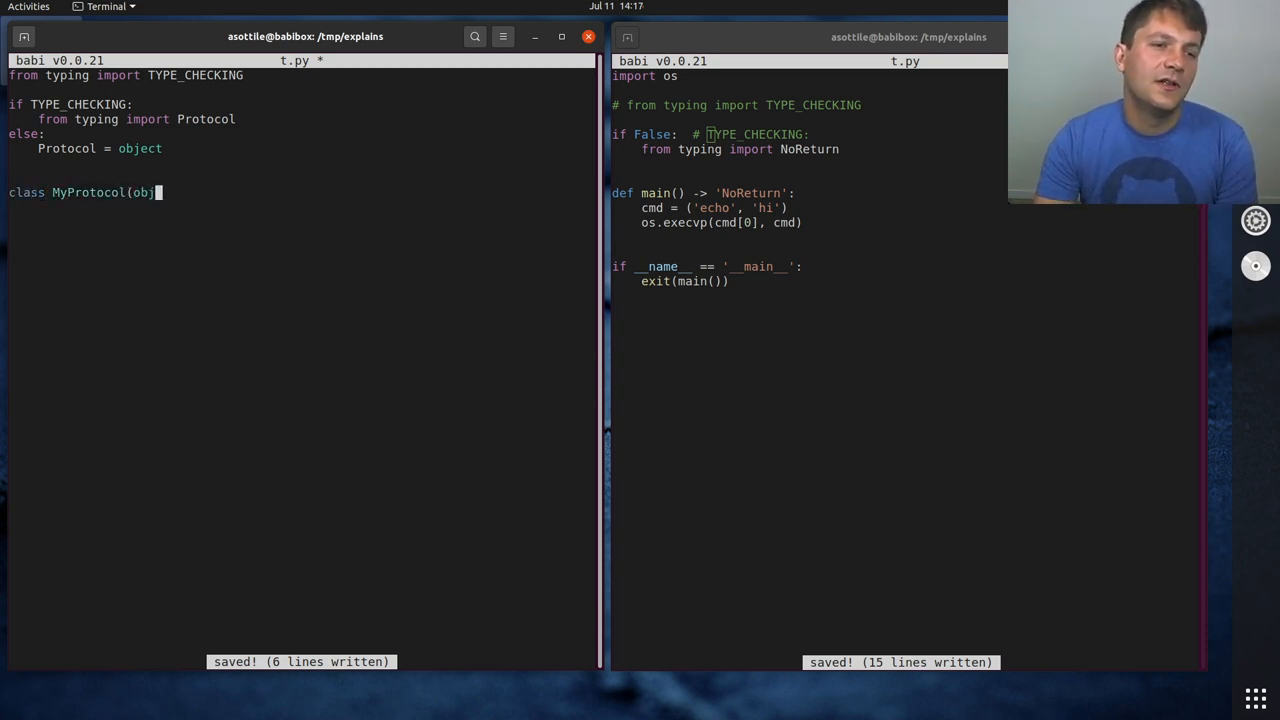
type("ect):")
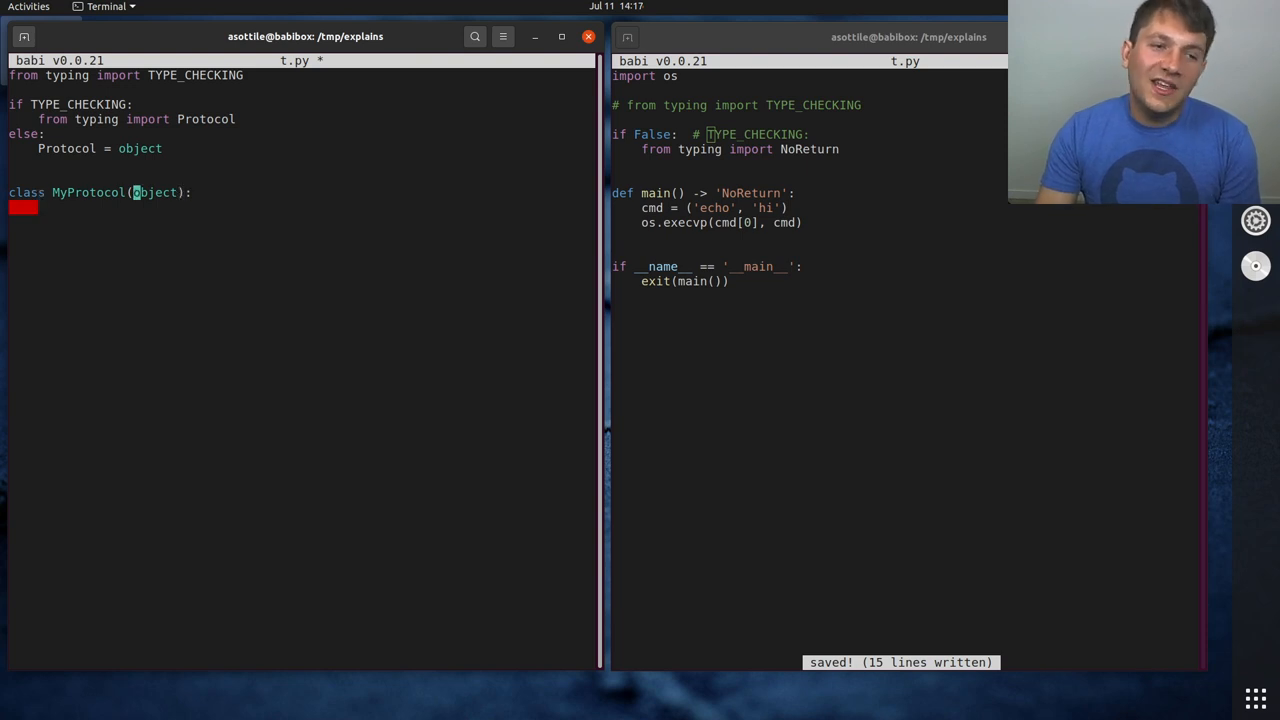
type("Protocol")
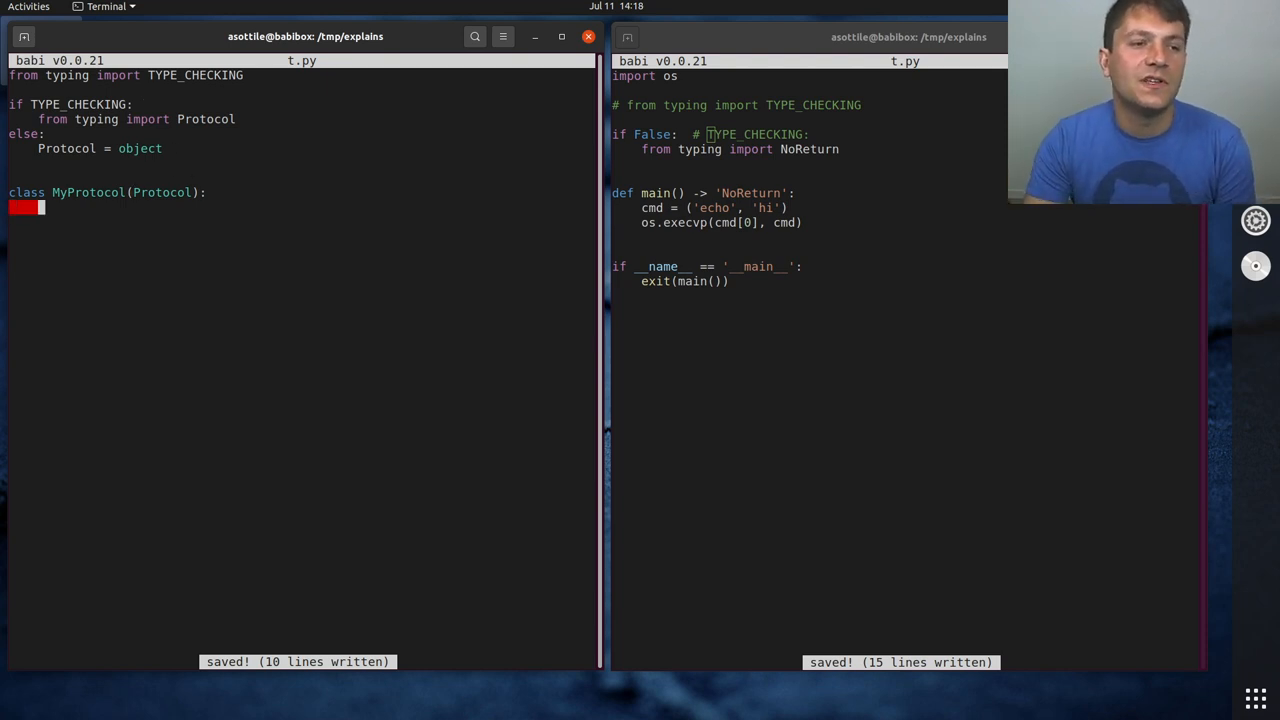
Add a 'def __getitem__(self, x: int) -> int: ...' stub to MyProtocol
type("def __inde")
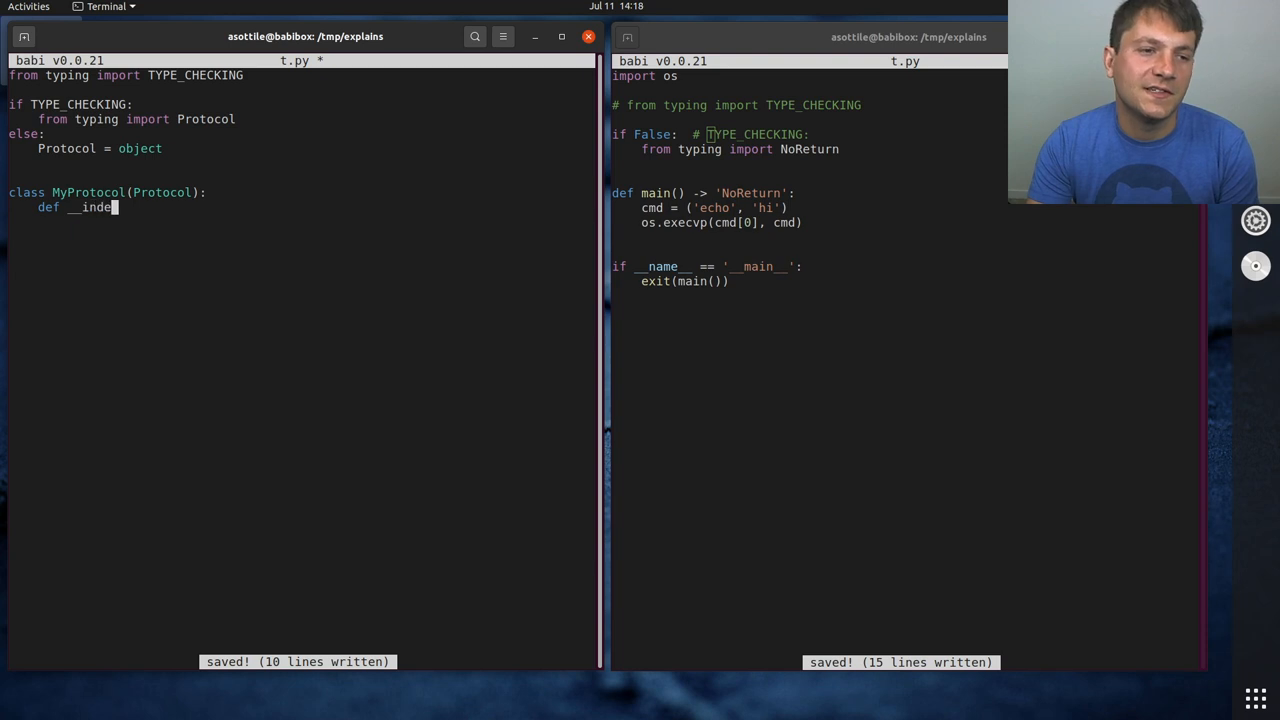
type("d")
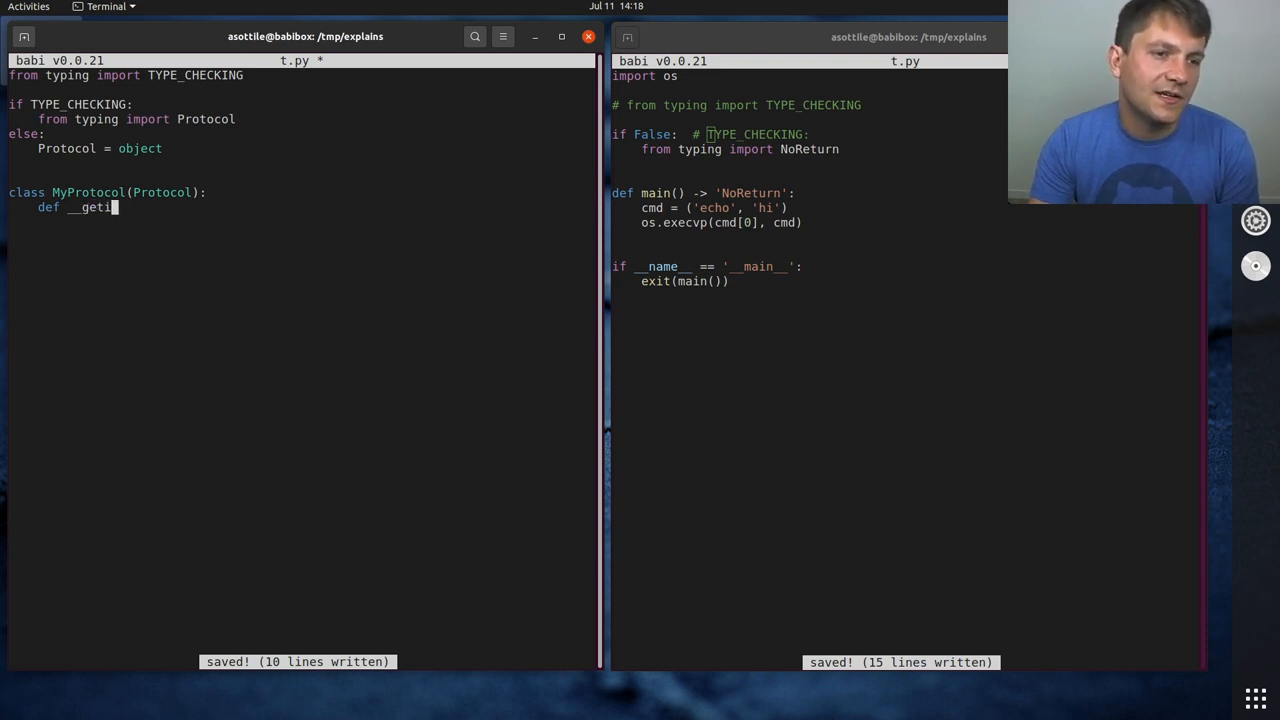
type("tem__(self, x")
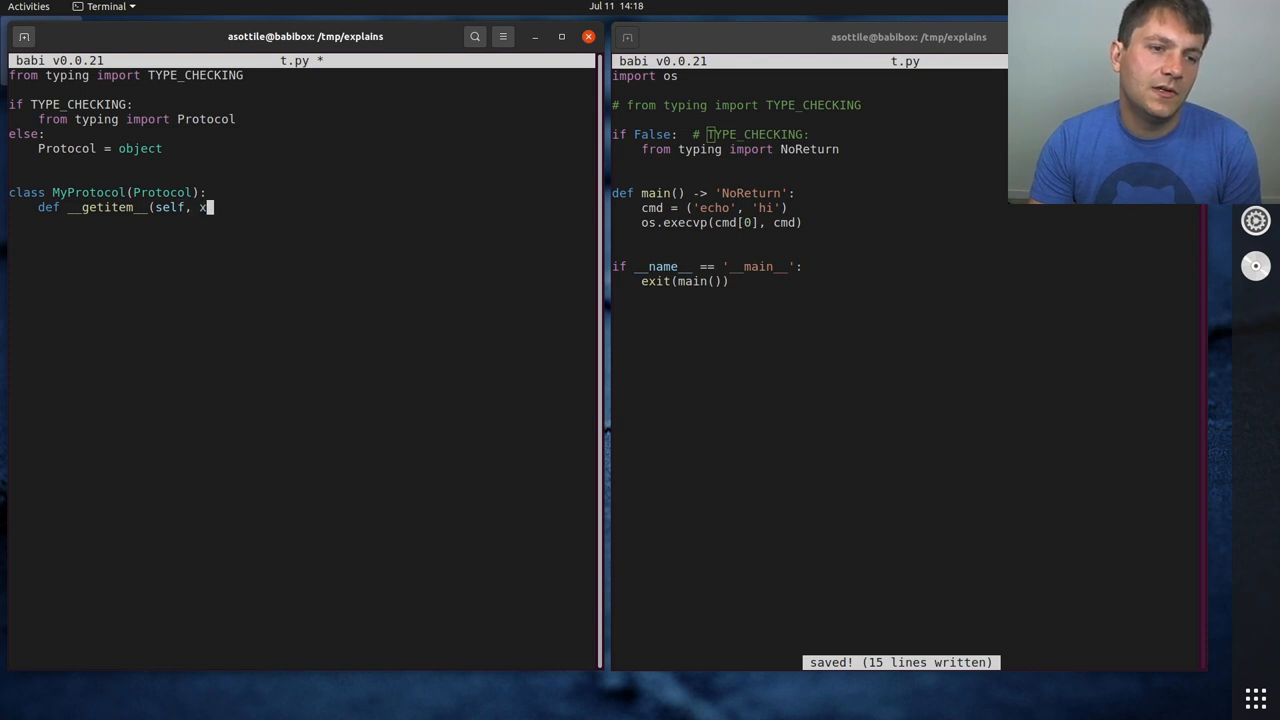
type(": int) ->")
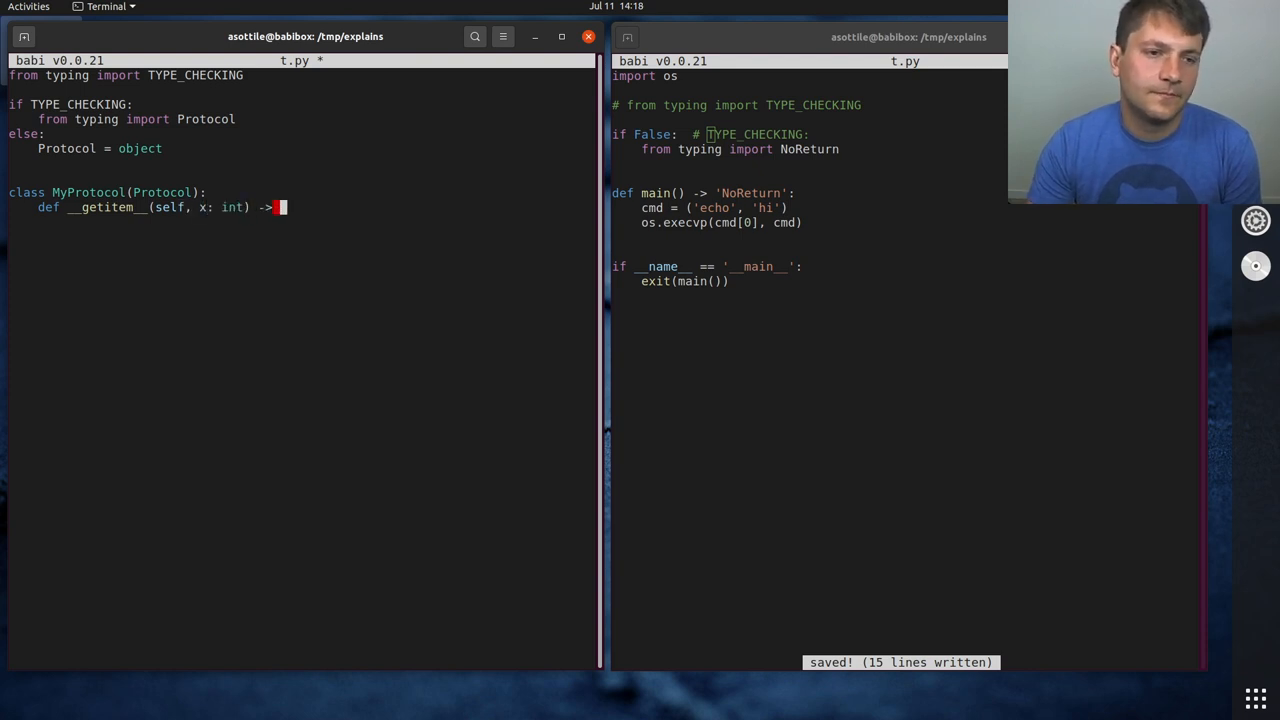
type("No")
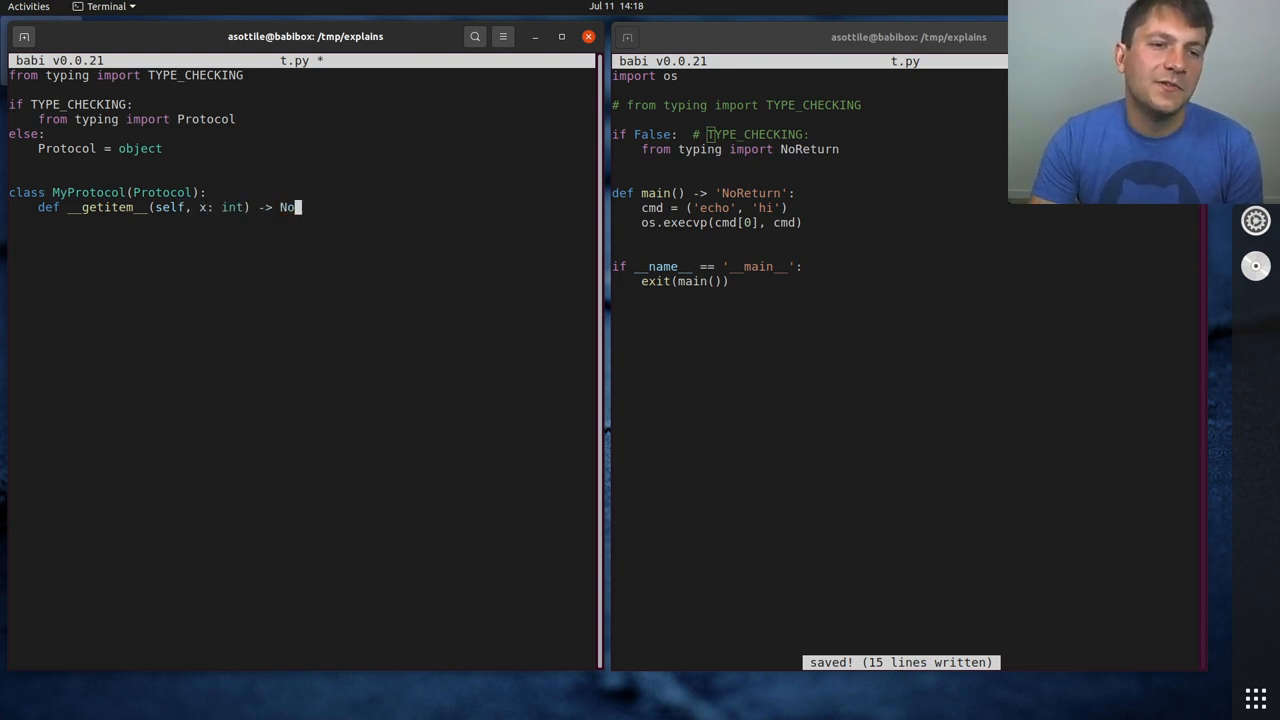
type("int: ...")
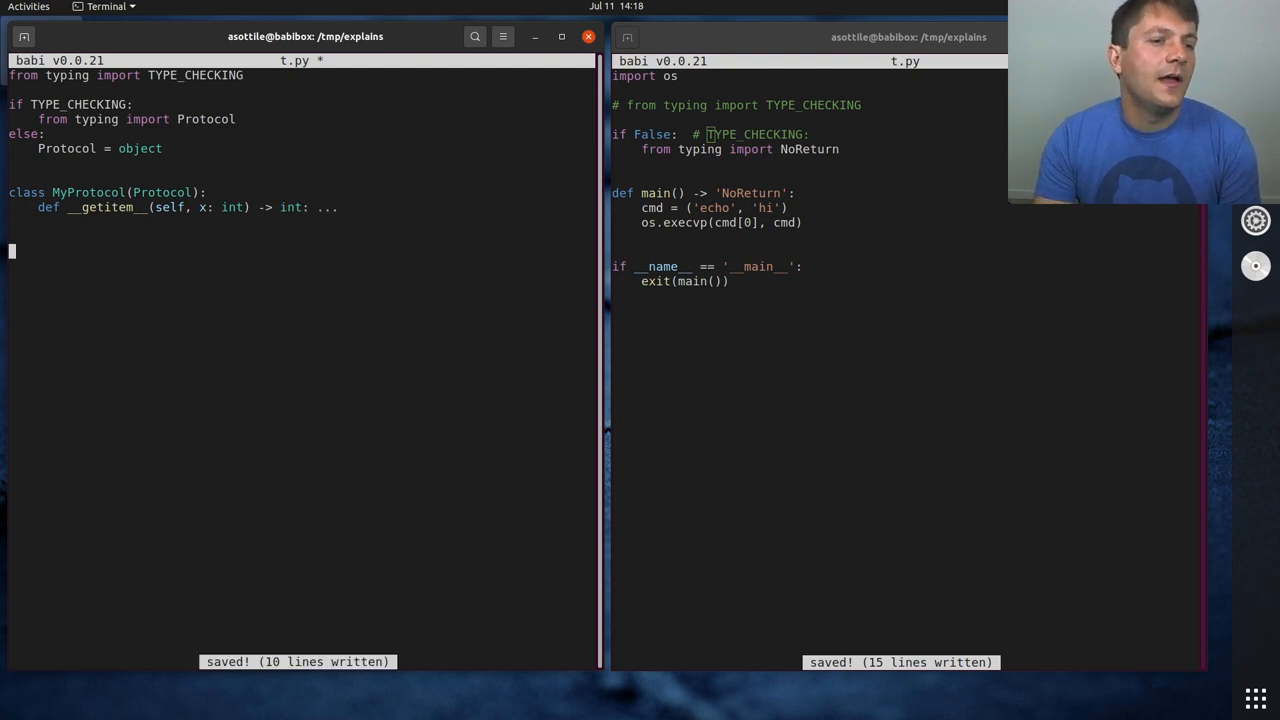
Add class C whose __getitem__(self, x: int) returns x ** x
type("class")
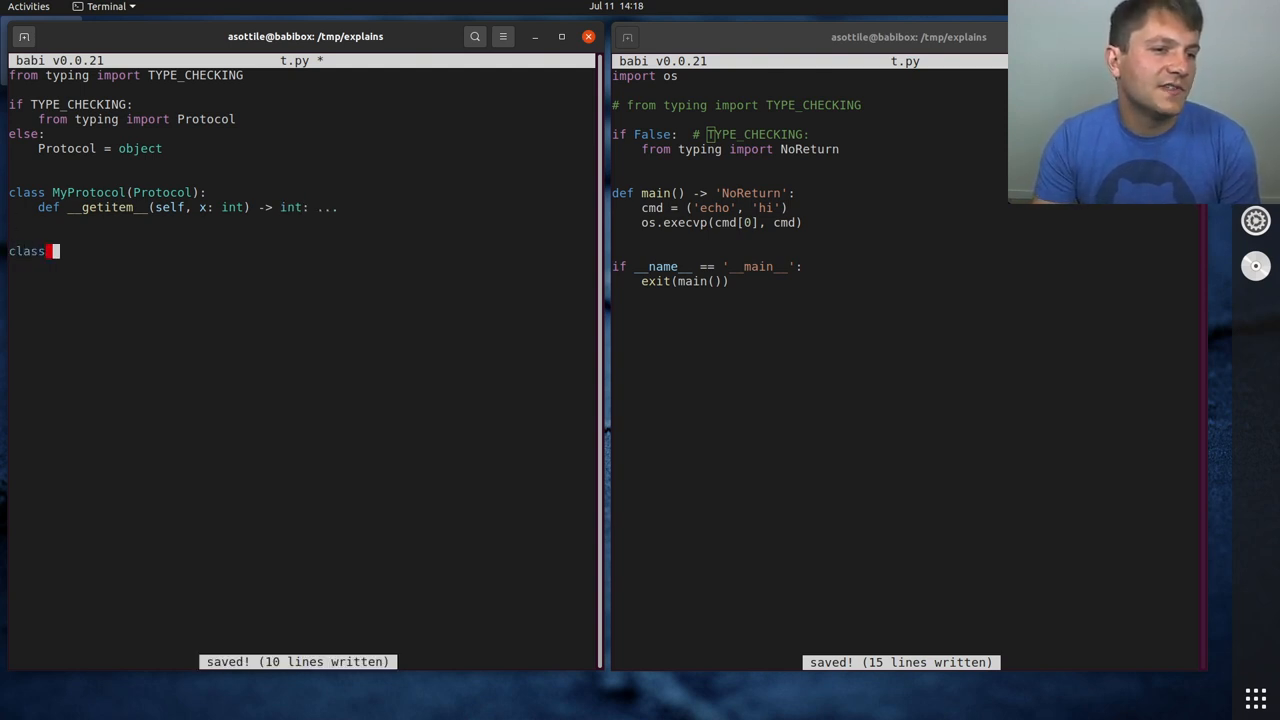
type("C:")
type("def __getitem__(self,")
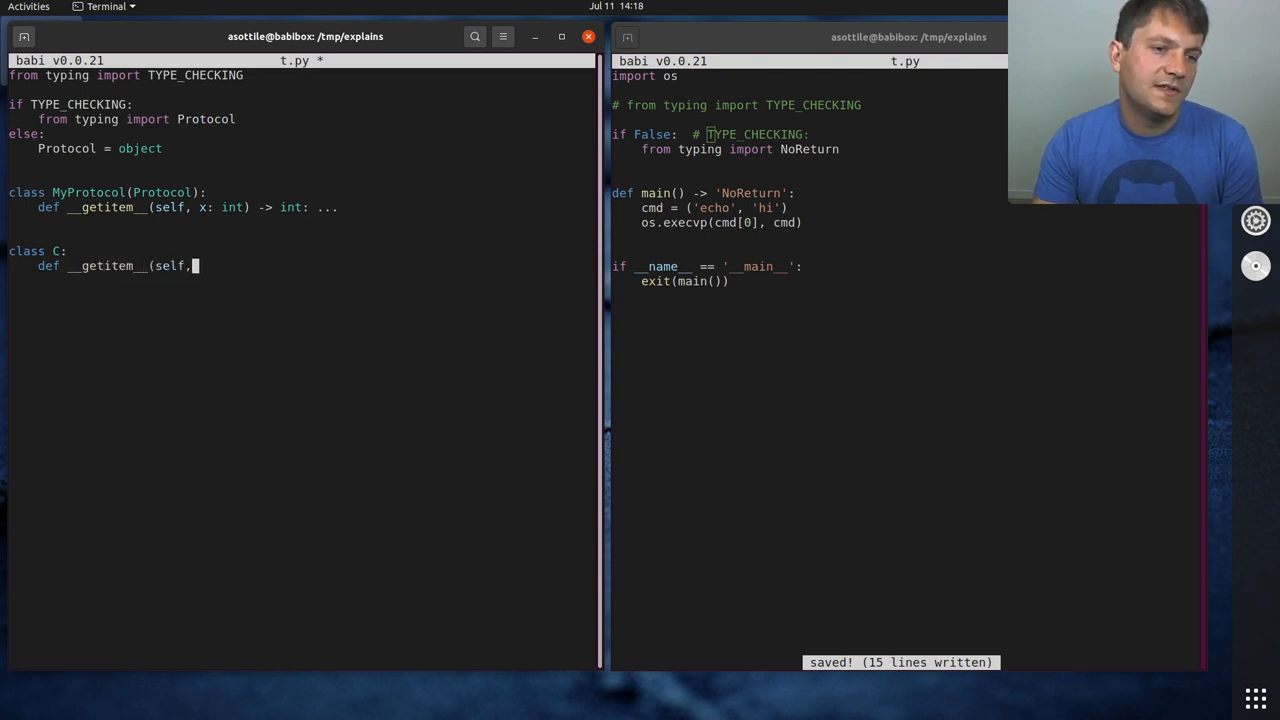
type("x: int):")
type("ret")
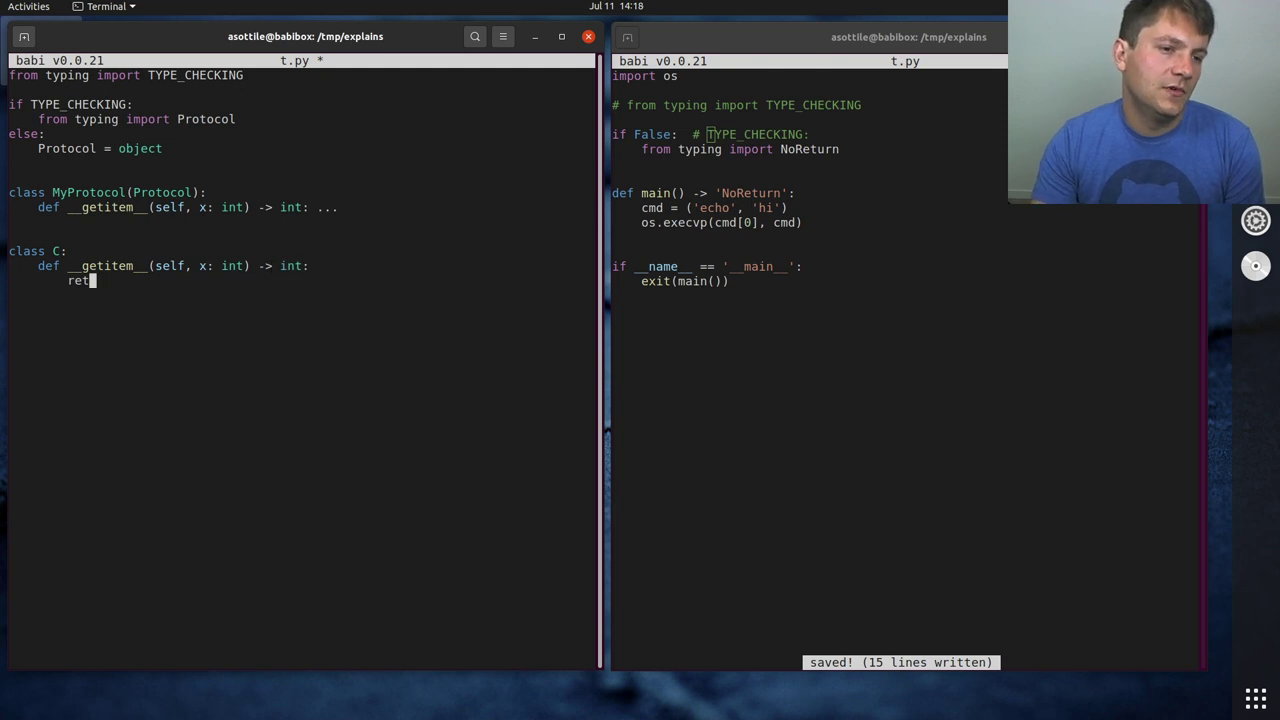
type("urn x &&")
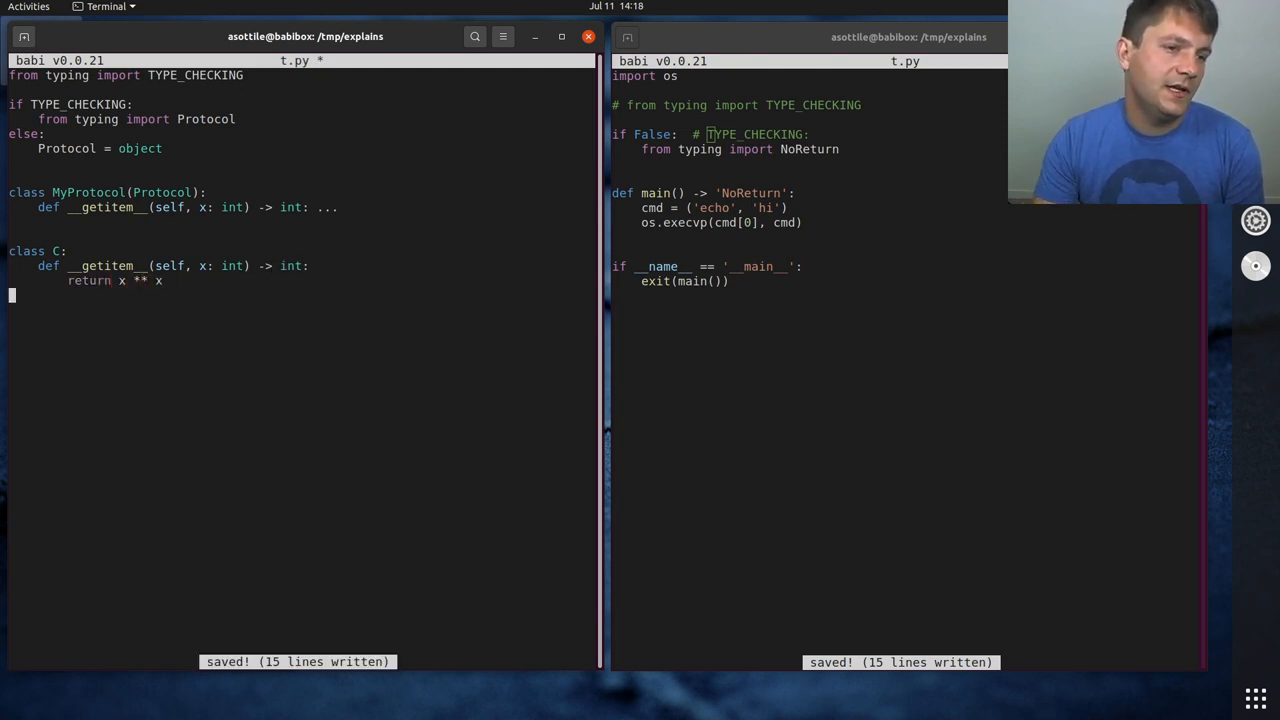
Add f(indexable: MyProtocol) -> None printing f'hello hello {indexable[9]}'
type("def")
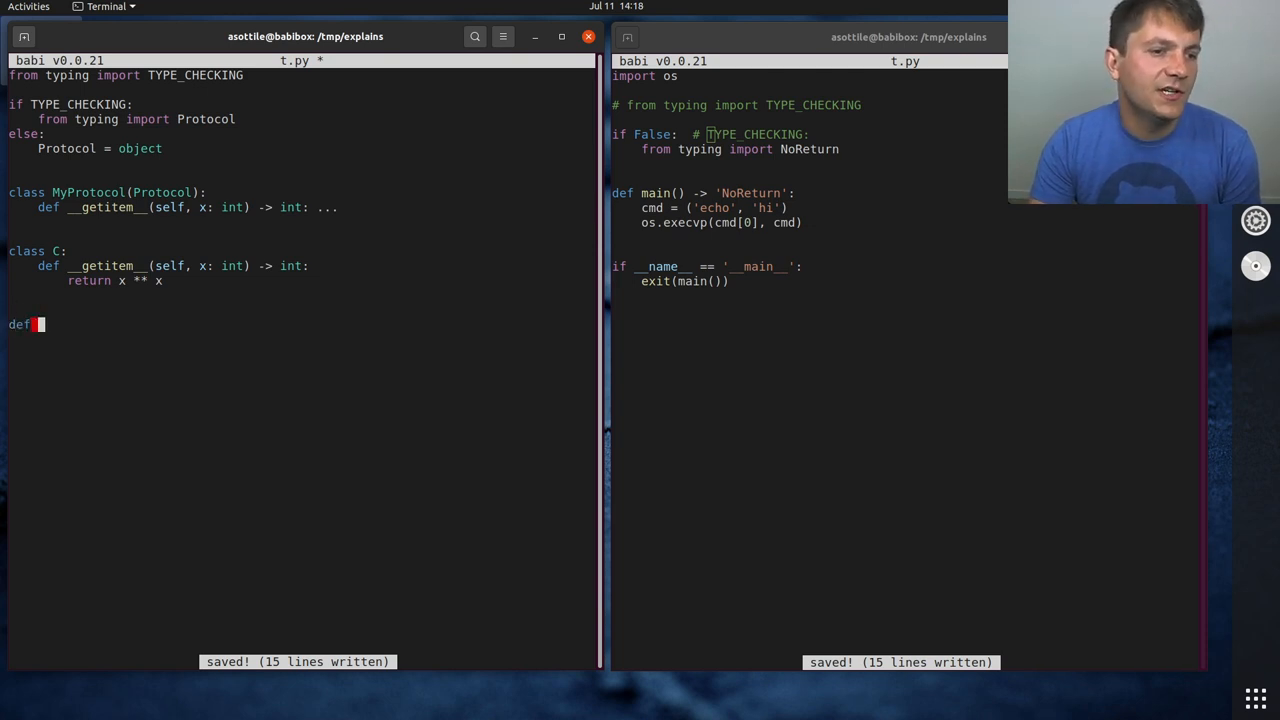
type("f(")
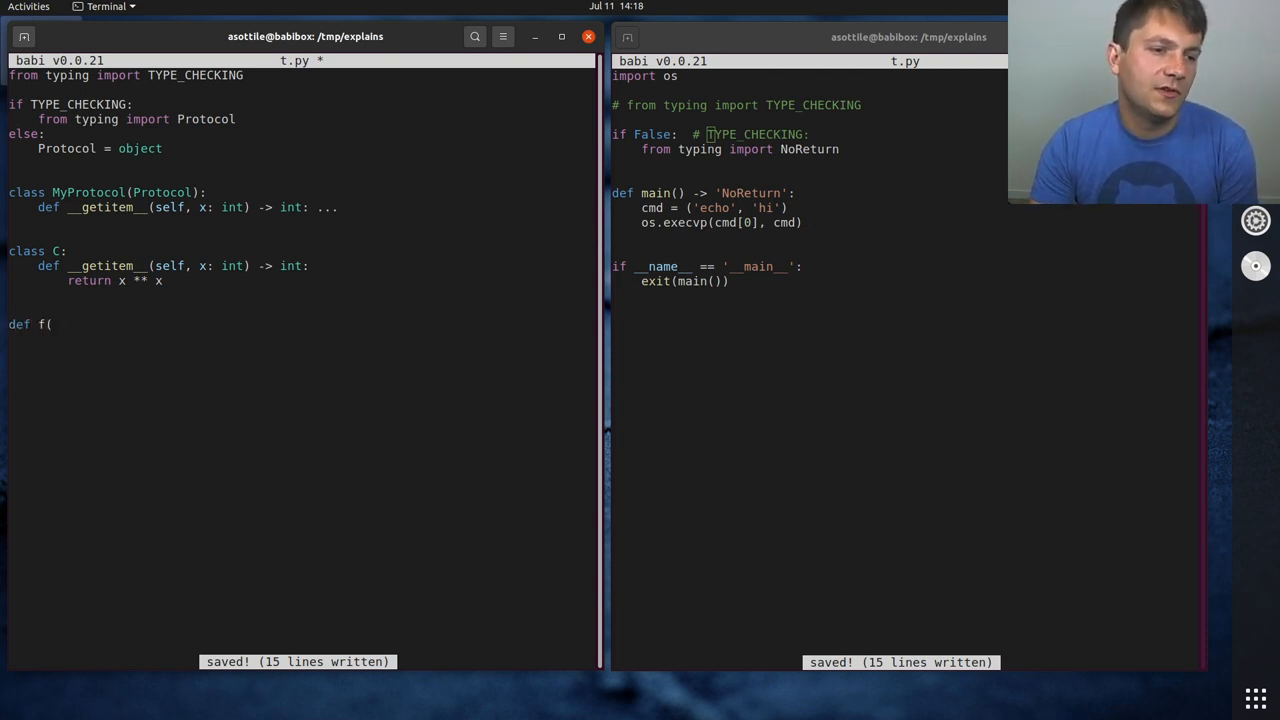
type("in")
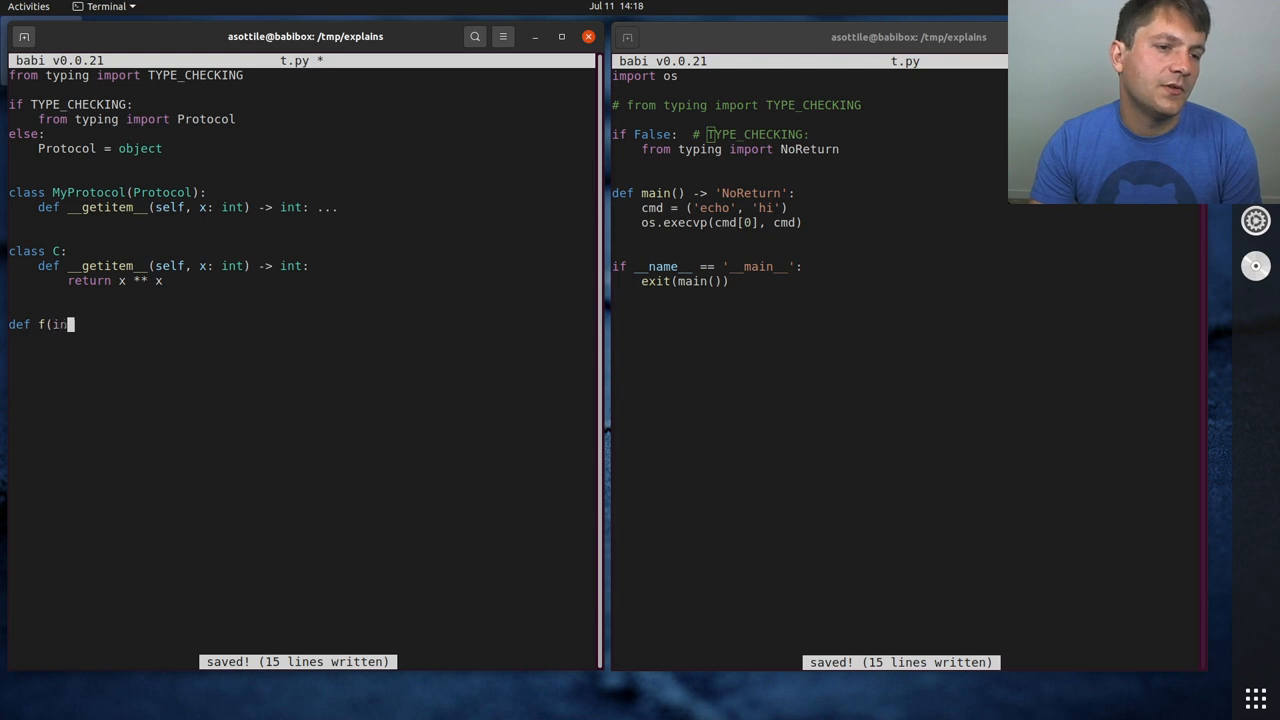
type("dexable: MyProtocol) ->")
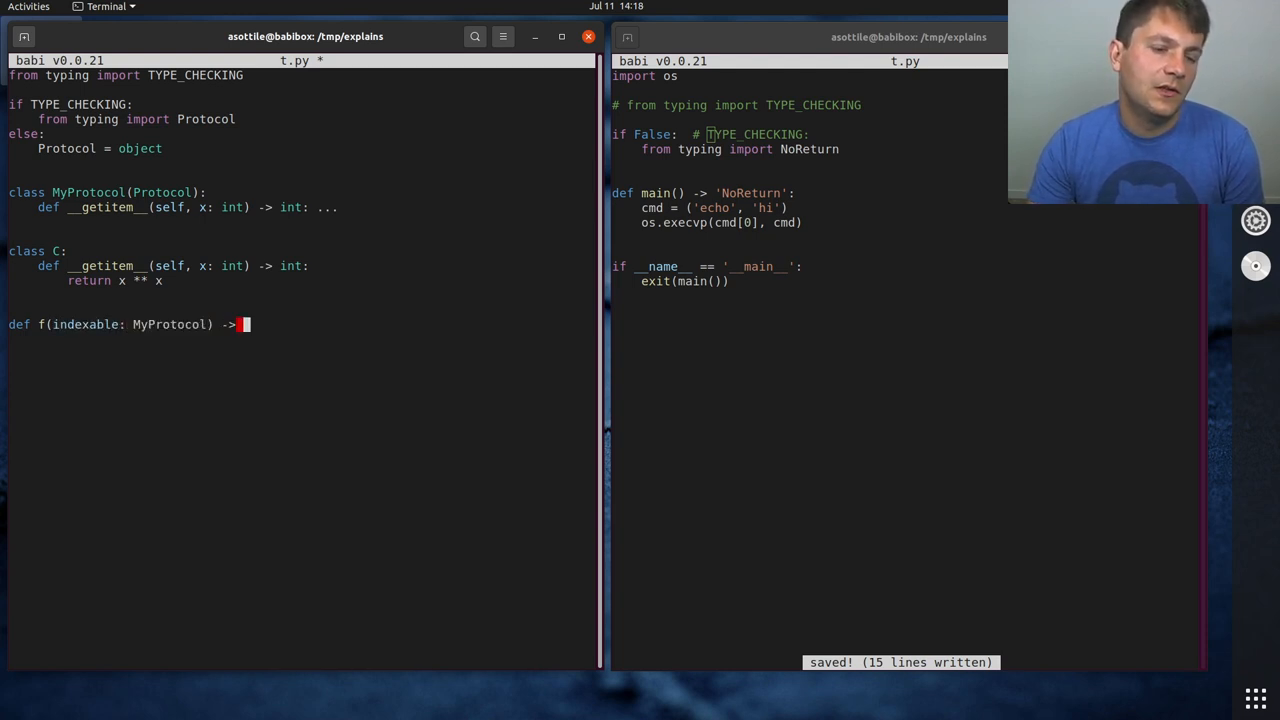
type("None:")
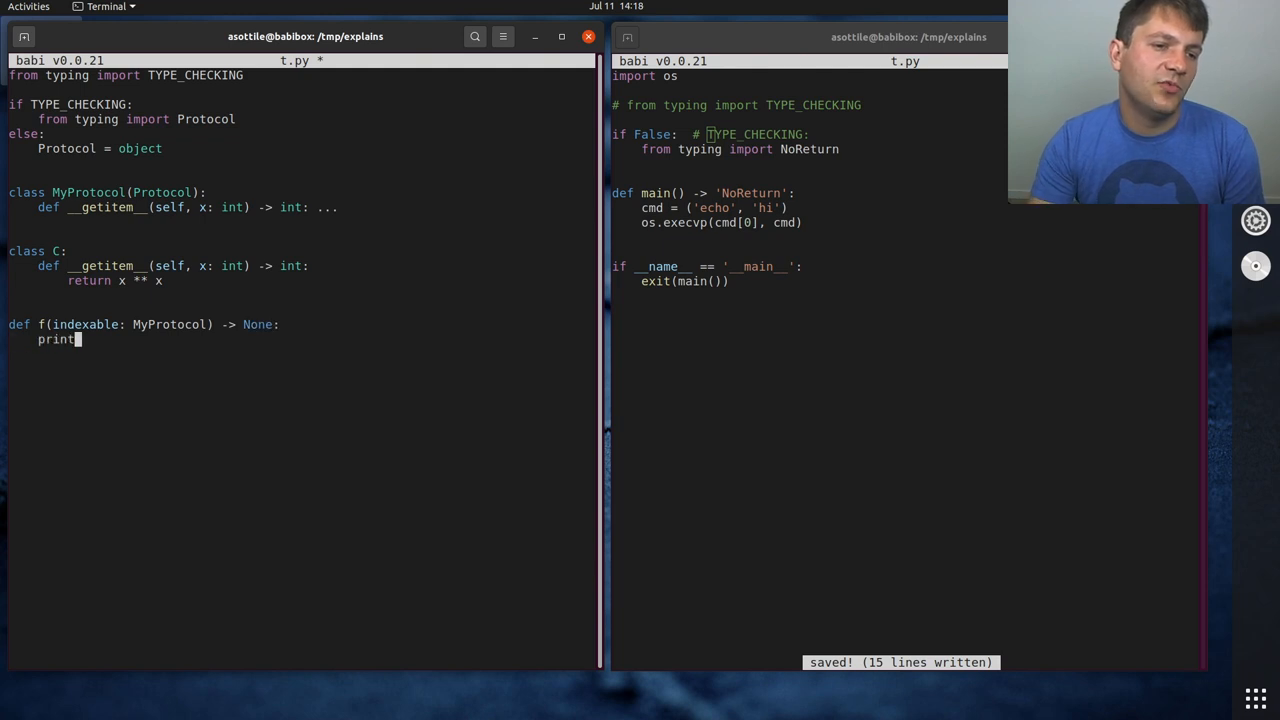
type("(f'hello hello")
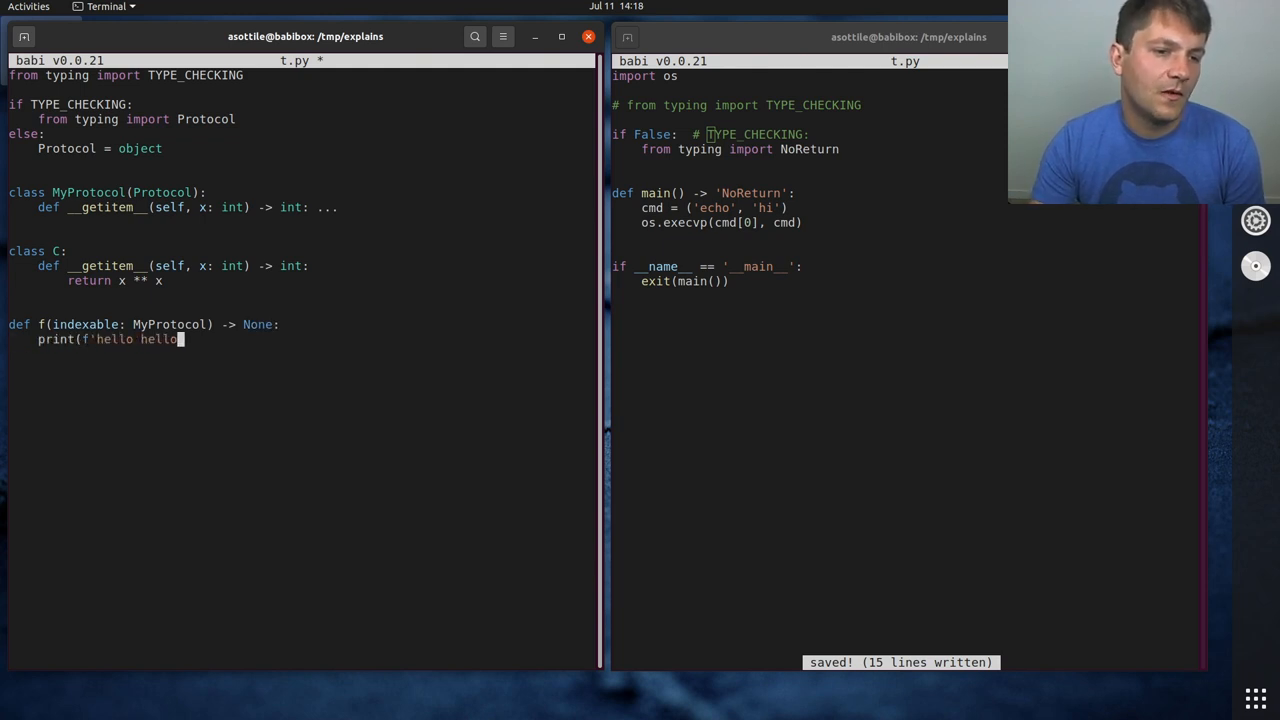
type("{indexabl")
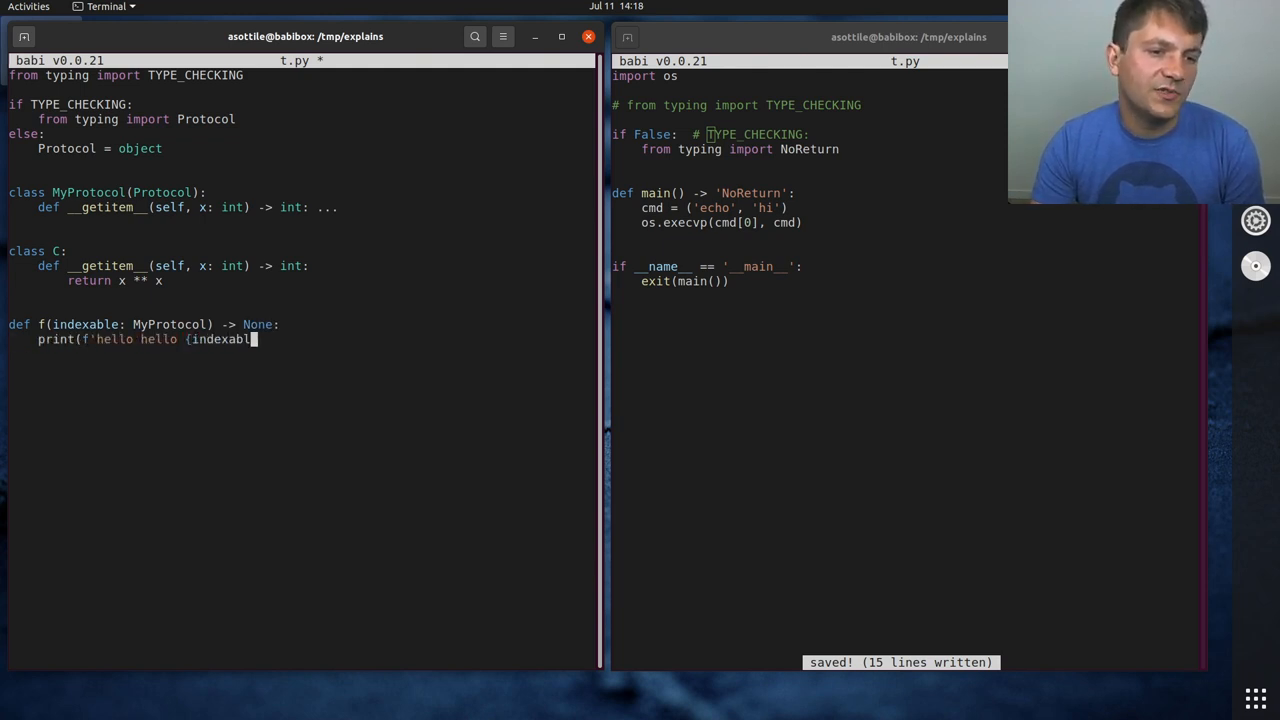
type("[9]")
left_click(303, 383)
type("i")
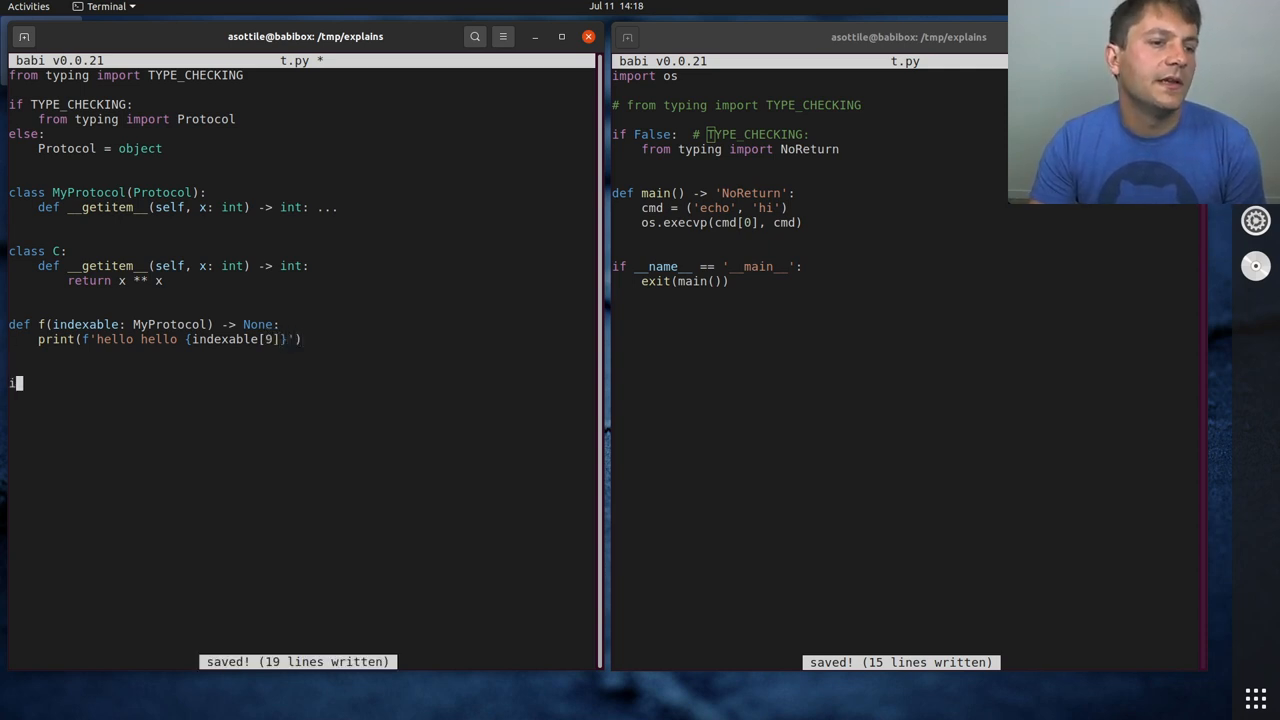
Add main() -> int calling f(C()) and the __main__ guard calling exit(main())
type("def main() -> int:")
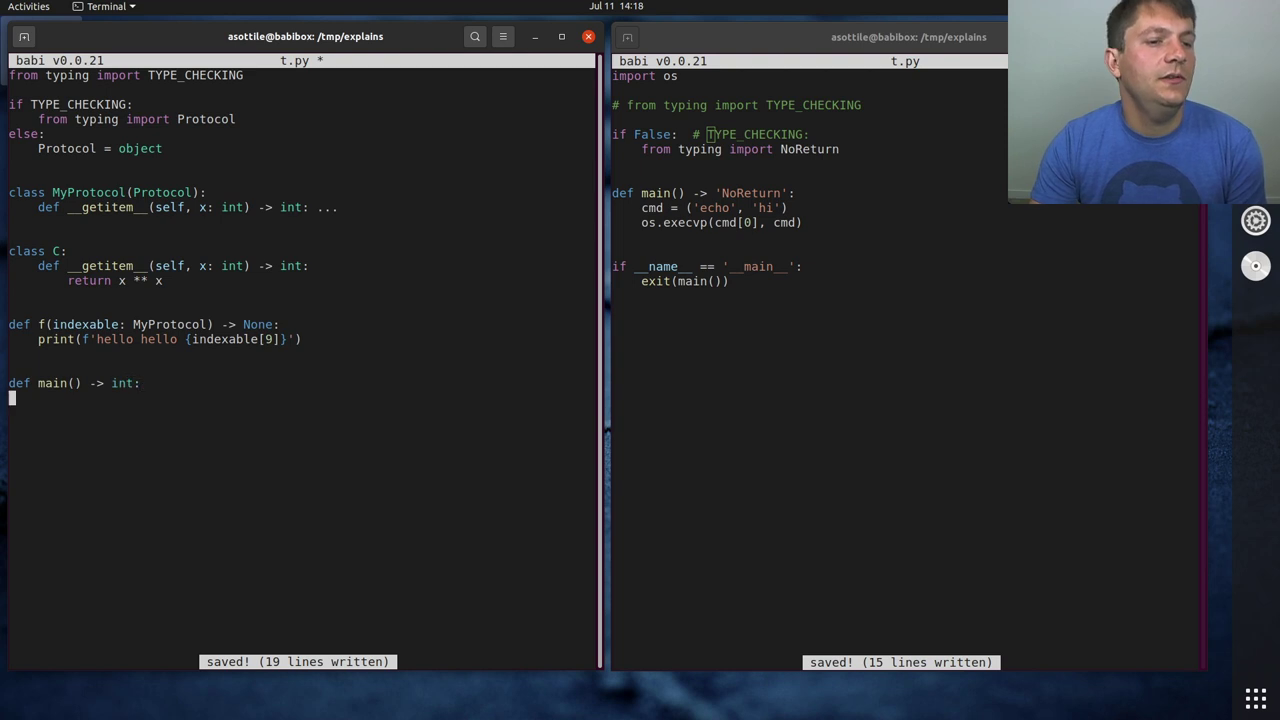
type("f(C()")
type("return 0")
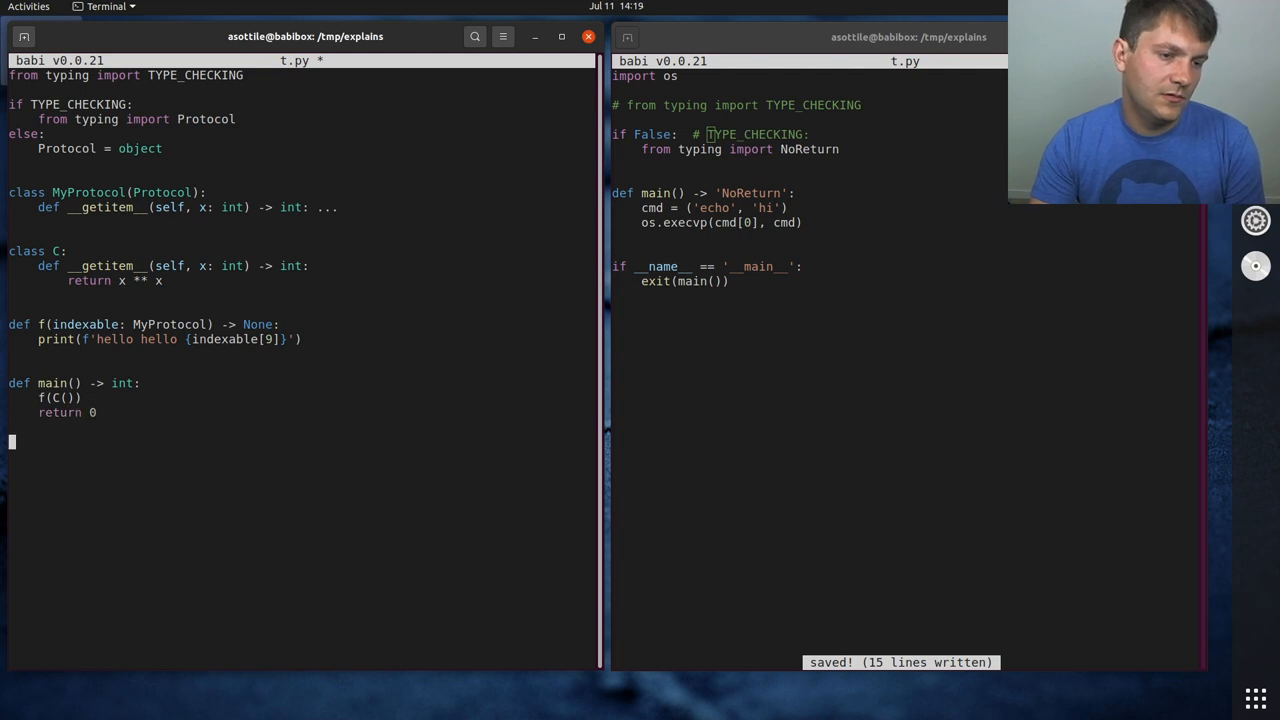
type("if __name__ == '__main__':")
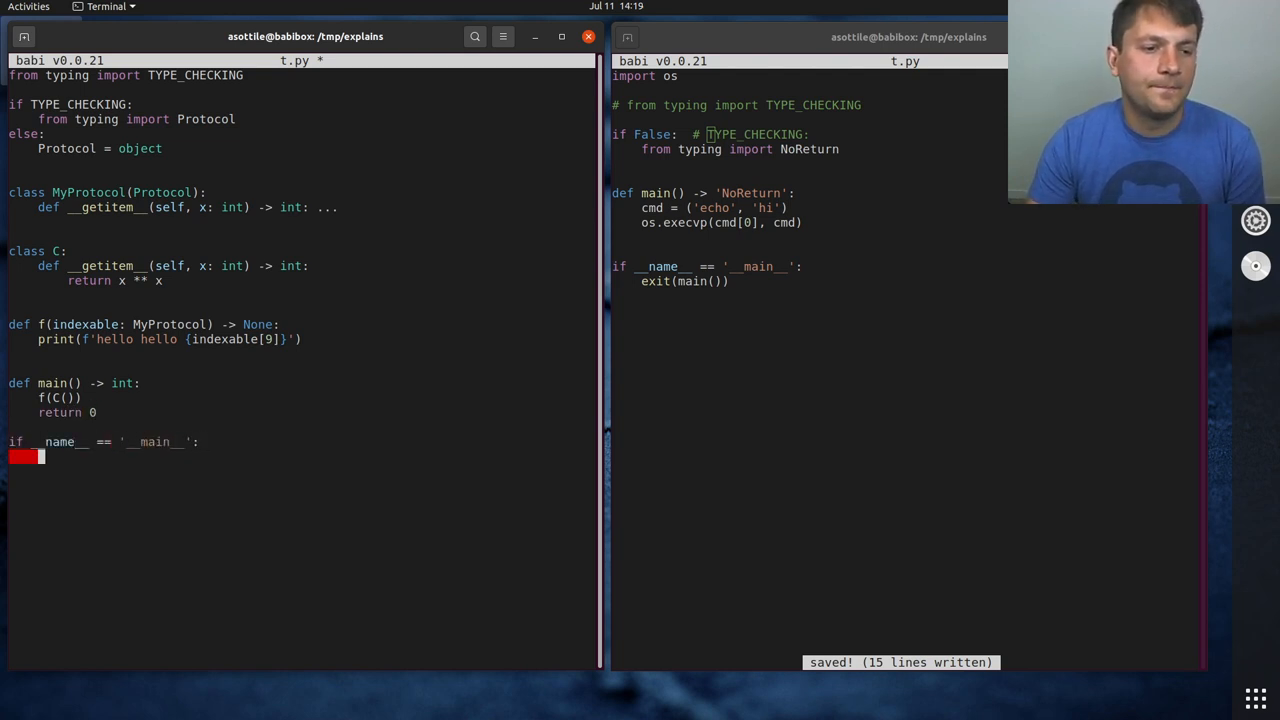
type("exit(main(")
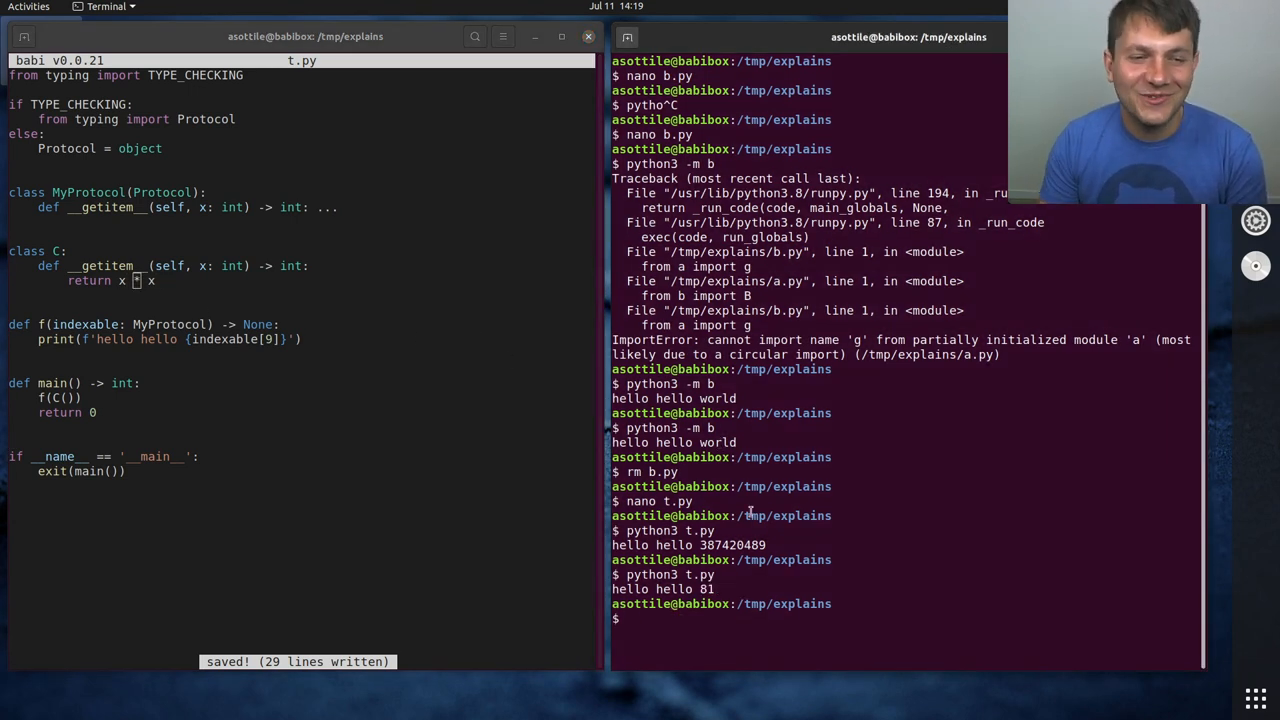
Set up a 'venv' virtualenv with mypy, rerun t.py (prints 81), and enter 'mypy t.py'
type("virtualenv venv")
type("pip install mpy")
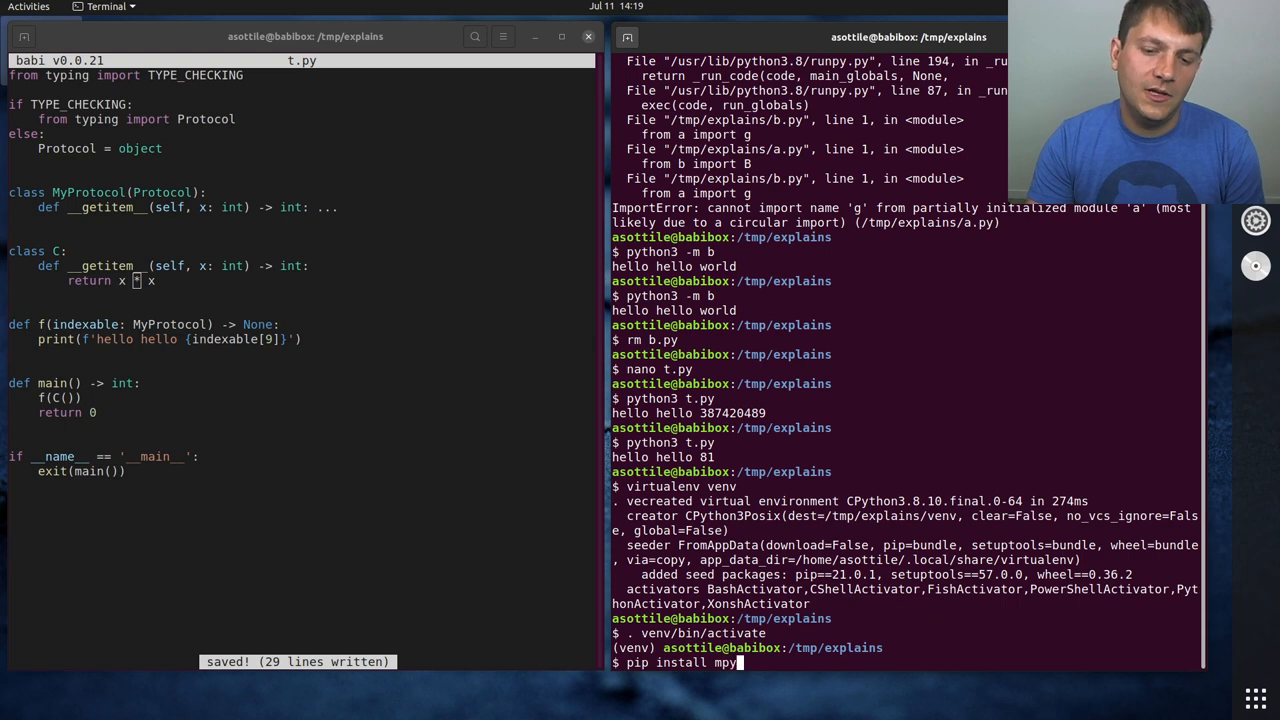
key("Return")
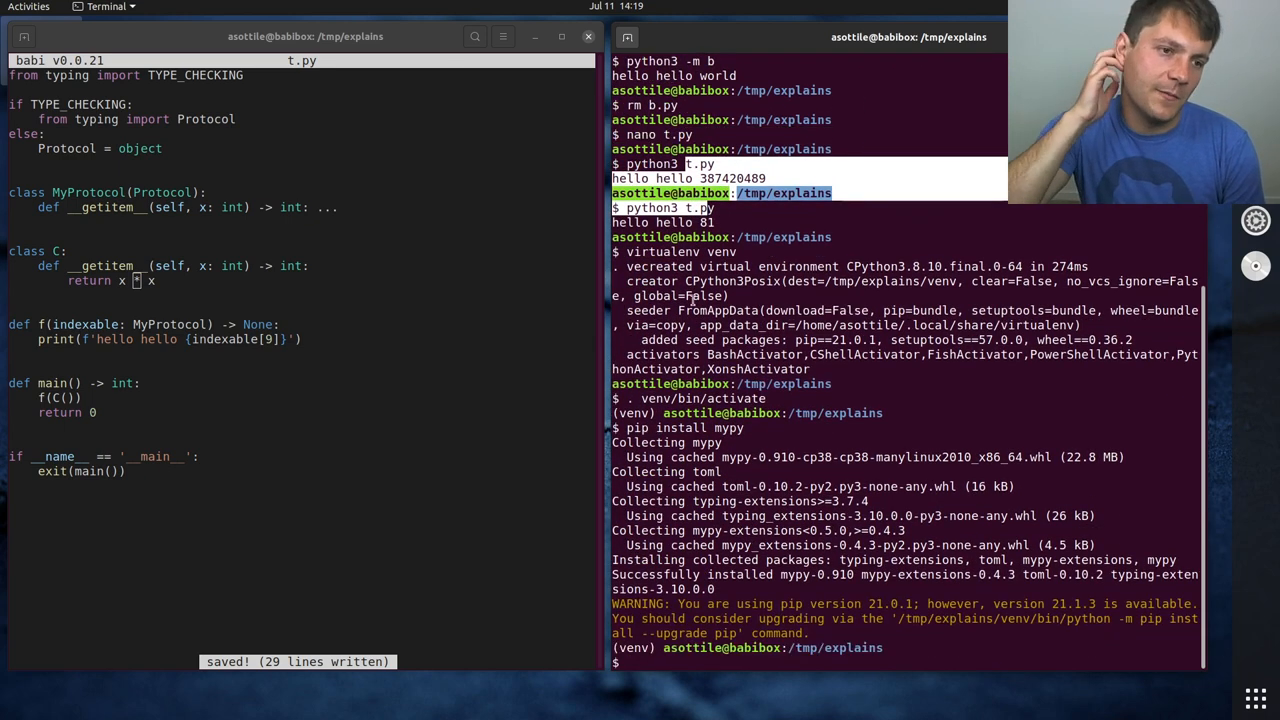
type("python3.6 t.py")
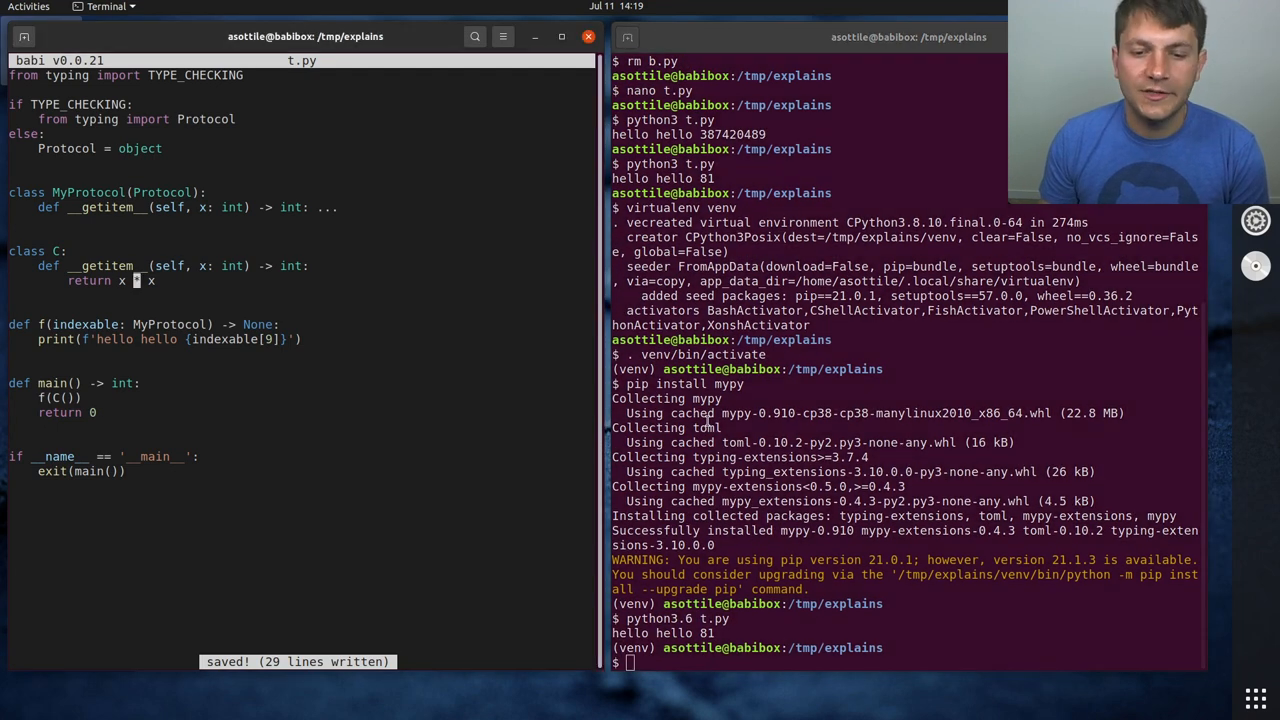
type("mypy t.py")
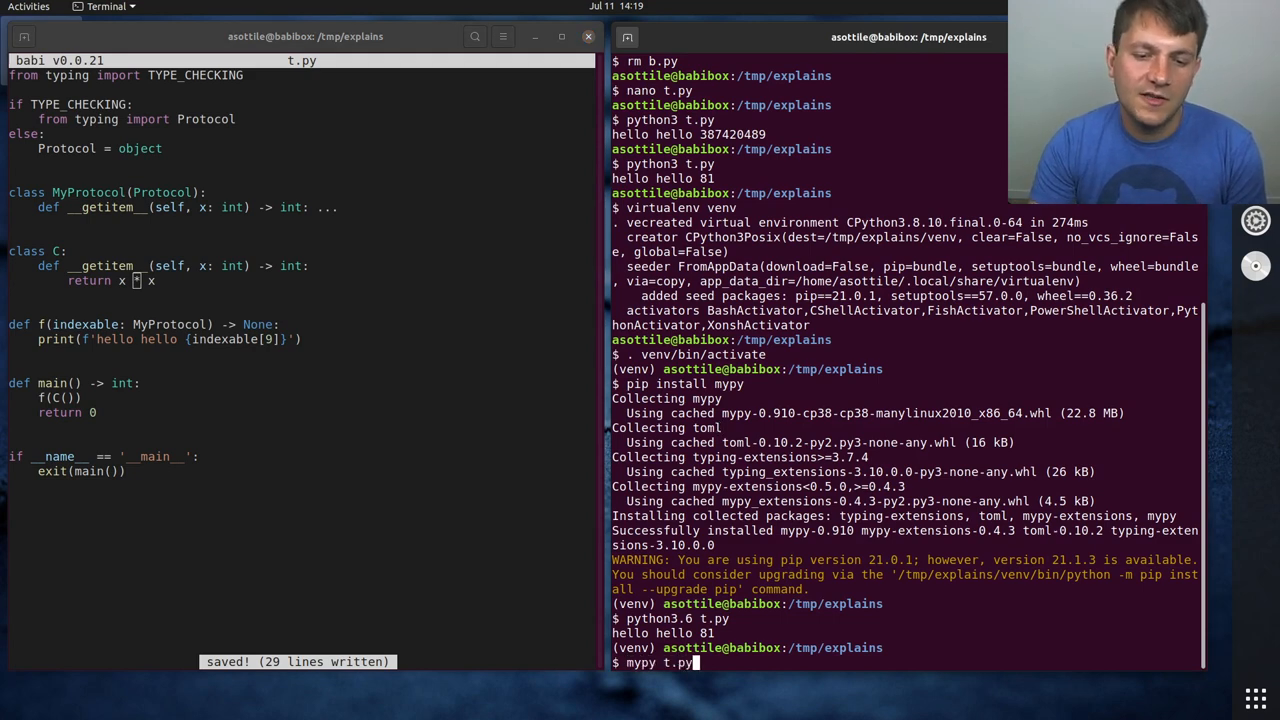